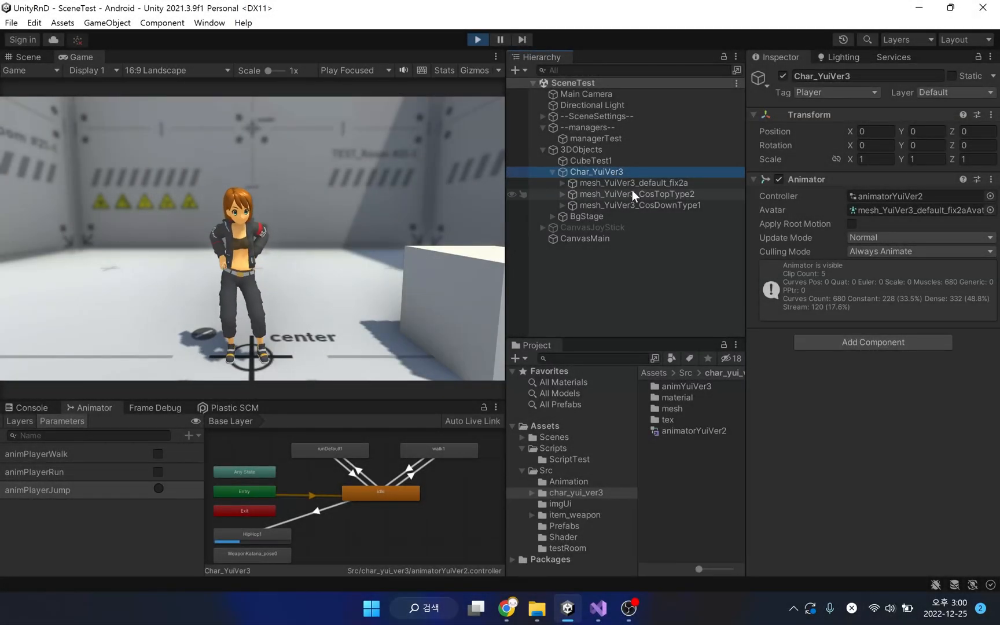
# During Play, inspect the default body and CosTopType2's Costume Bone Reset, then switch to Scene view.
pyautogui.click(629, 183)
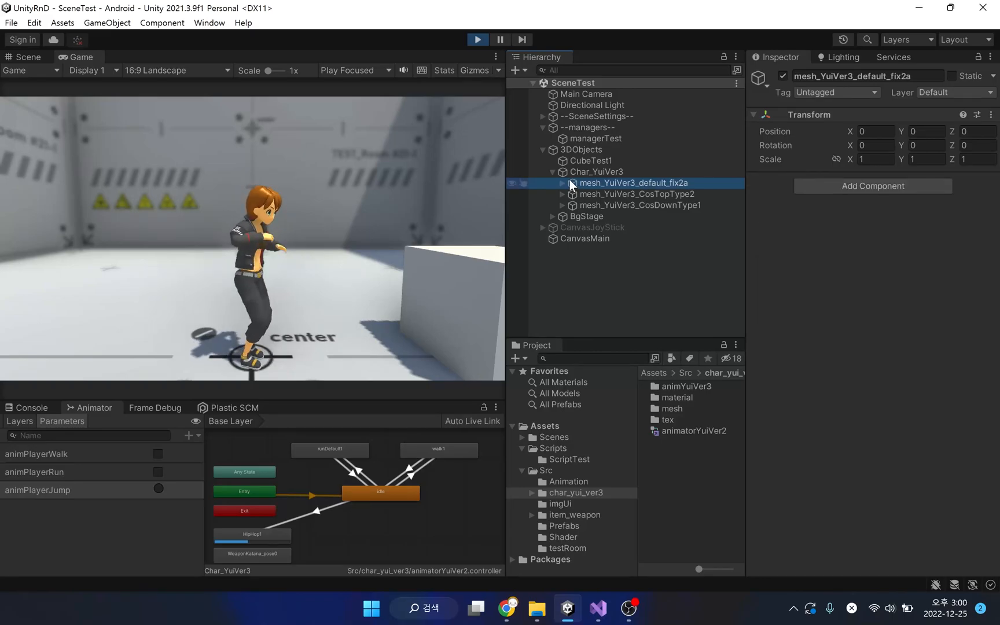
pyautogui.click(561, 182)
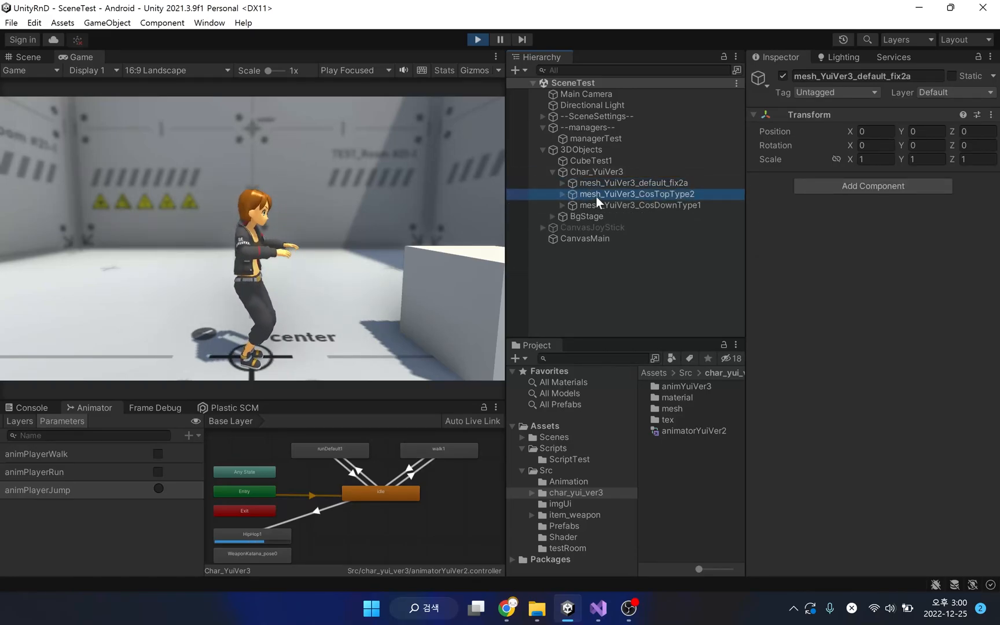
pyautogui.click(632, 194)
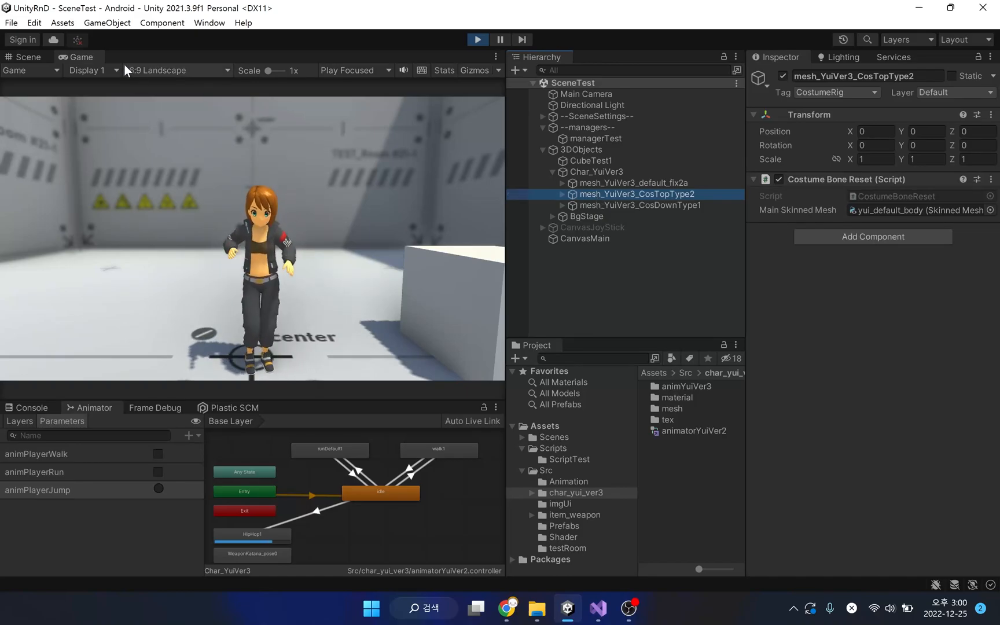
pyautogui.click(24, 57)
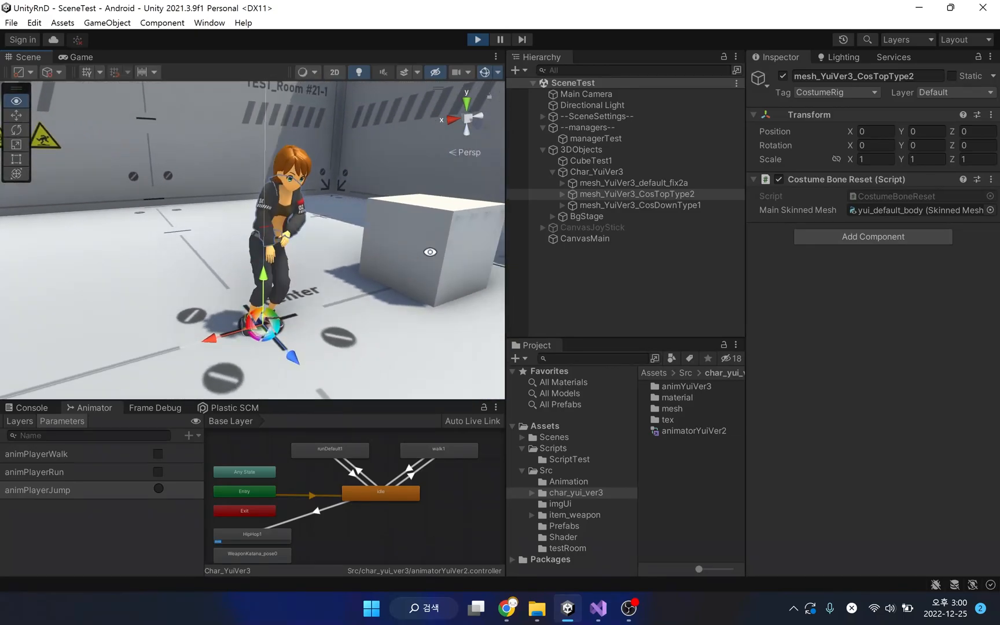
# Inspect CosDownType1's Costume Bone Reset settings and expand it to select its child mesh.
pyautogui.click(638, 205)
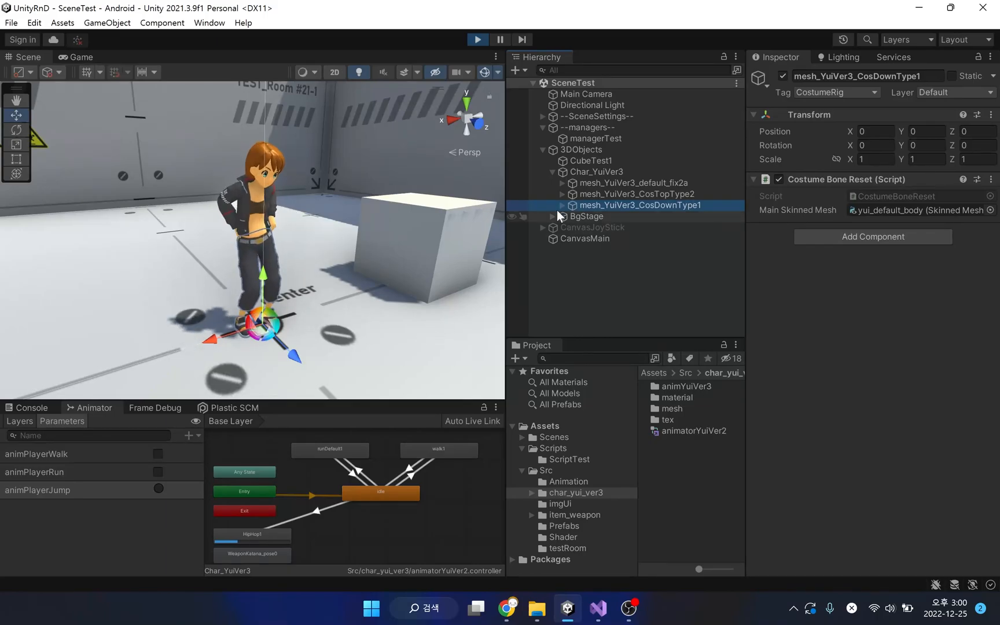
pyautogui.click(562, 204)
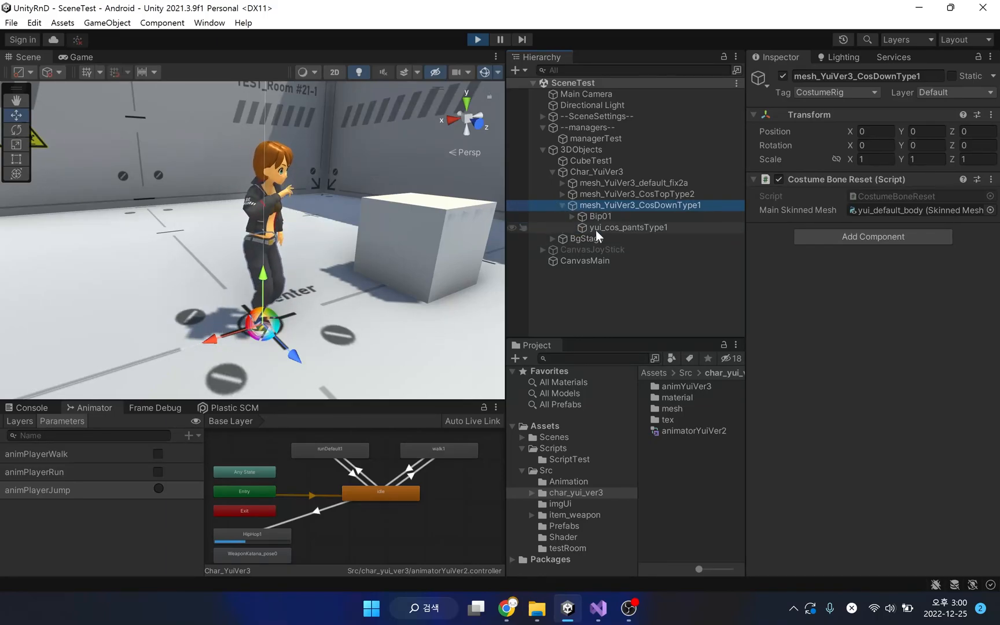
pyautogui.click(627, 228)
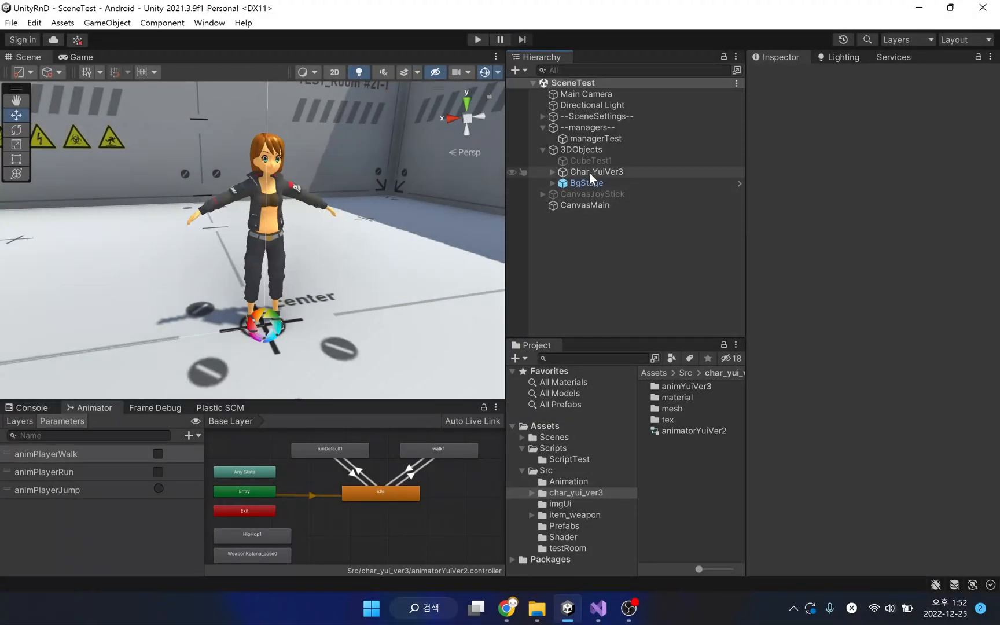
pyautogui.click(597, 172)
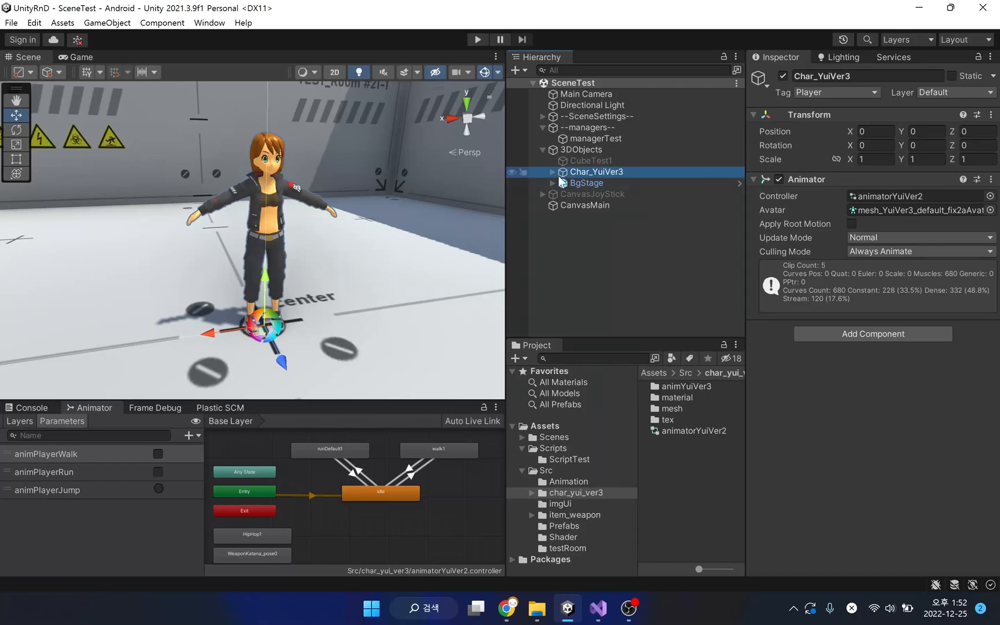
pyautogui.click(552, 172)
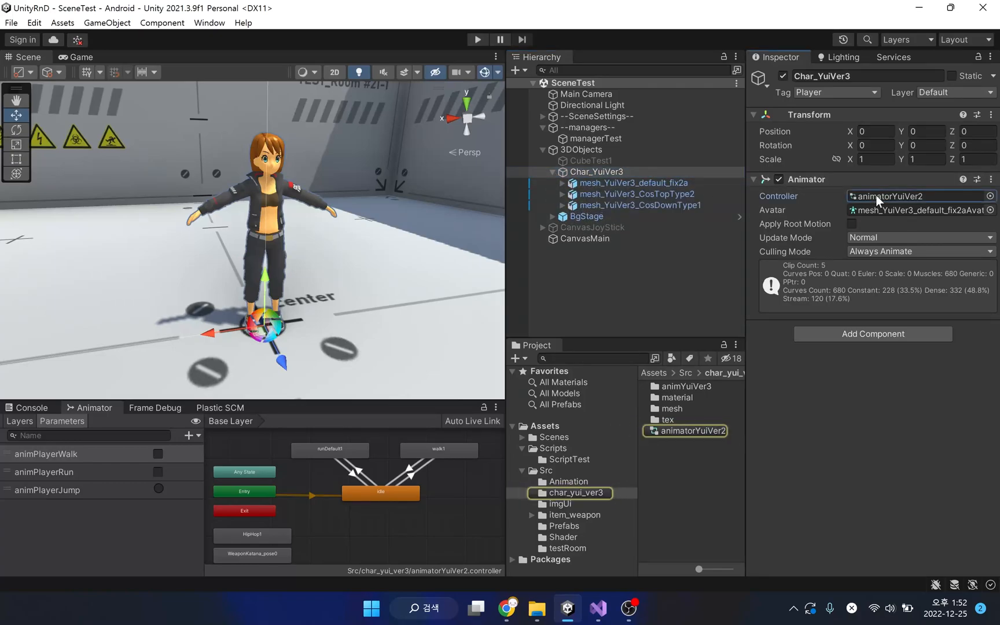
pyautogui.click(634, 183)
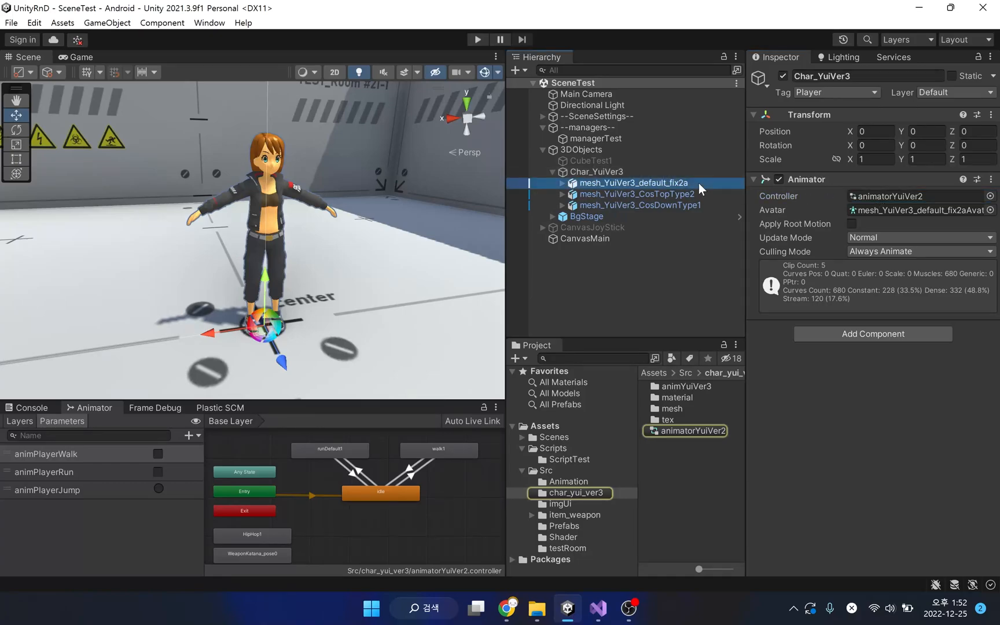
pyautogui.click(630, 183)
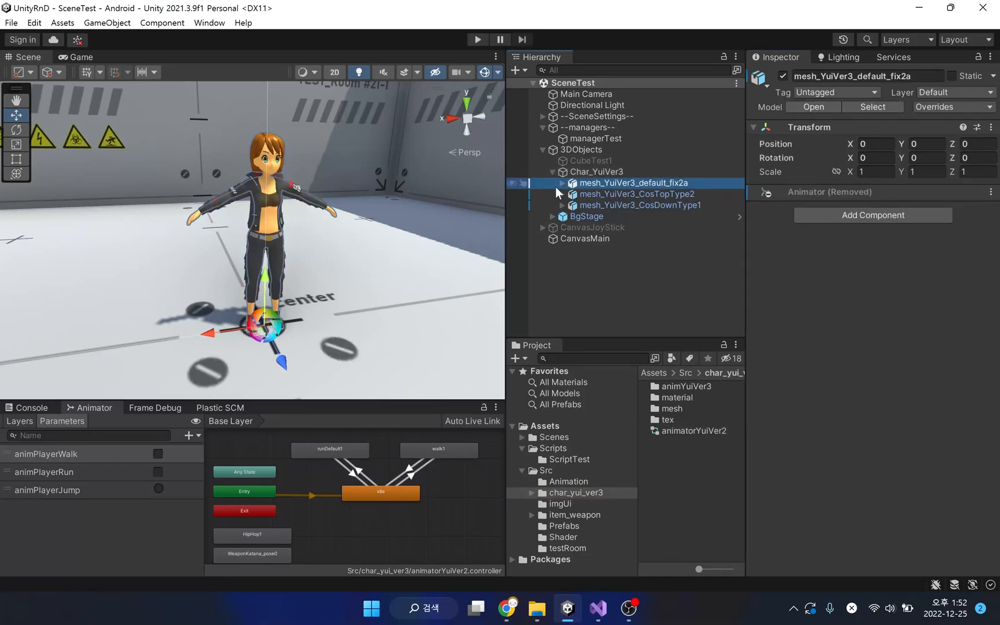
pyautogui.click(562, 183)
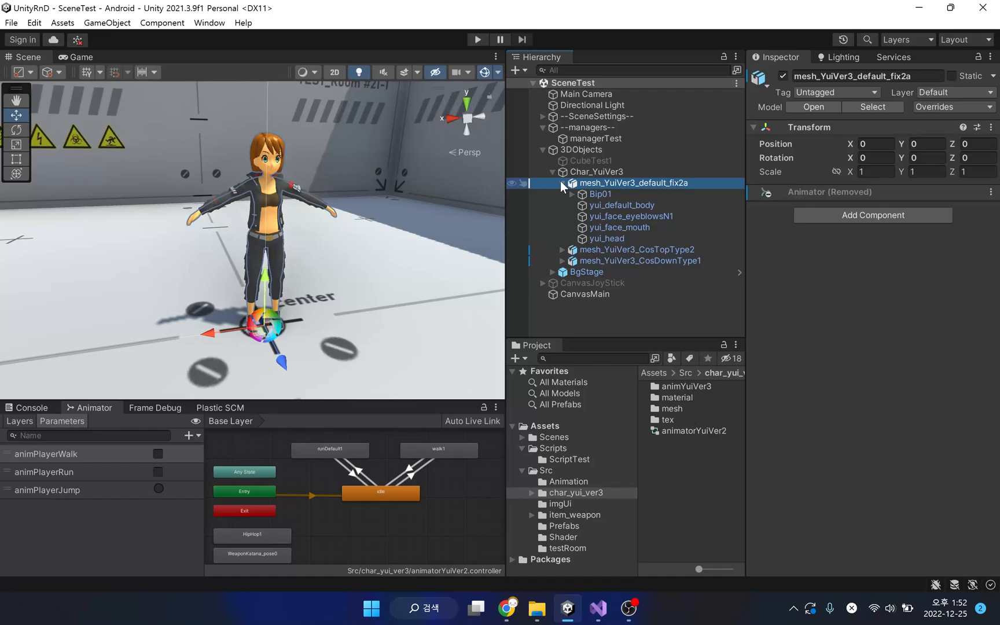
pyautogui.click(562, 183)
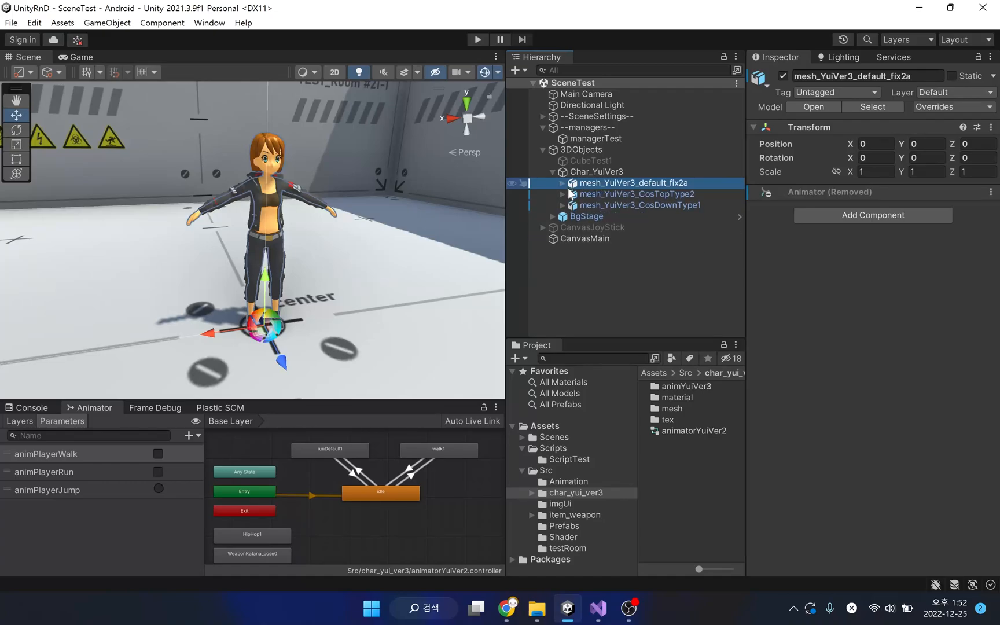
pyautogui.click(635, 194)
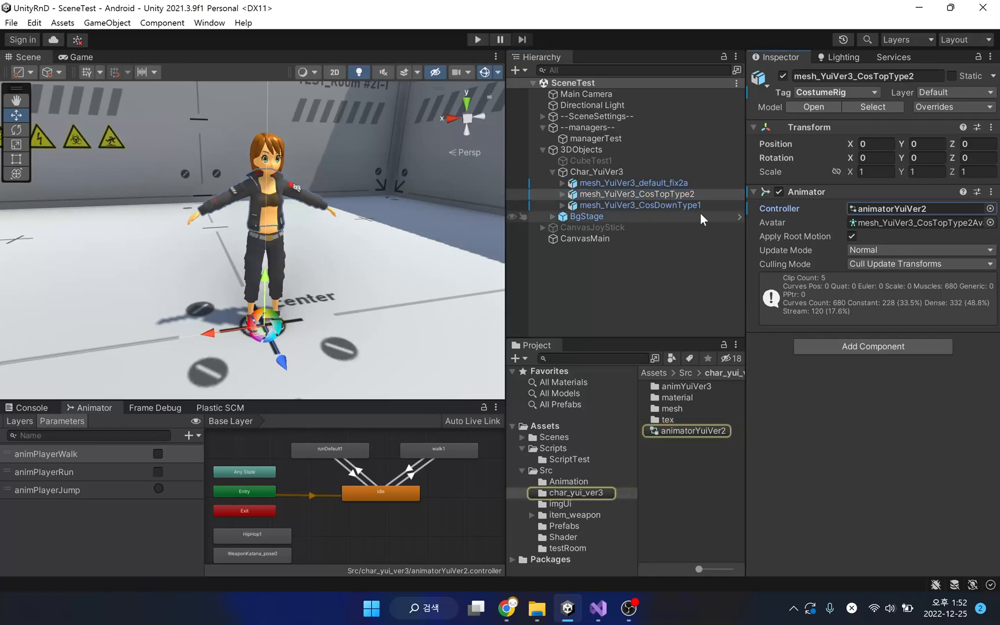
pyautogui.click(640, 205)
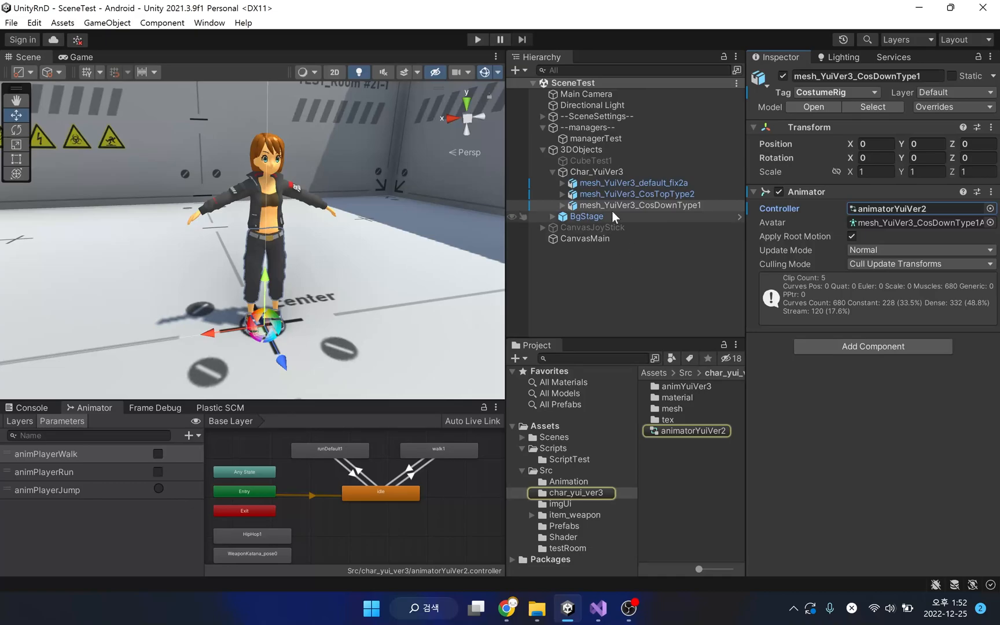
pyautogui.click(597, 172)
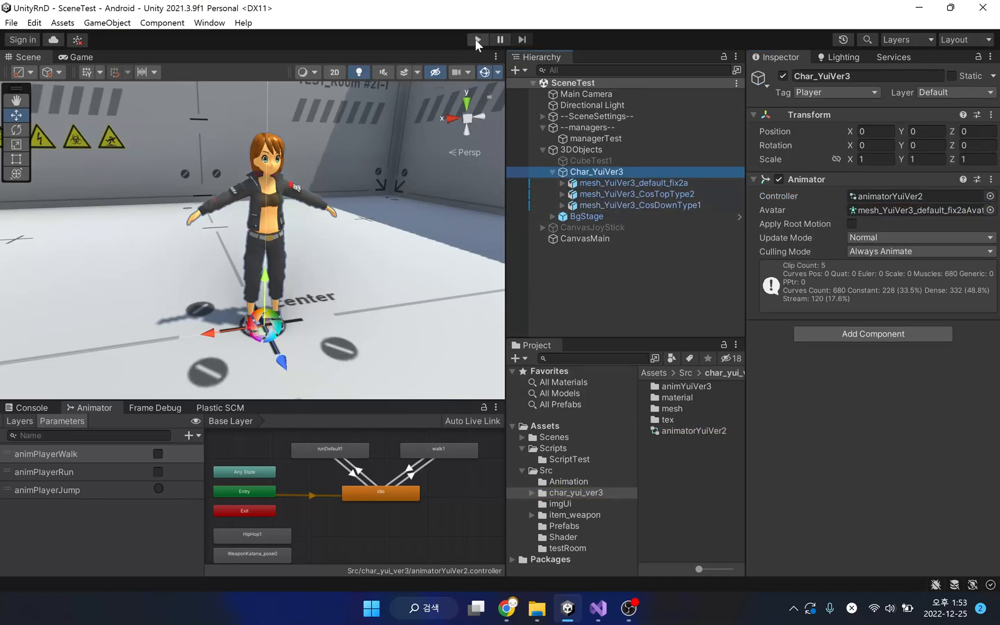
# Play the scene and check CosTopType2's Animator while the character animates.
pyautogui.click(474, 39)
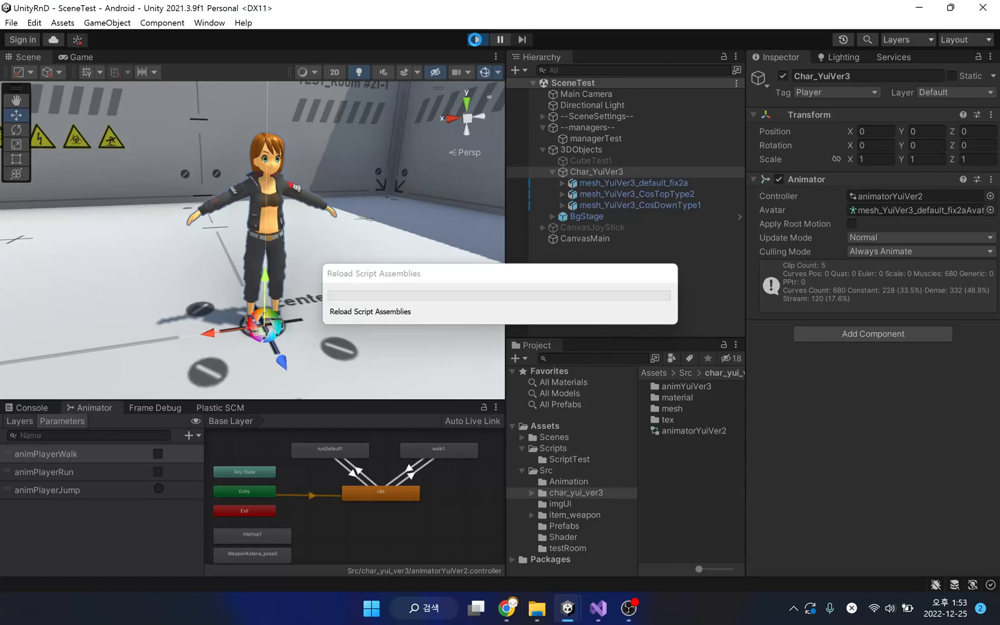
pyautogui.click(476, 38)
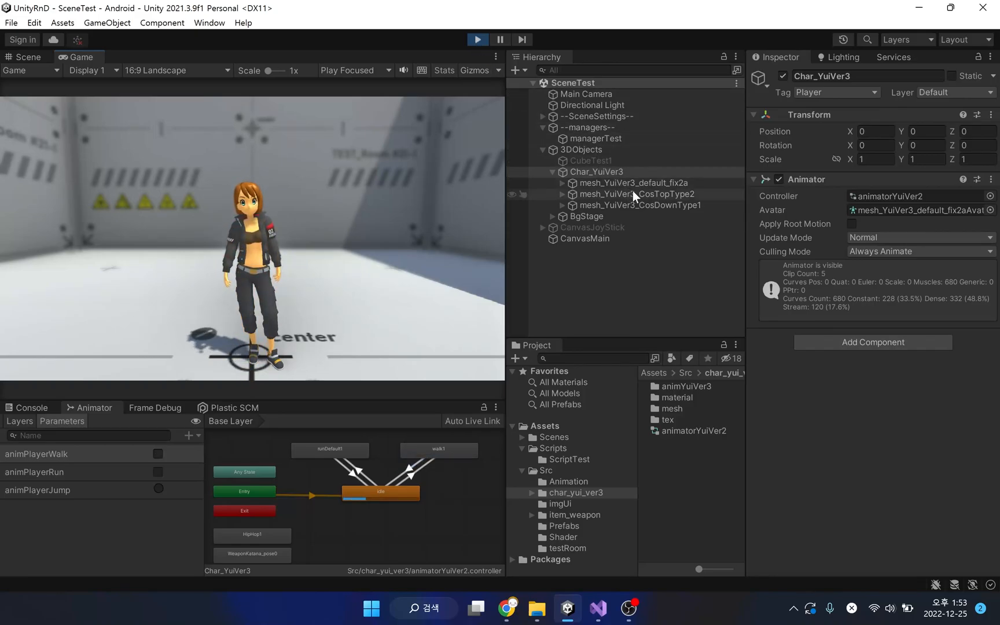
pyautogui.click(634, 193)
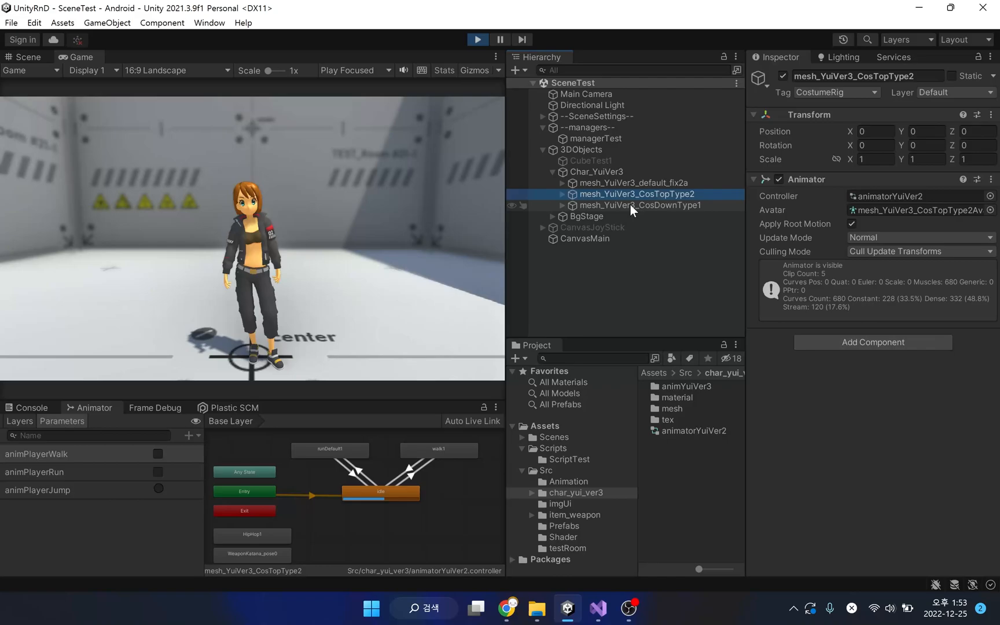
# Check Char_YuiVer3's Animator, stop Play, and bring up TestCharControl.cs in Visual Studio.
pyautogui.click(597, 172)
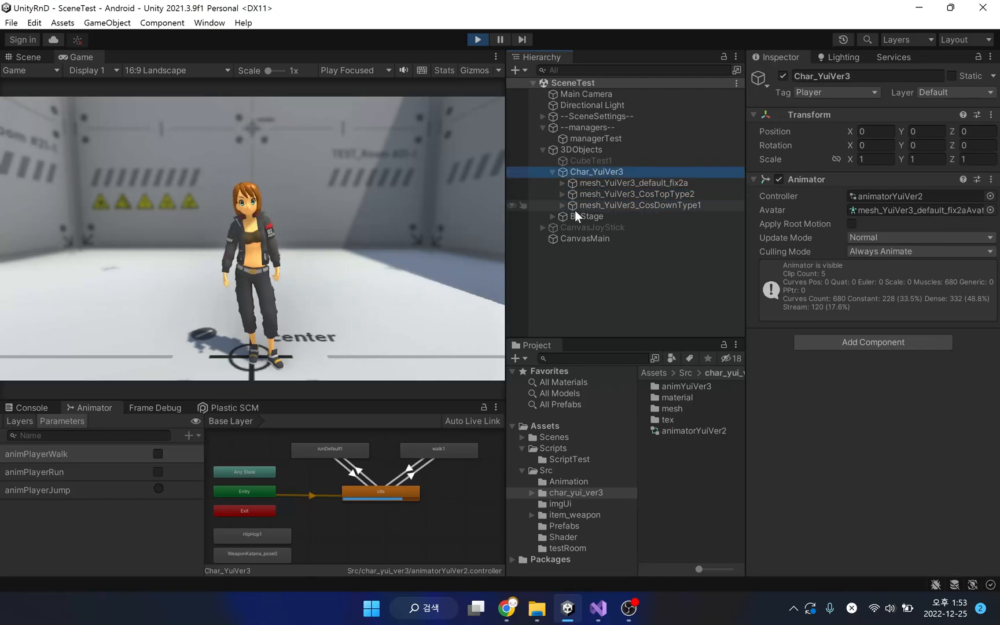
pyautogui.click(625, 194)
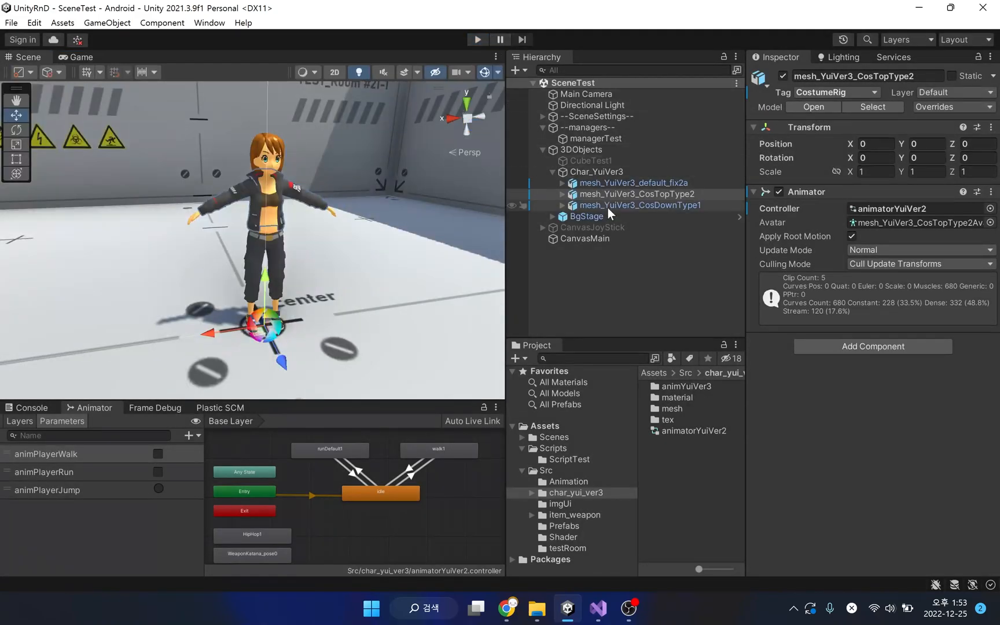
pyautogui.click(598, 138)
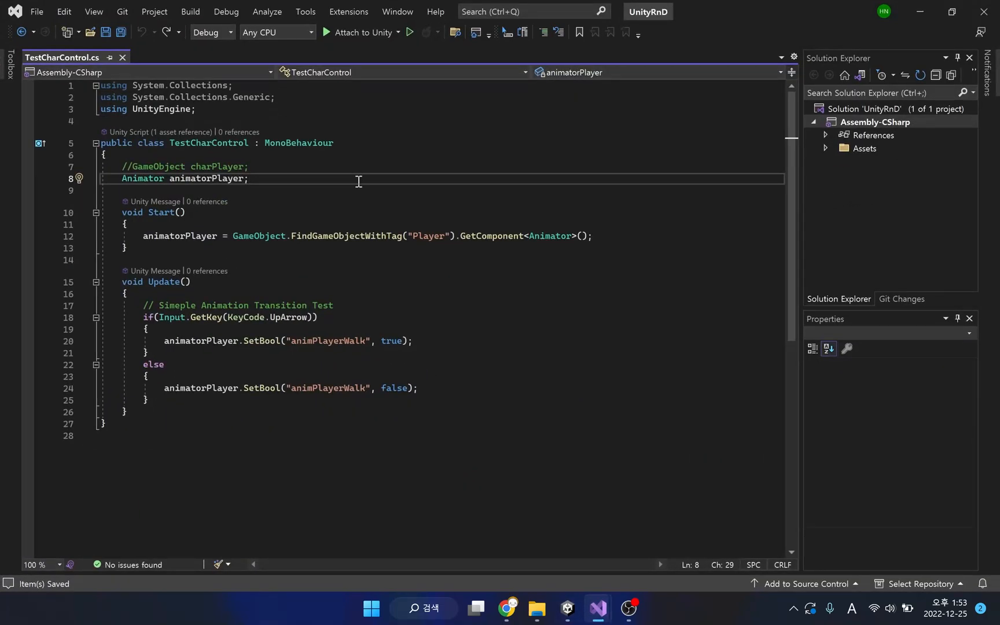
# Declare 'public Animator animator_CosTop;' below the animatorPlayer line in TestCharControl.
pyautogui.write('public Animator')
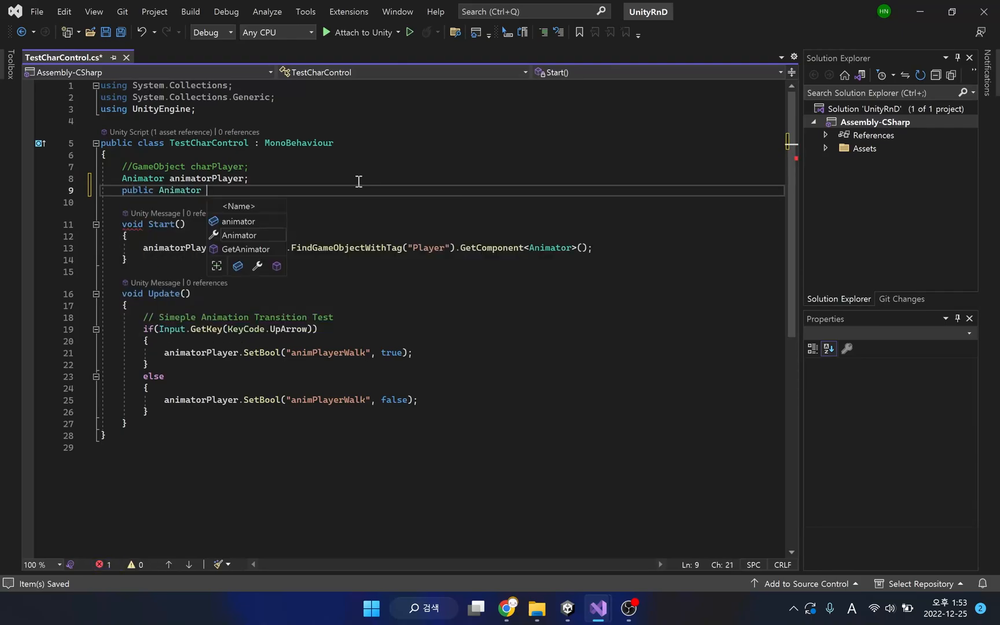
pyautogui.write('animator_CosTop')
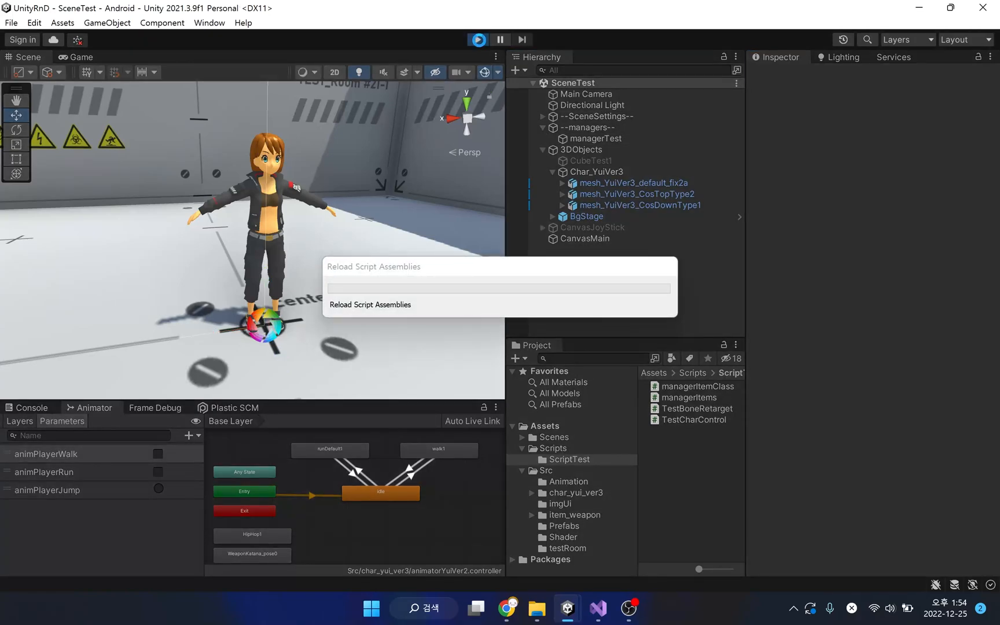
# After the script reload, play-test the idle character in the Game view, then stop.
pyautogui.click(476, 39)
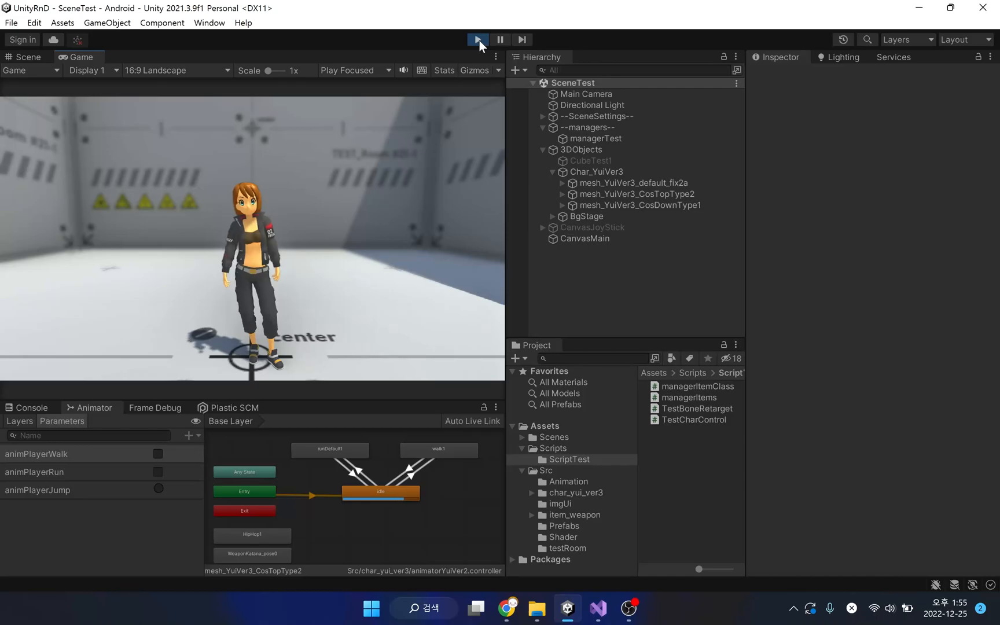
pyautogui.click(476, 39)
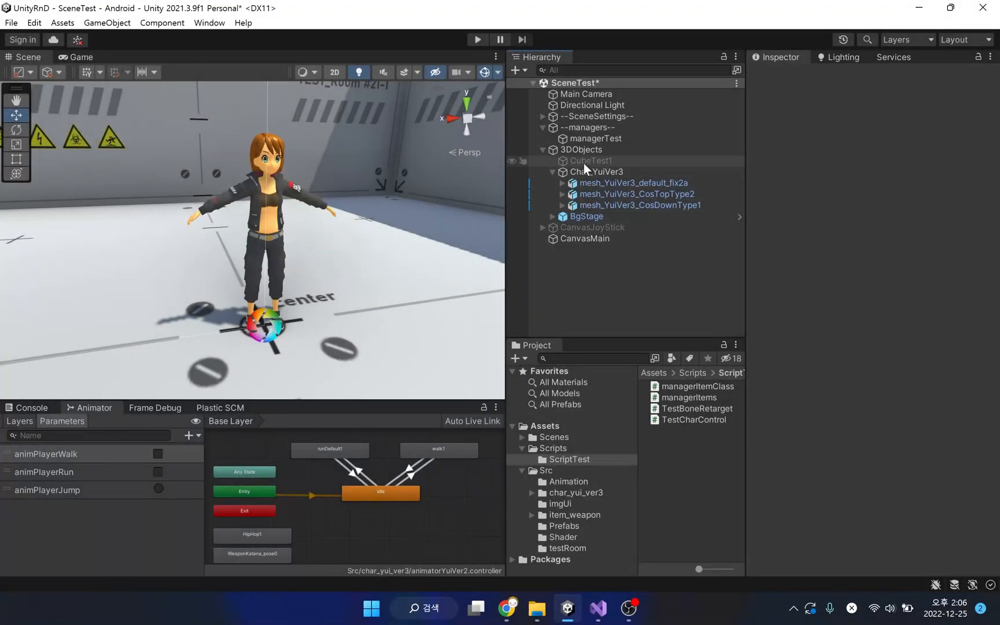
# Select the test cube, then the body, top and pants meshes to view their Skinned Mesh Renderers.
pyautogui.click(586, 160)
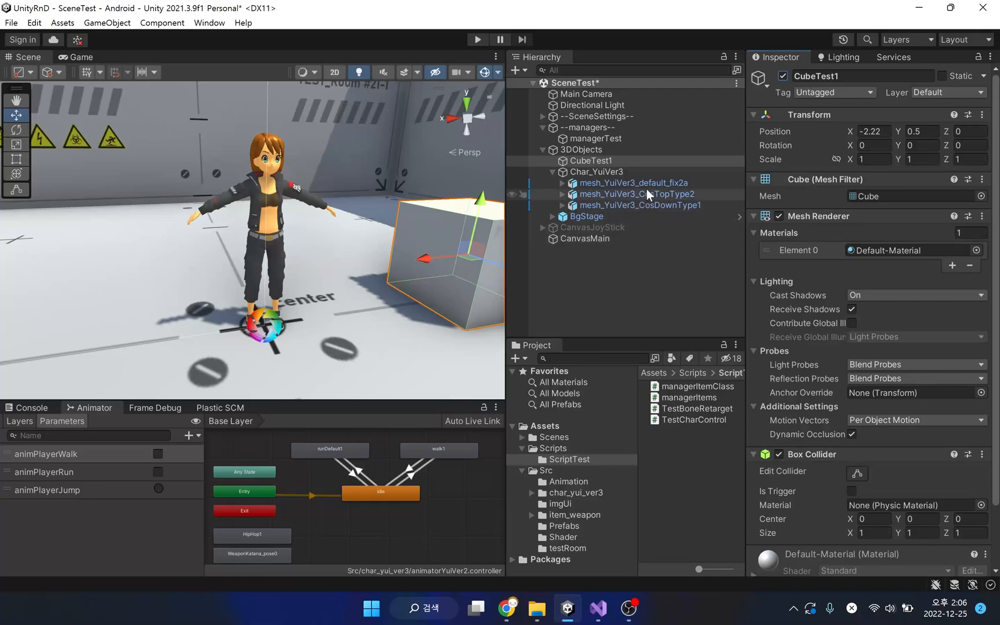
pyautogui.click(633, 182)
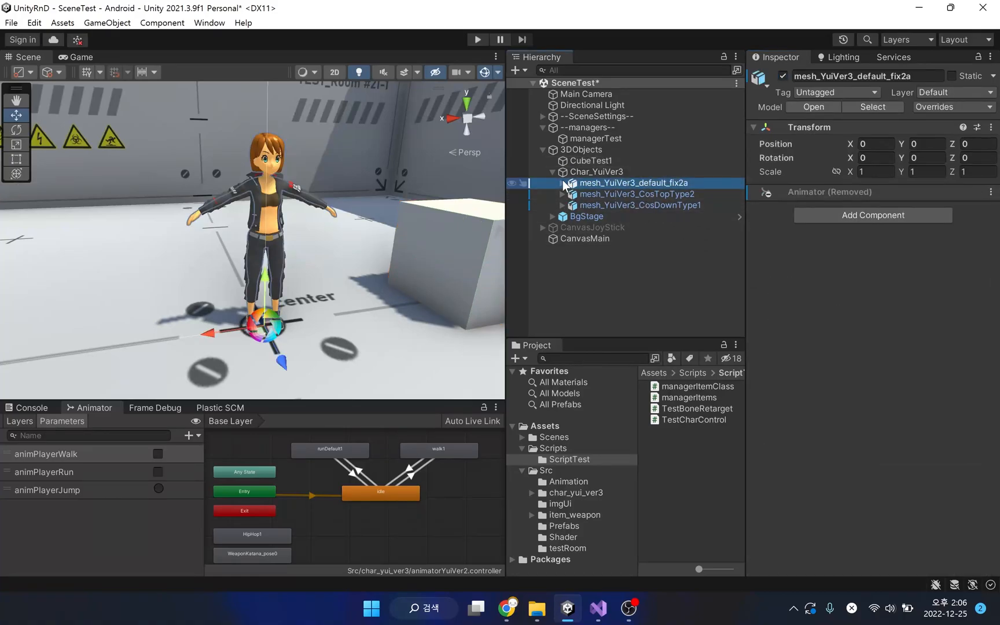
pyautogui.click(561, 182)
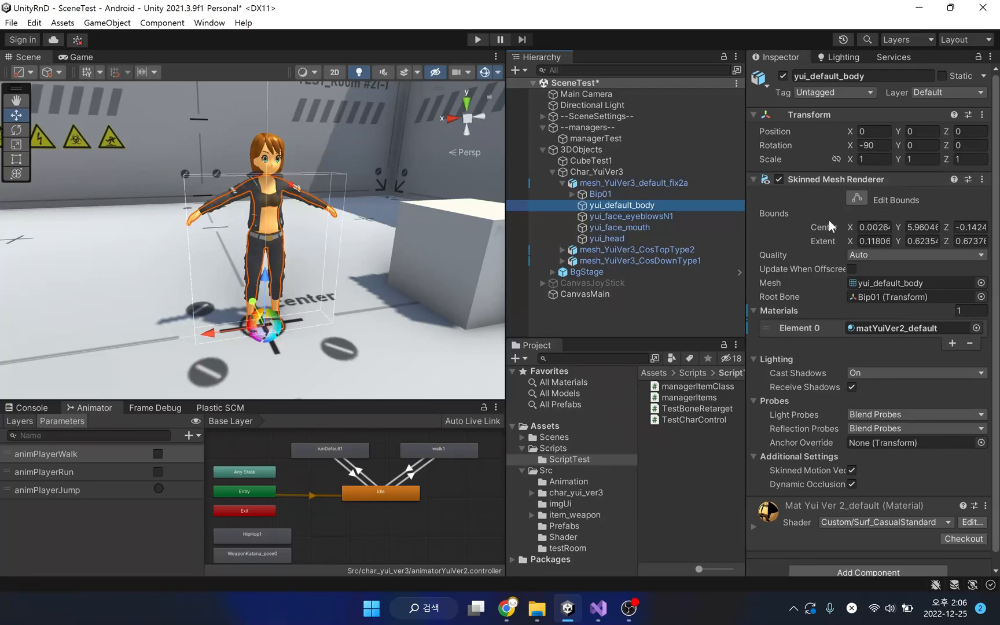
pyautogui.moveTo(738, 224)
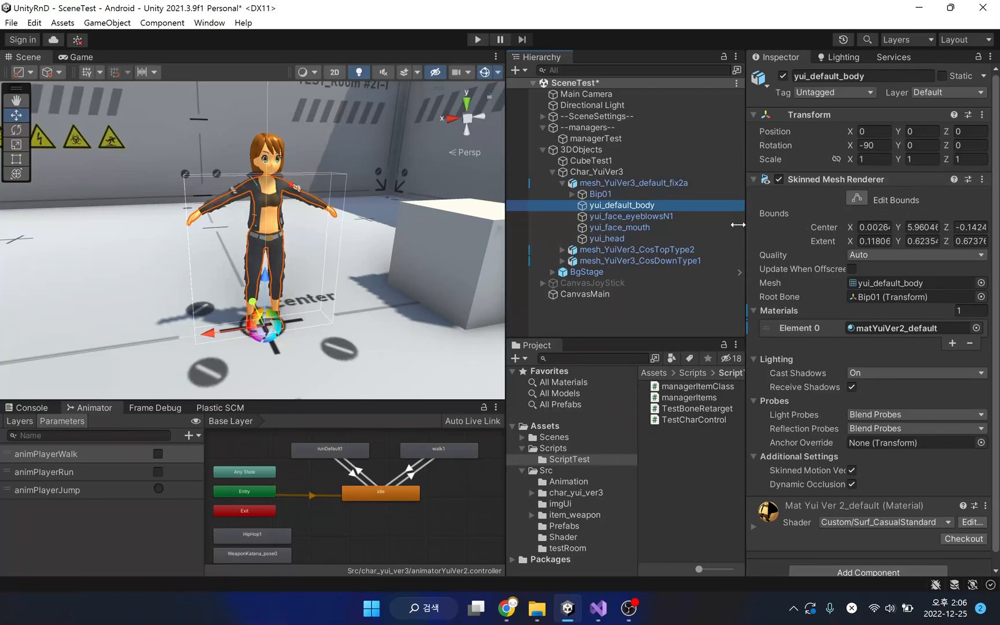
pyautogui.click(562, 182)
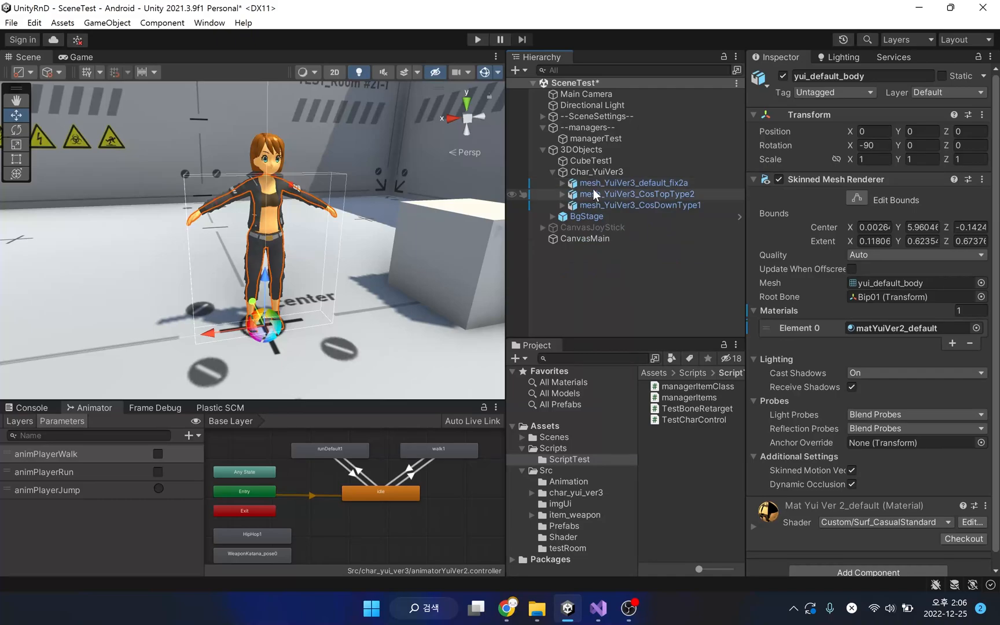
pyautogui.click(636, 194)
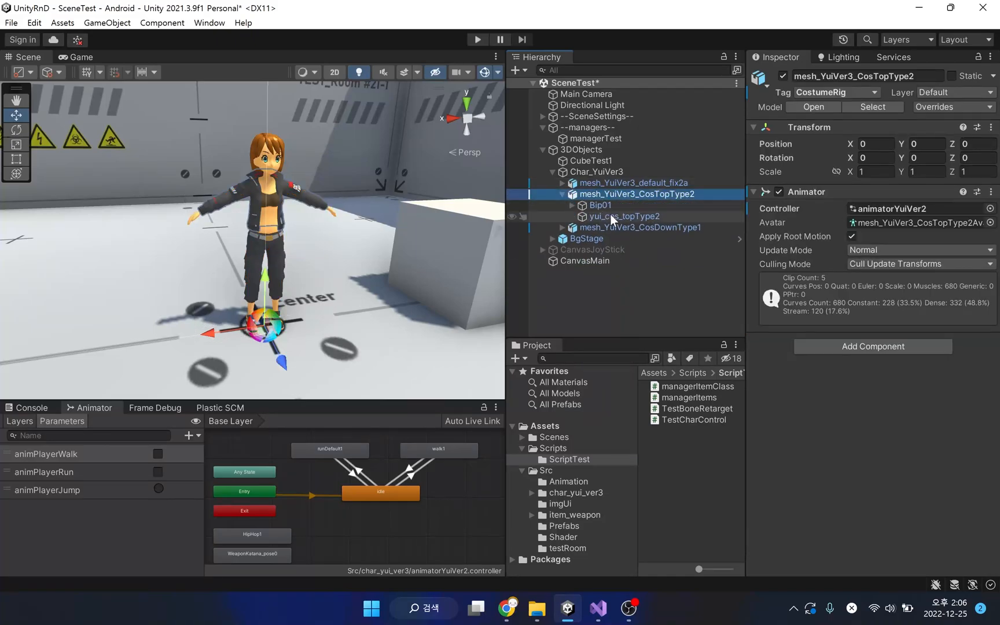
pyautogui.click(623, 216)
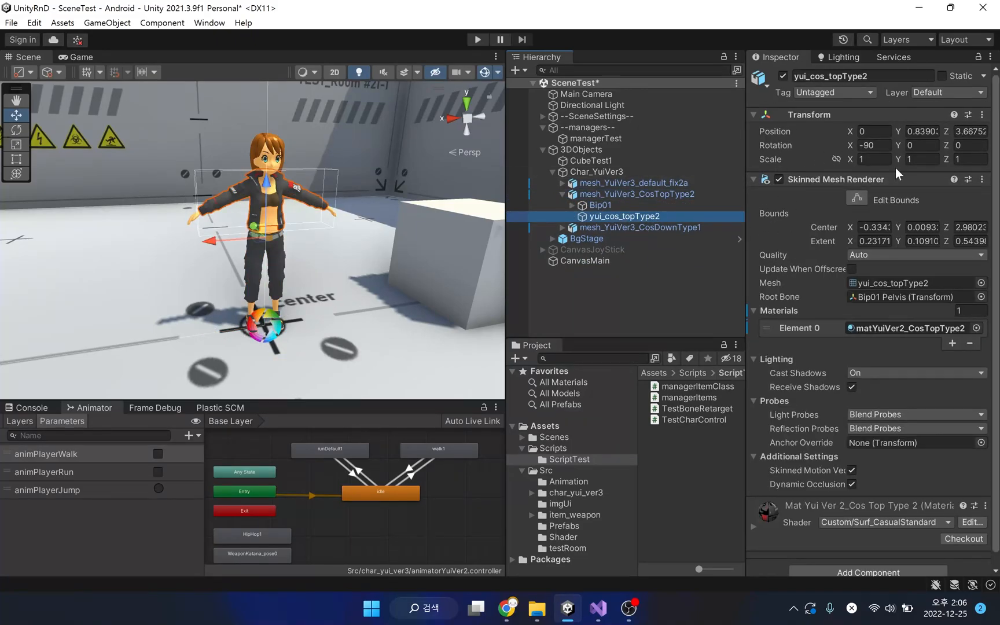
pyautogui.moveTo(798, 206)
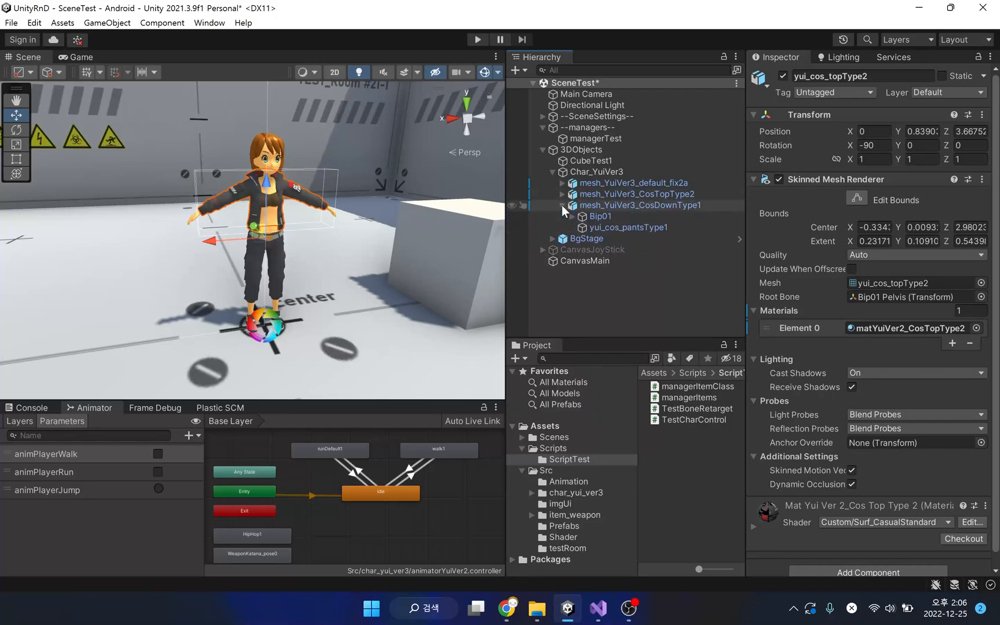
pyautogui.click(628, 227)
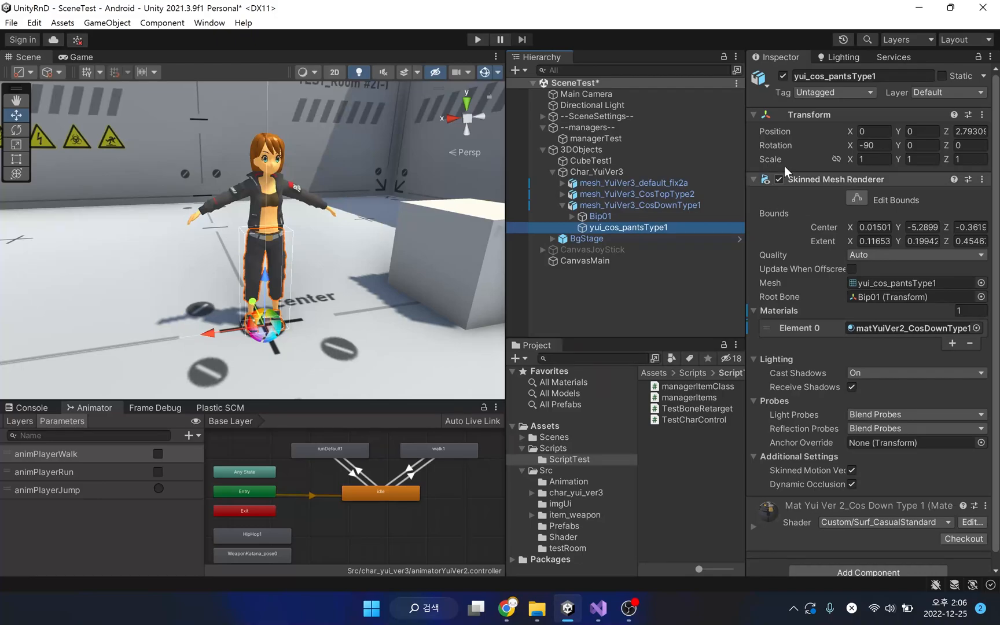
pyautogui.moveTo(786, 238)
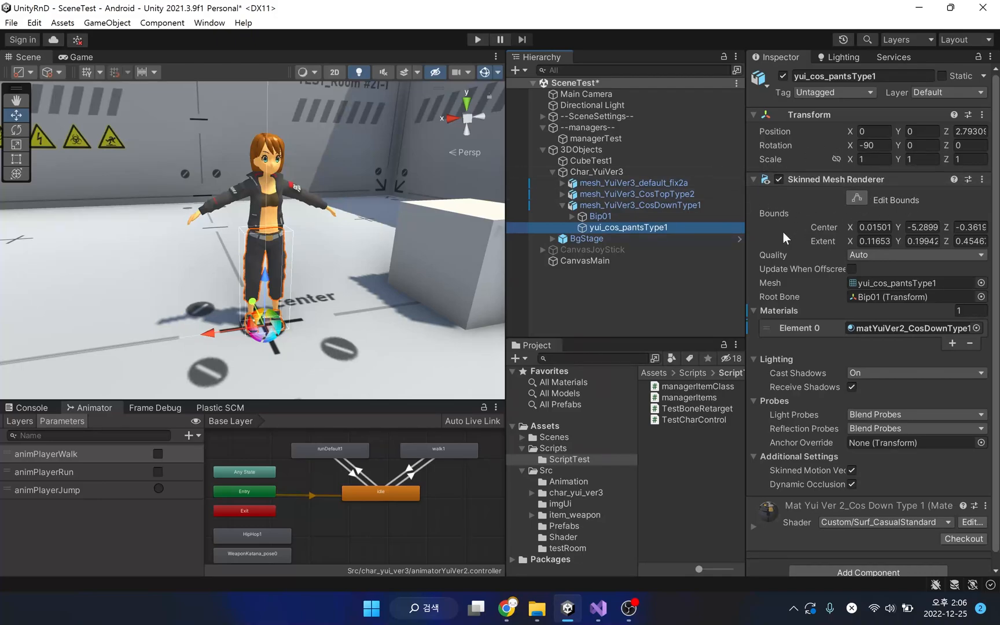
pyautogui.moveTo(563, 211)
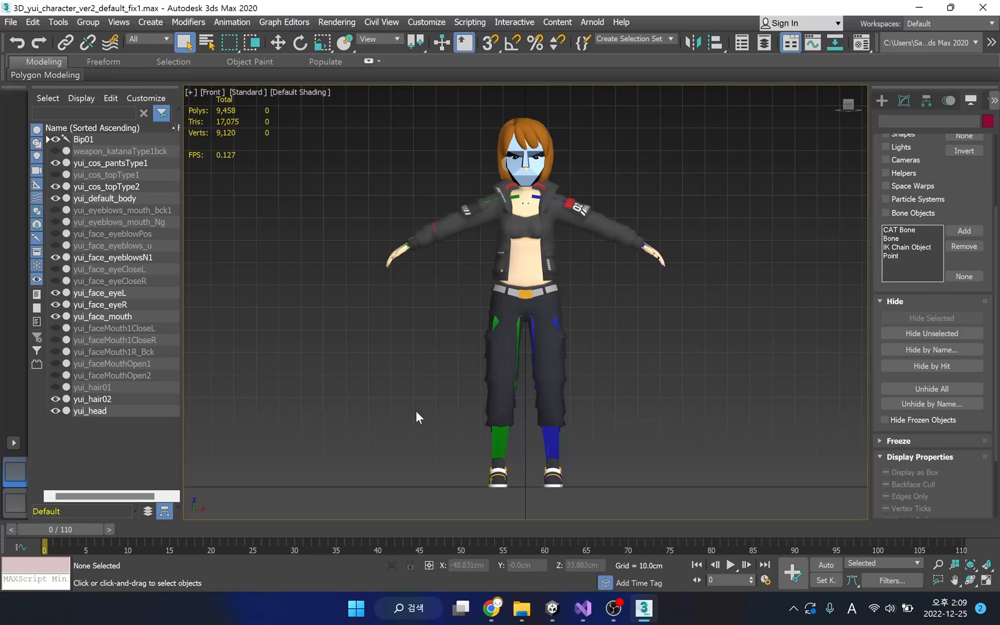
# Expand Bip01 in the Scene Explorer, select its 64-object bone hierarchy and scroll through it.
pyautogui.moveTo(44, 547); pyautogui.dragTo(294, 547)
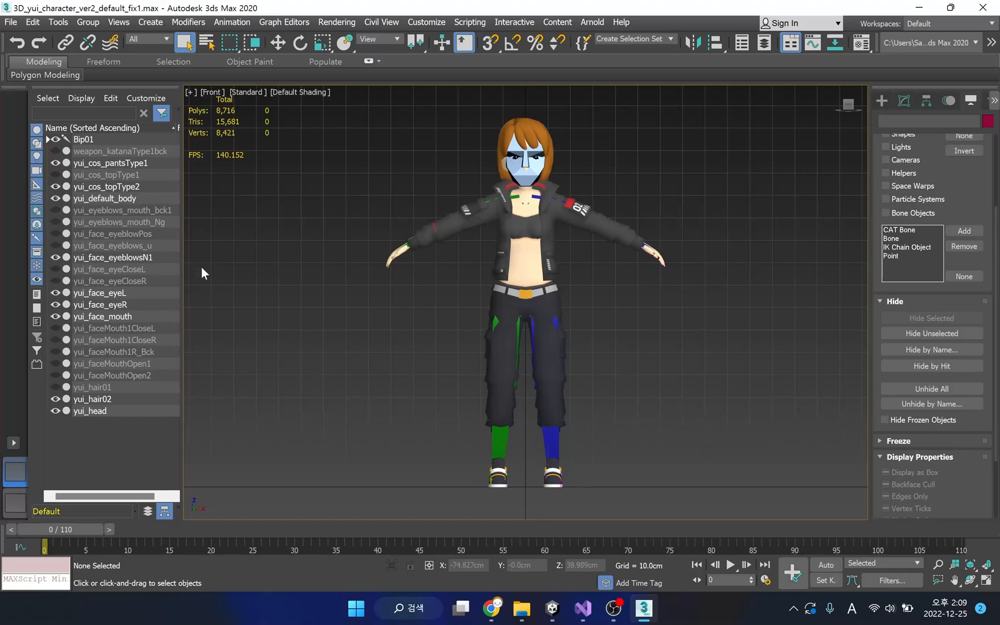
pyautogui.click(48, 140)
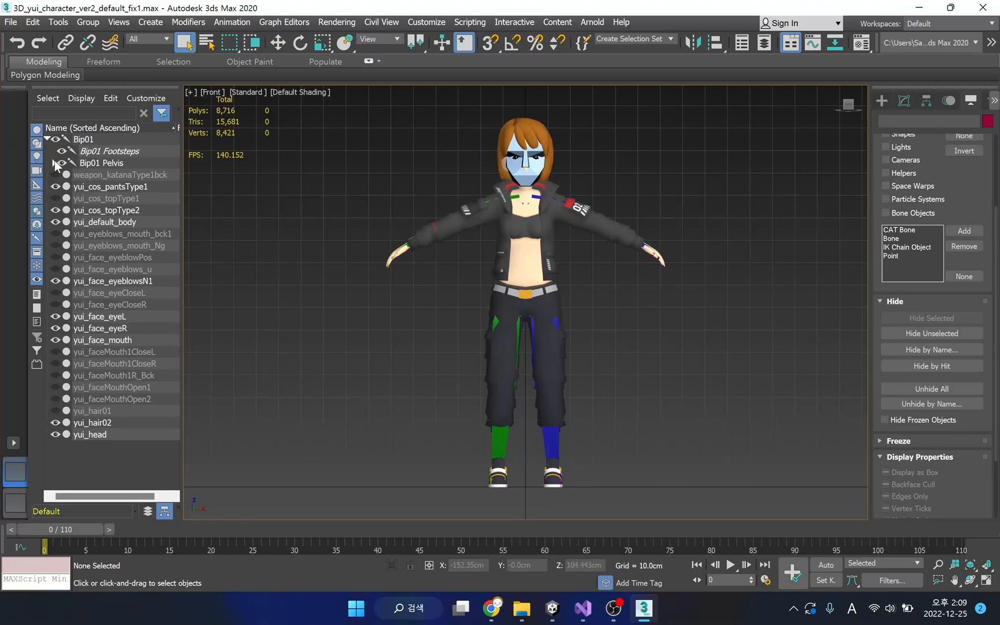
pyautogui.click(49, 164)
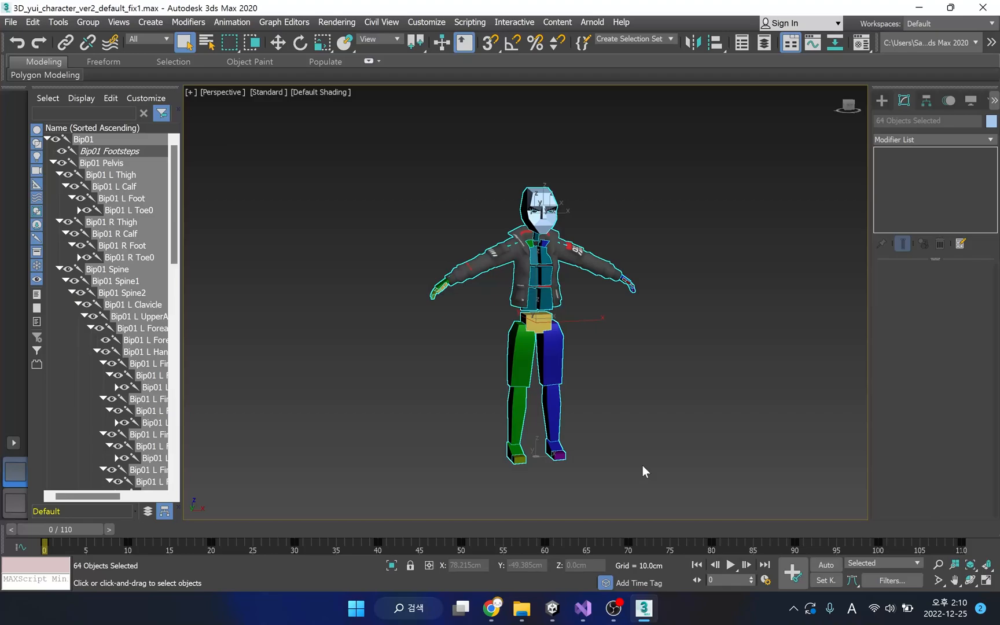
pyautogui.scroll(-3)
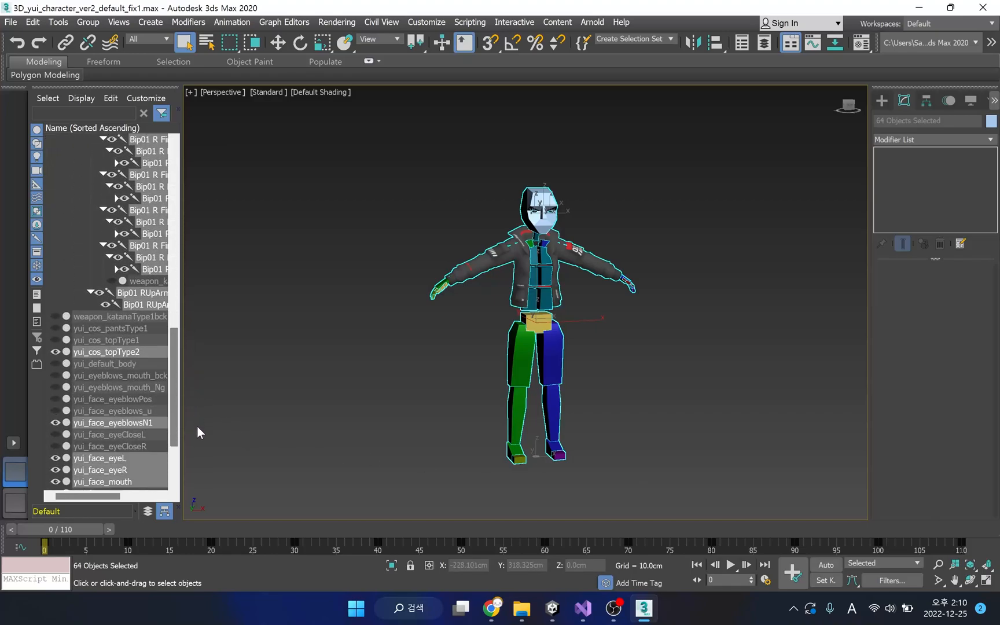
pyautogui.scroll(-3)
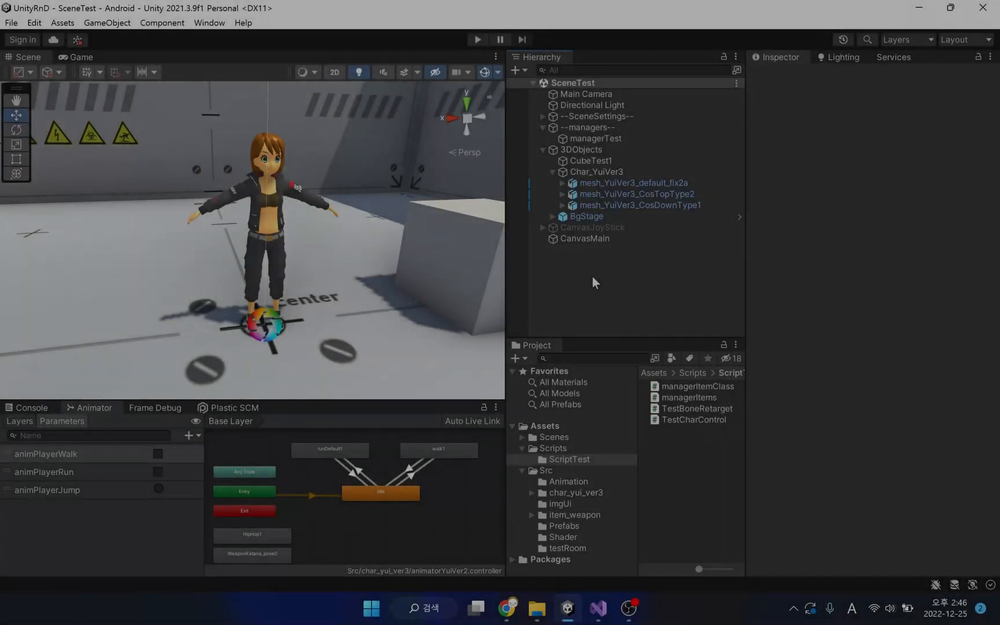
# Create a C# script named CostumeBoneReset in Scripts and open it in Visual Studio.
pyautogui.click(553, 448)
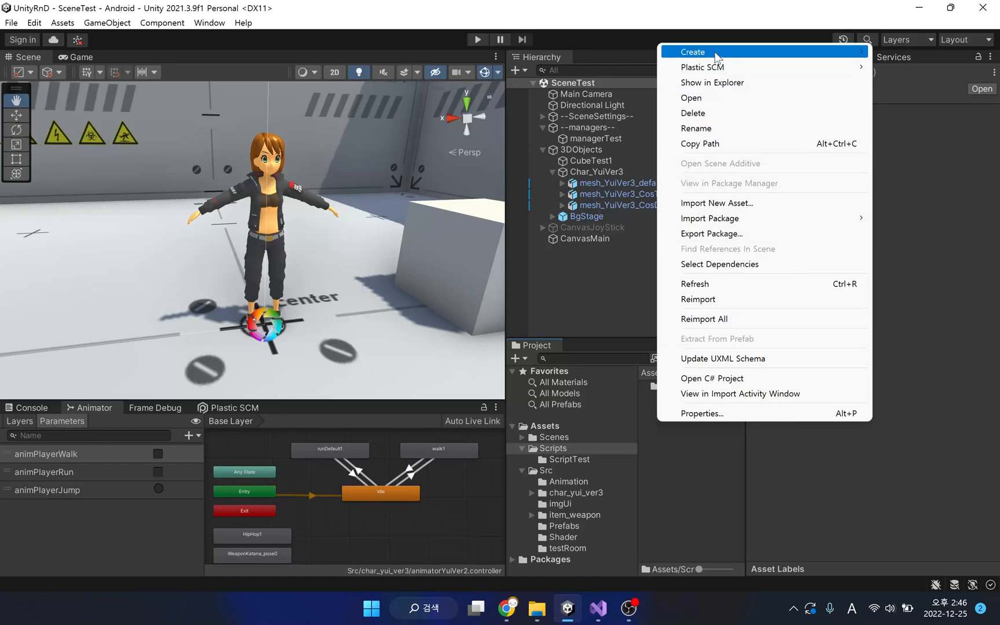
pyautogui.click(692, 52)
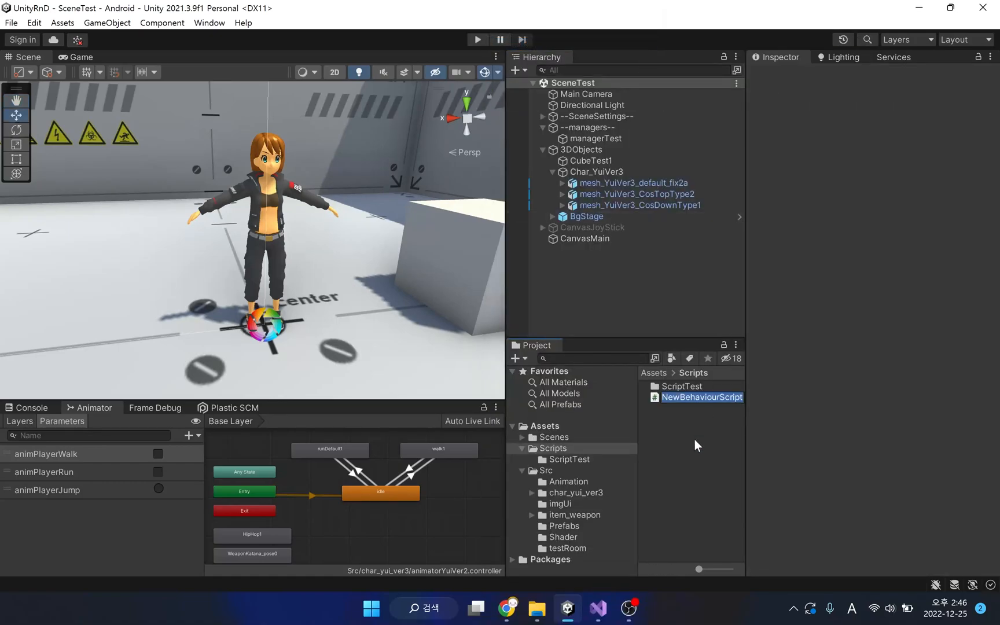
pyautogui.write('CostumeBoneReset')
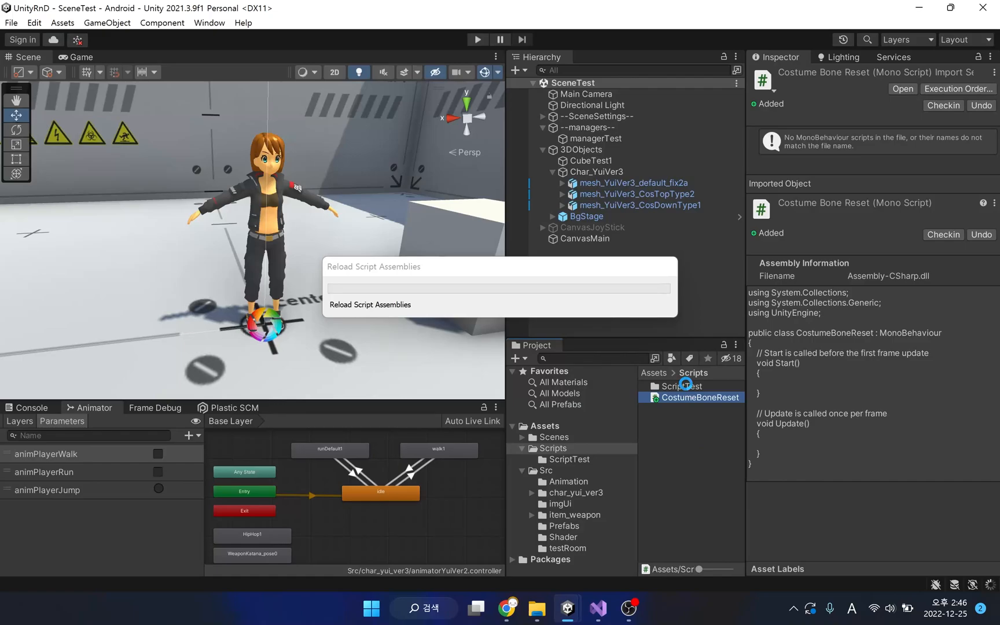
pyautogui.doubleClick(699, 397)
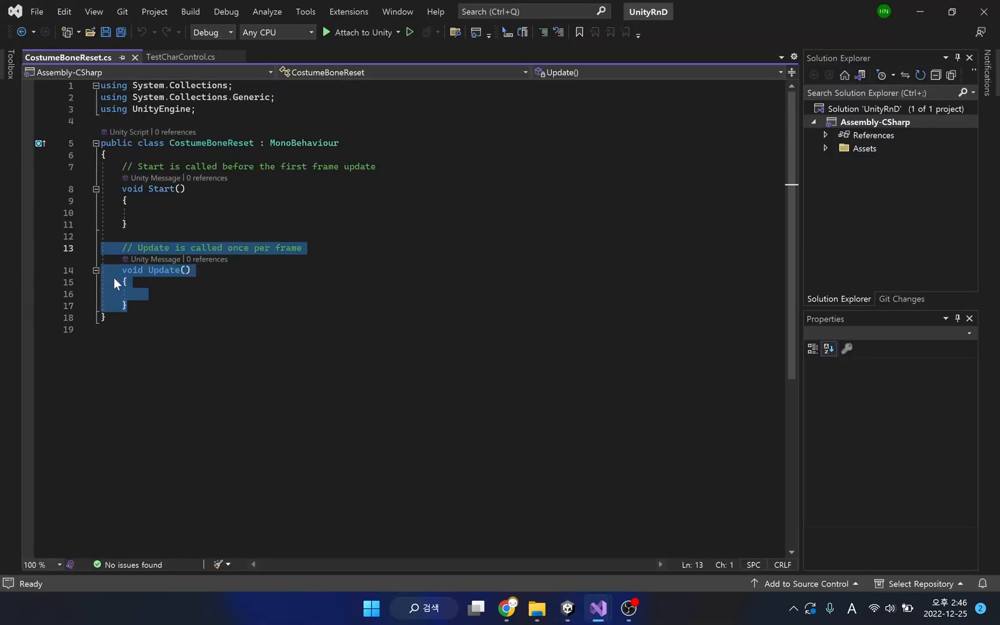
# Delete Update() and declare a public SkinnedMeshRenderer mainSkinnedMesh field.
pyautogui.press('Delete')
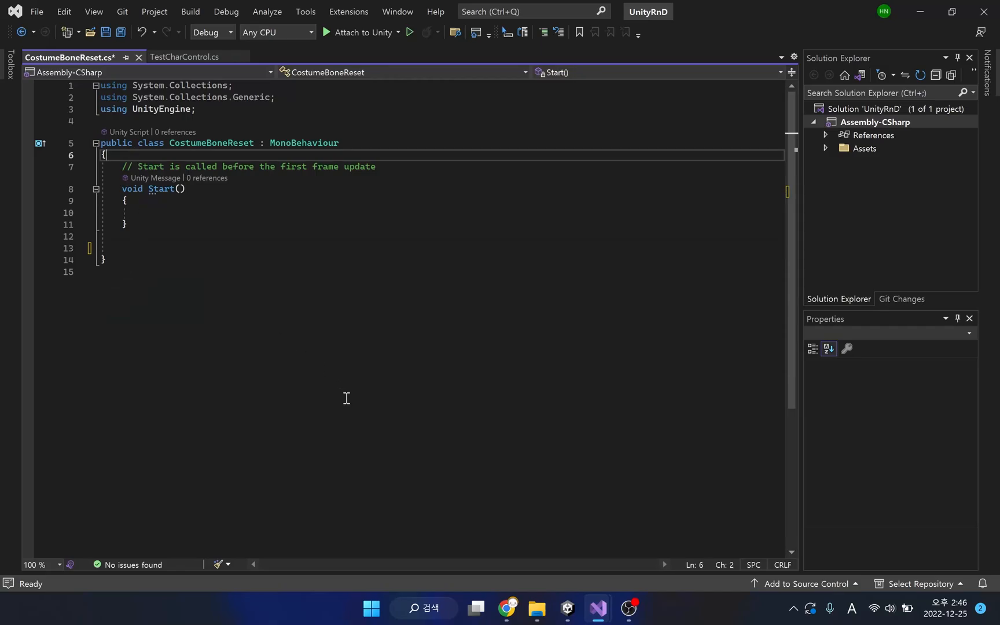
pyautogui.write('public')
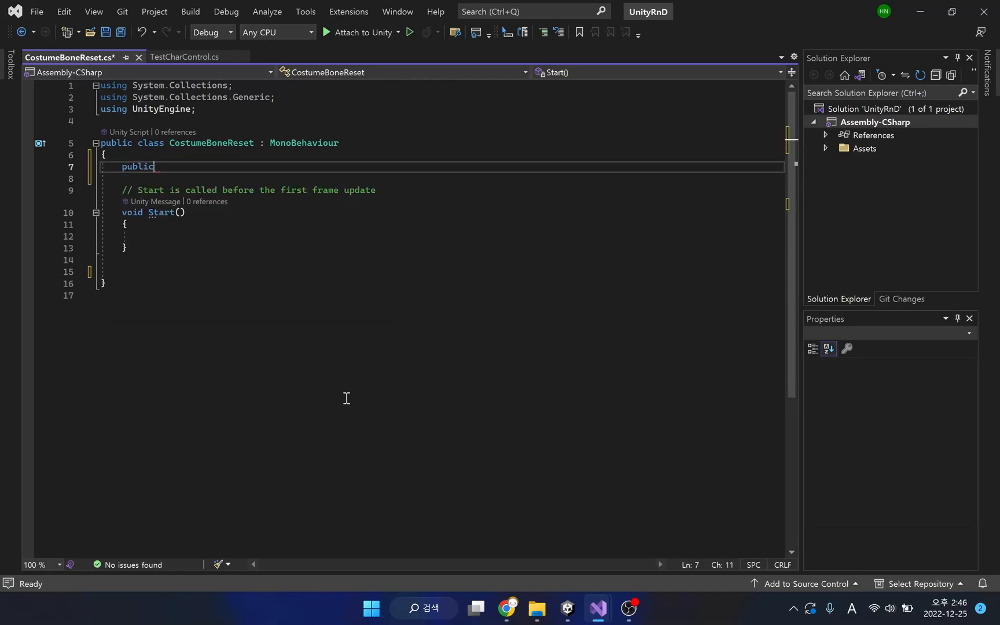
pyautogui.write('SkinnedMeshRenderer')
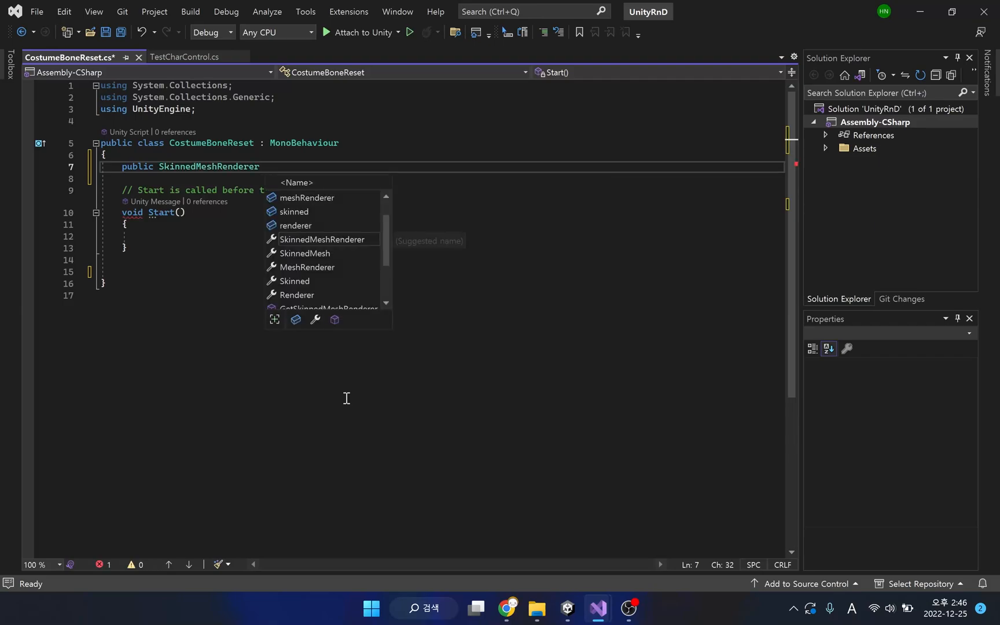
pyautogui.write('mainSkinnedMesh;')
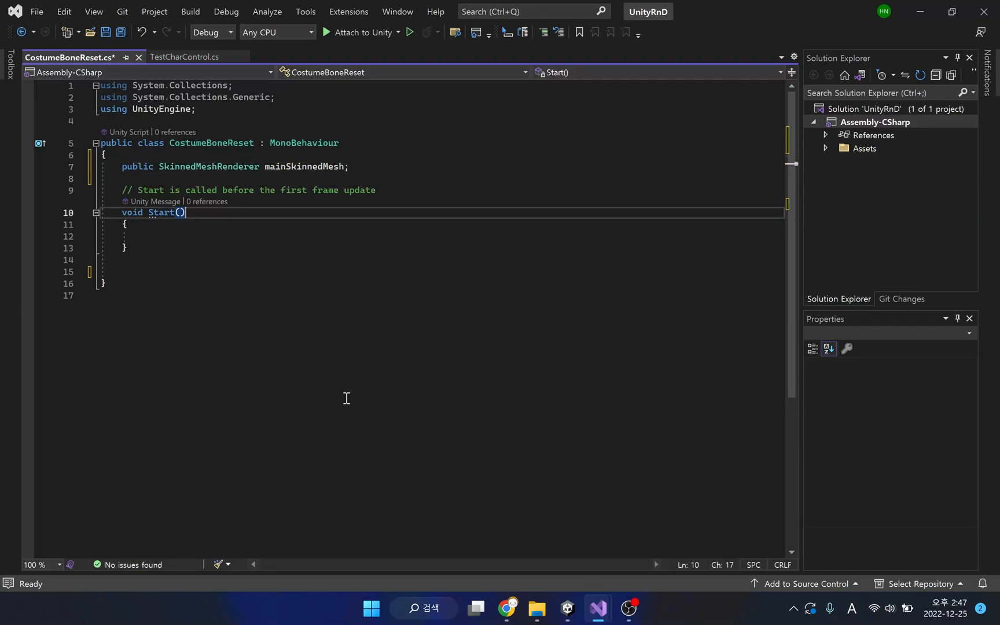
# In Start(), add comment '// 1. Get mainSkinnedMesh Bone' and create boneMap as Dictionary<string, Transform>.
pyautogui.write('// 1.')
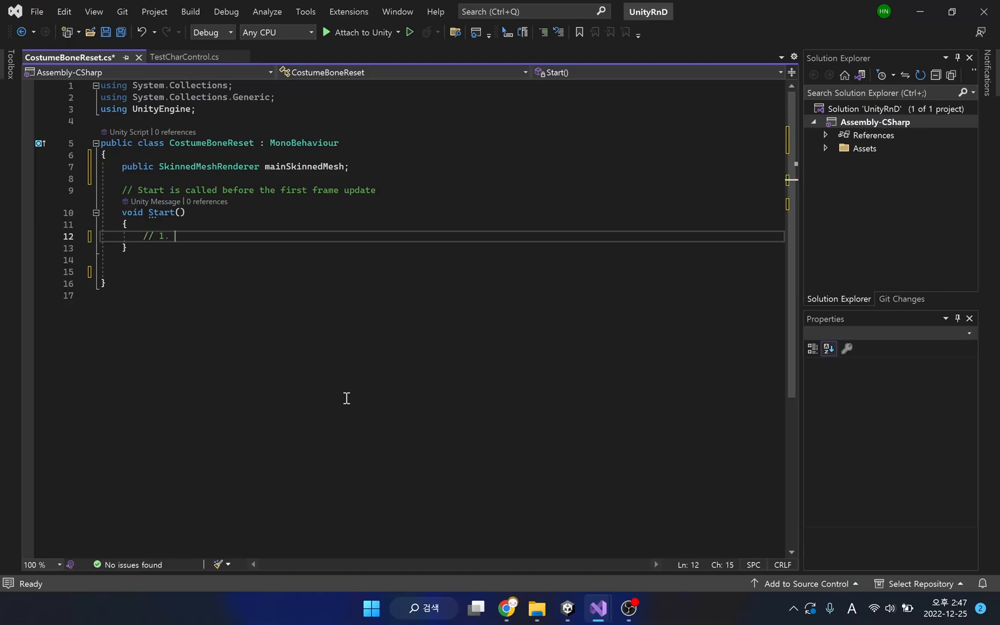
pyautogui.write('Get mai')
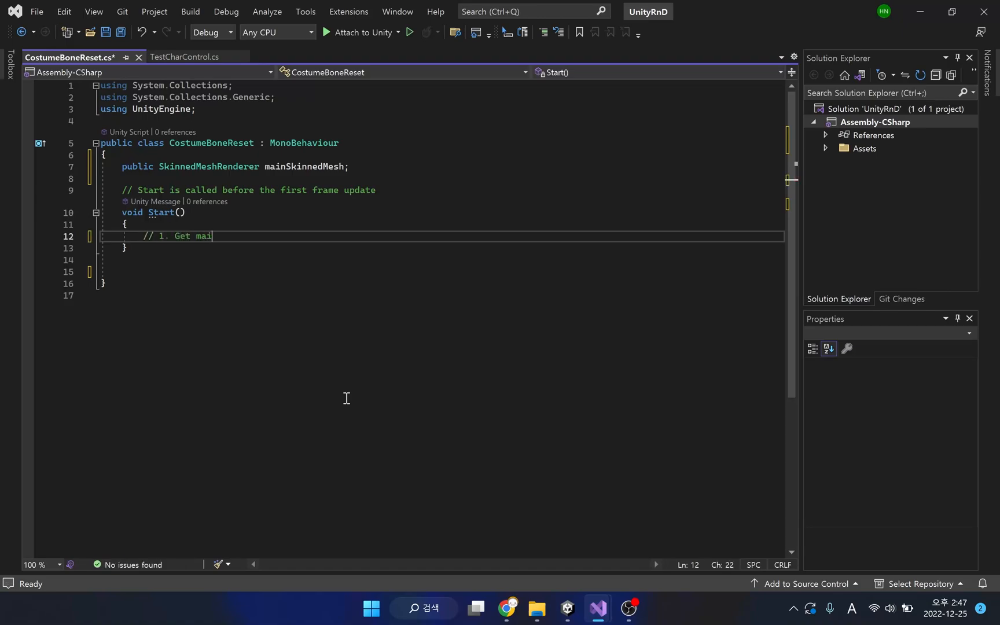
pyautogui.write('nSkinn')
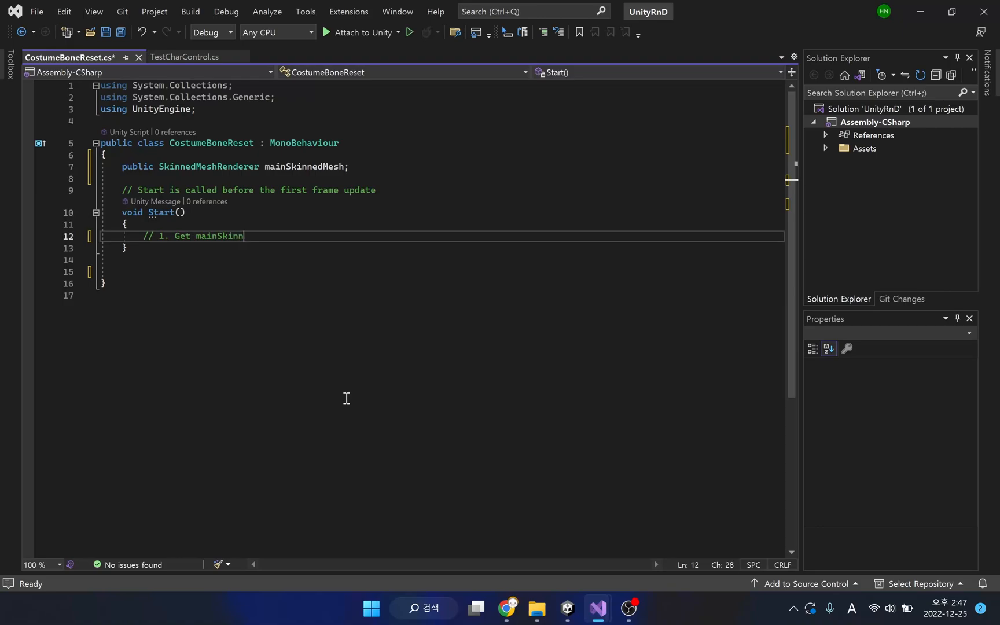
pyautogui.write('edMesh Bones')
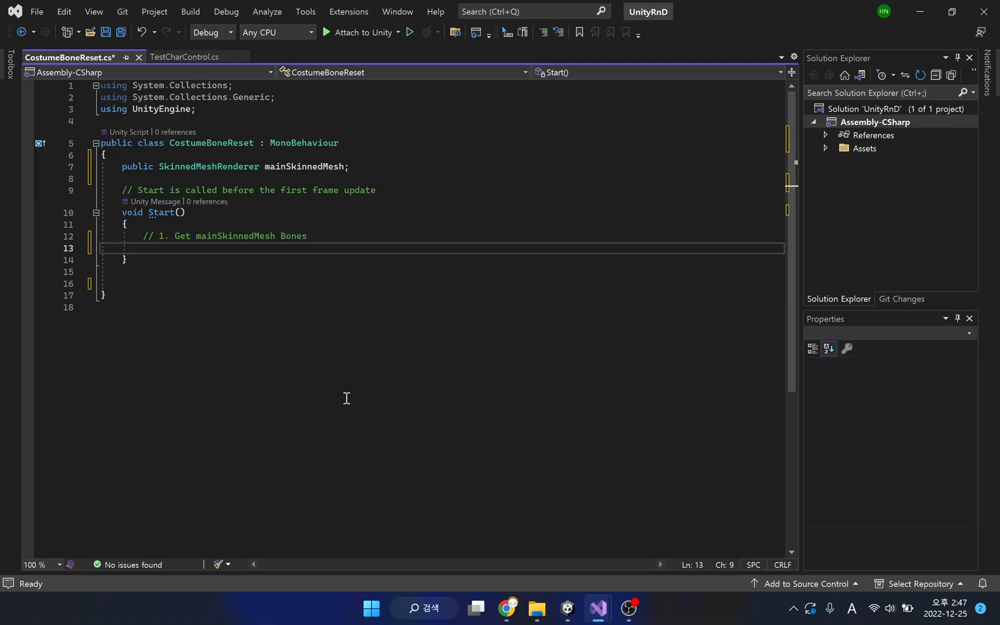
pyautogui.write('Dictionary<>')
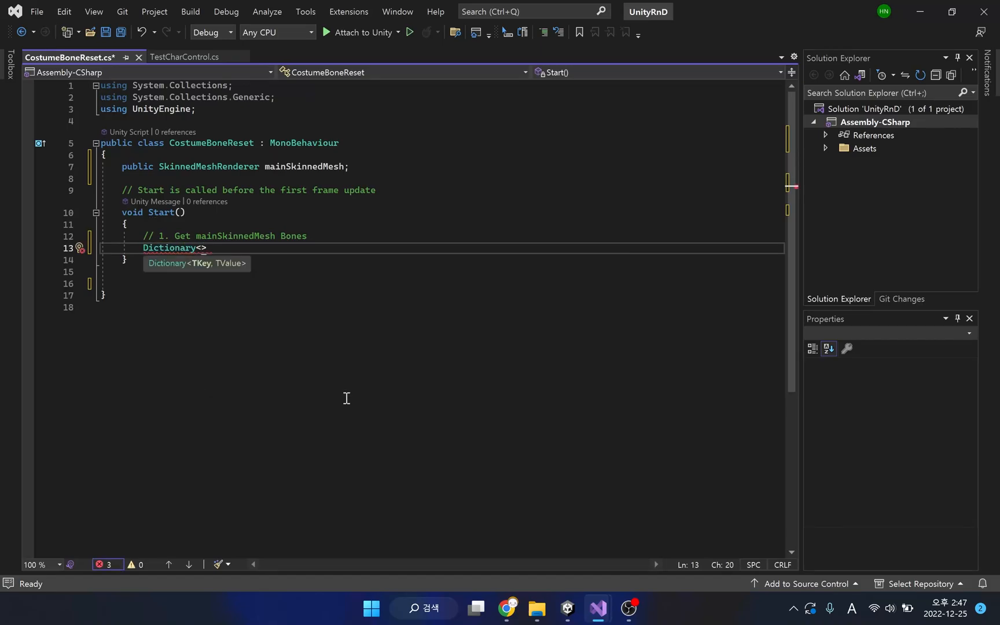
pyautogui.write('string,')
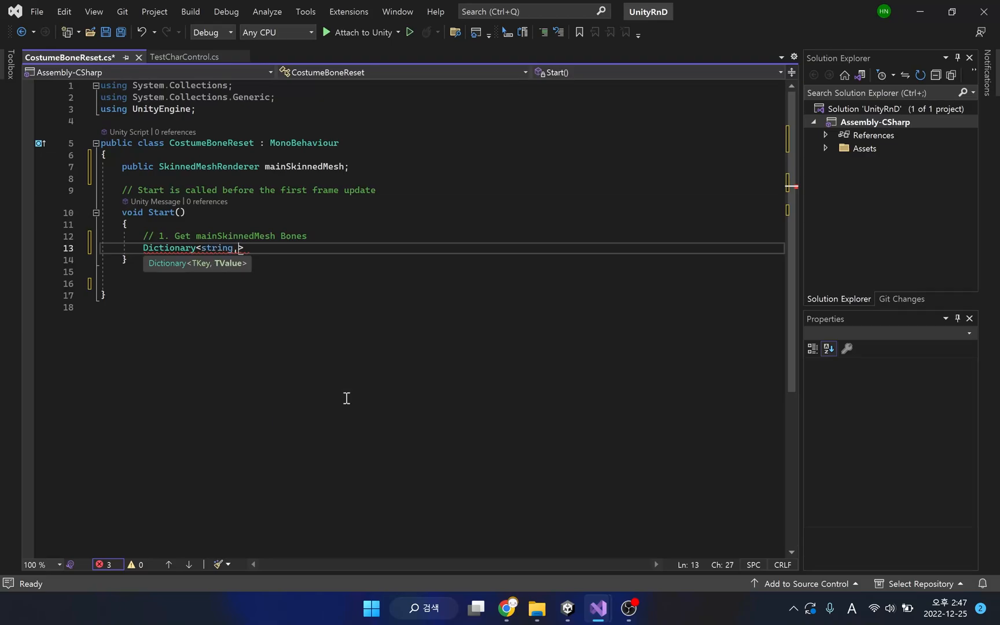
pyautogui.write('Transform')
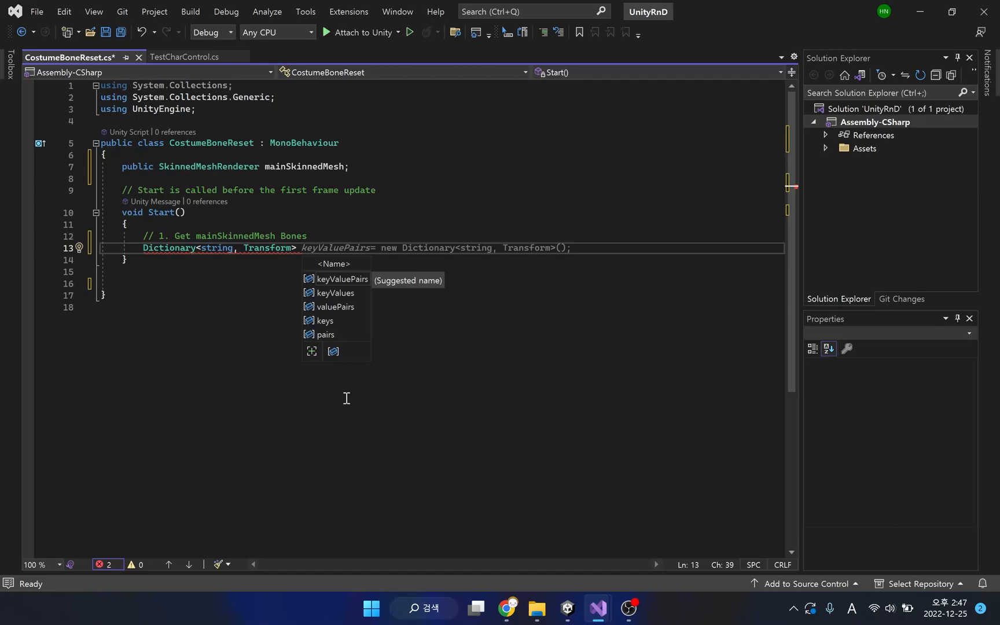
pyautogui.write('bone')
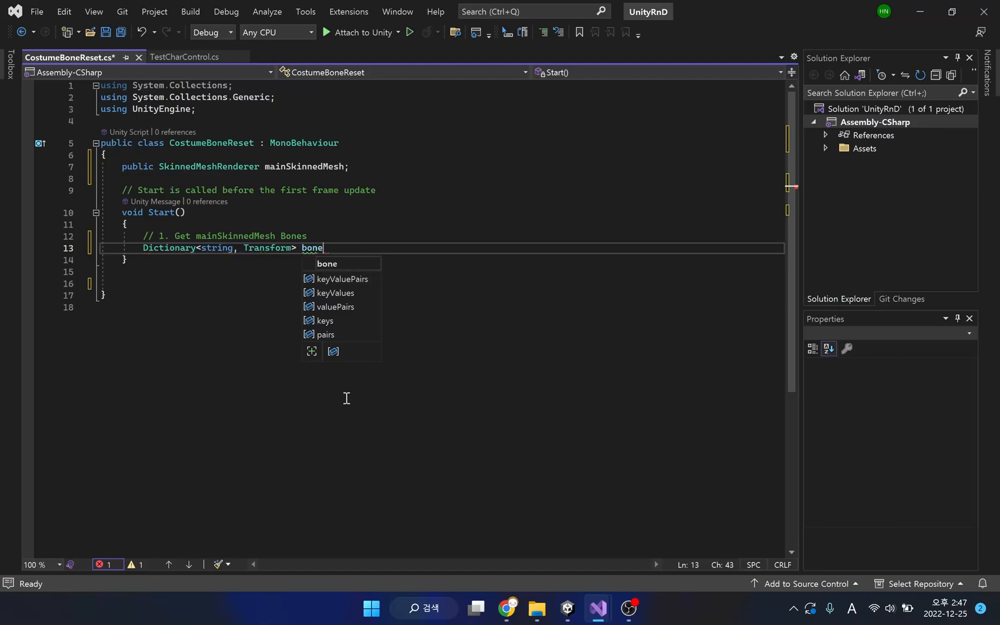
pyautogui.write('Map = new Dictionary<string, Transform>();')
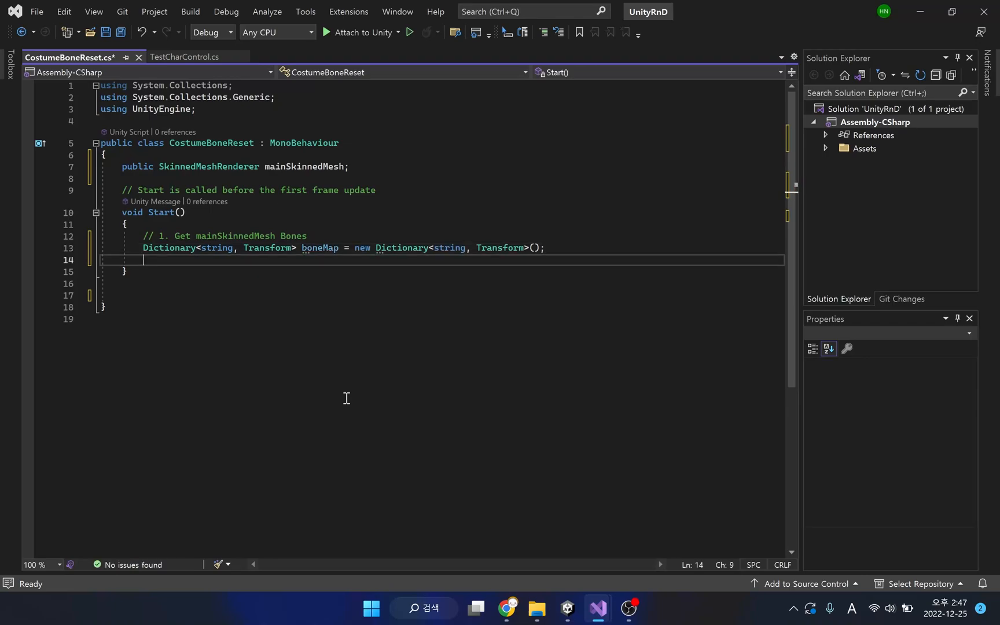
# Add a foreach over mainSkinnedMesh's bones storing boneMap[bone.gameObject.name] = bone.
pyautogui.write('foreach')
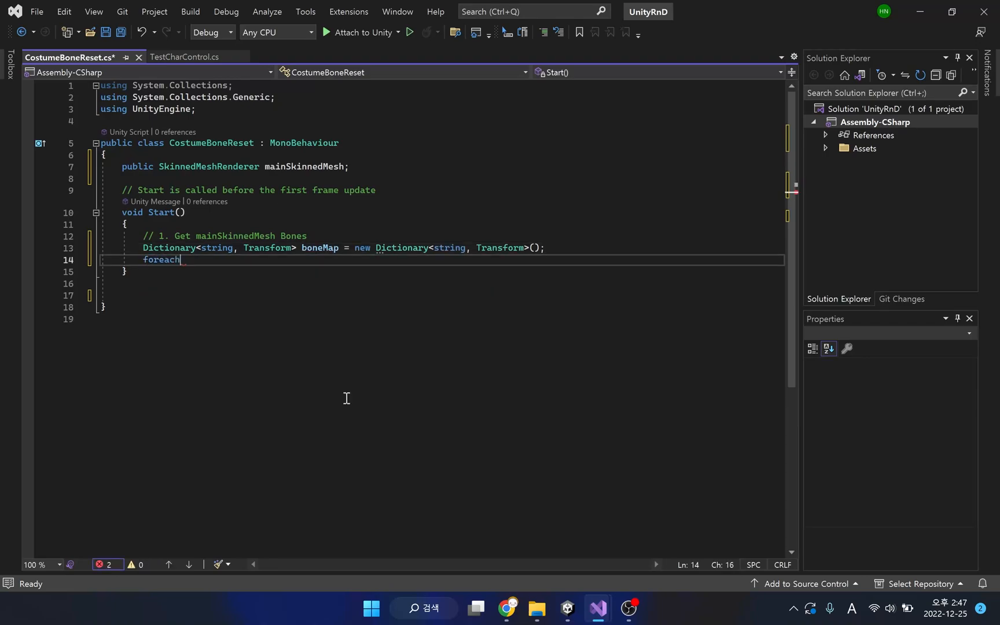
pyautogui.write('(Transform bone')
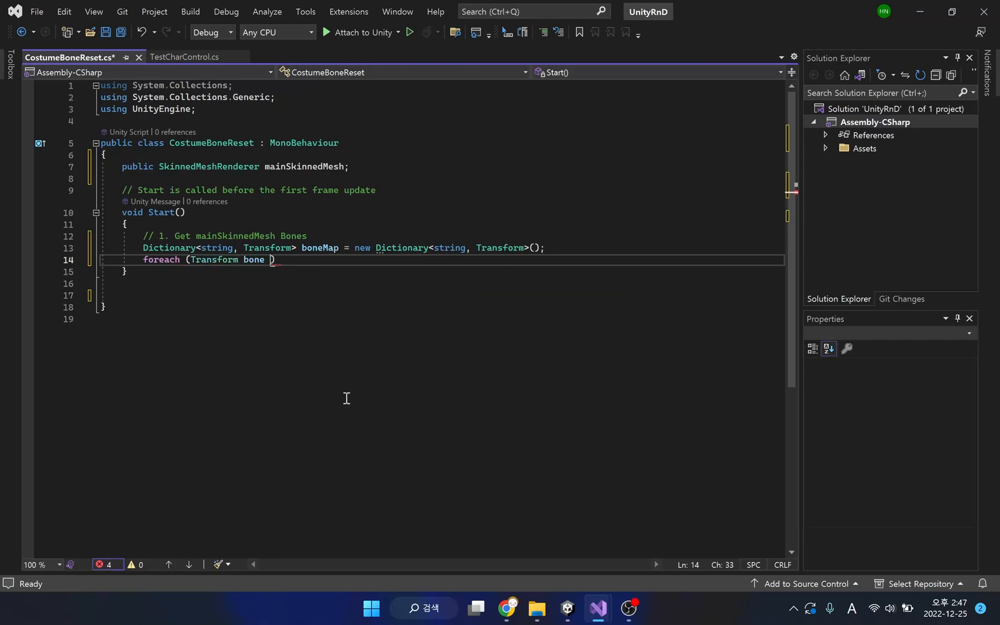
pyautogui.write('in mainSkinnedMesh.bones')
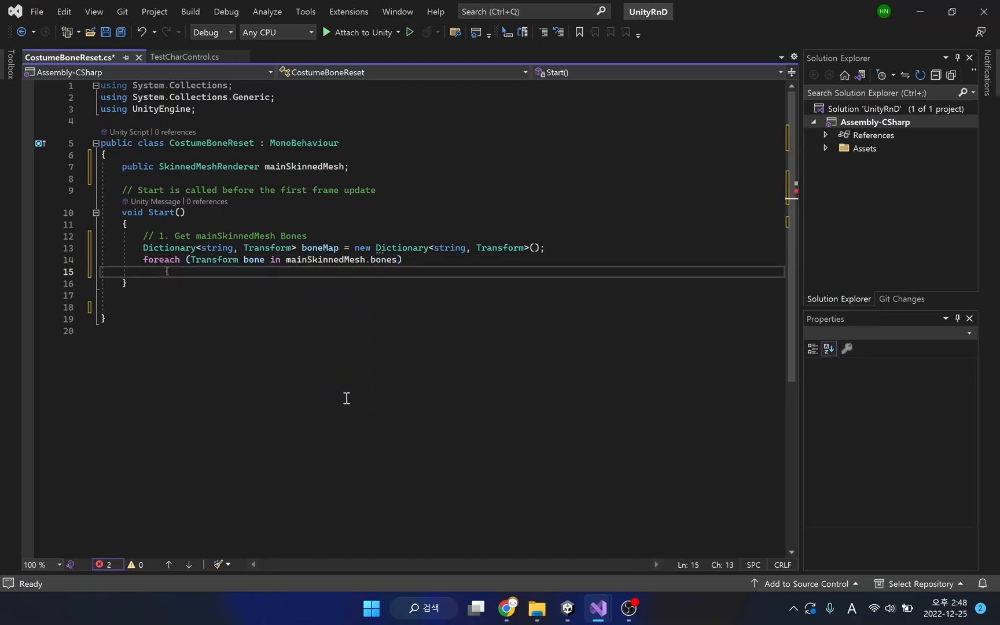
pyautogui.write('boneMap[bone.name]')
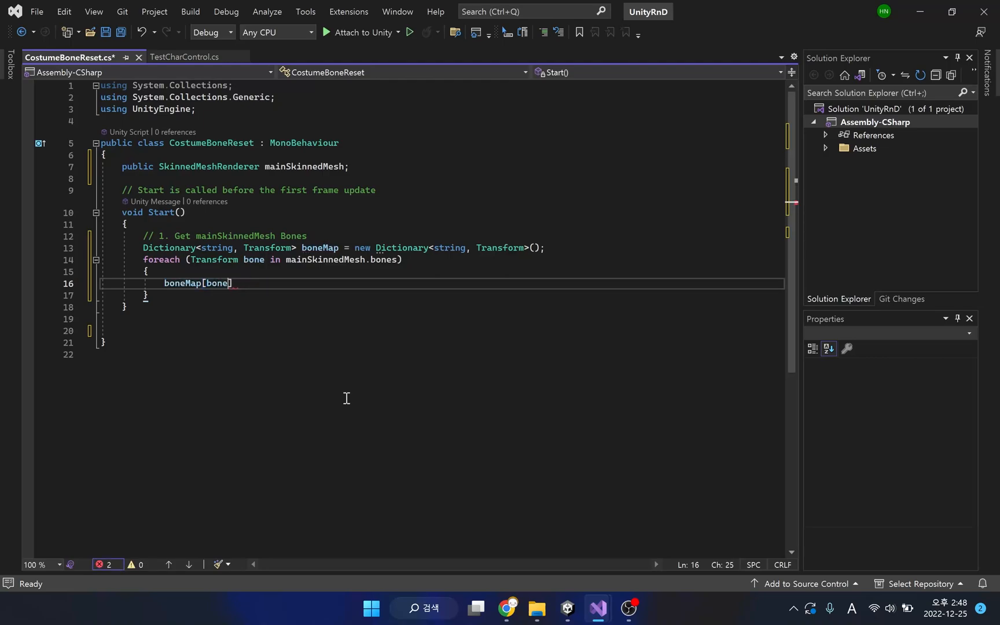
pyautogui.write('.gameObject.')
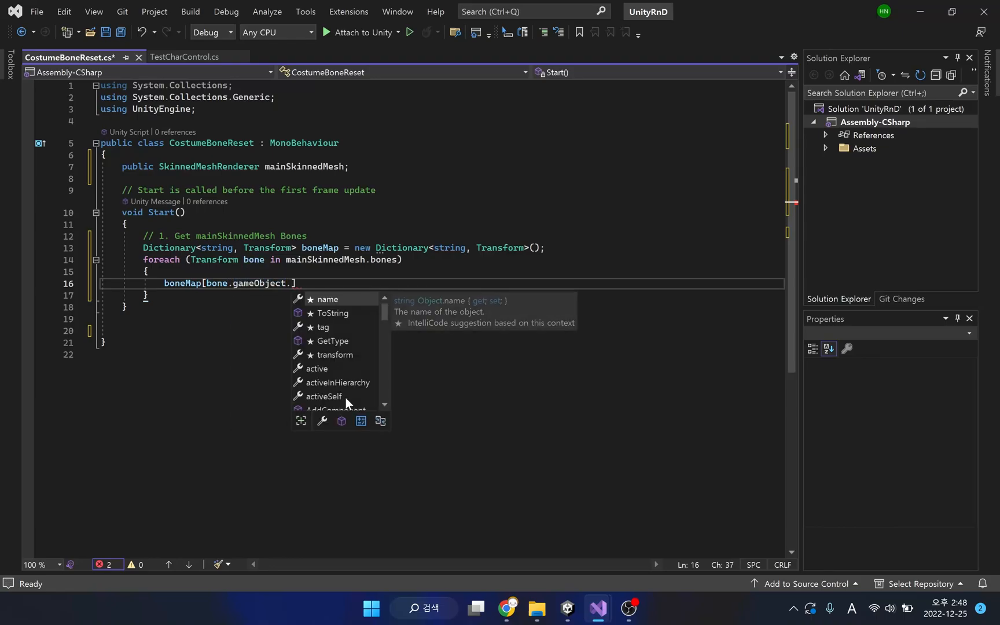
pyautogui.write('name] transform.parent = bone;')
pyautogui.write('//')
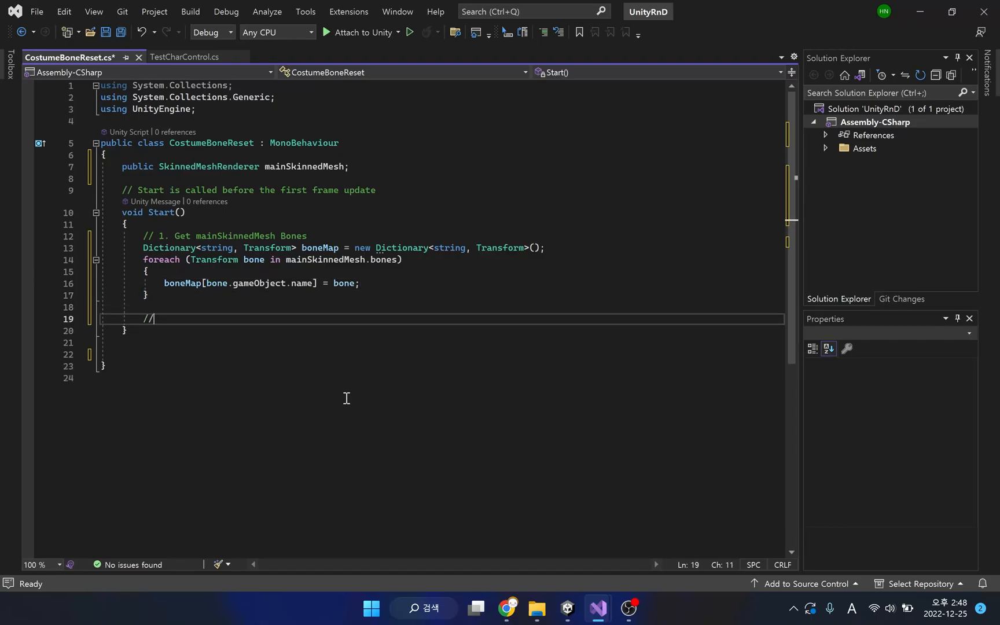
# Add comment '// 2. Get costume's SkinnedMesh' and declare SkinnedMeshRenderer cosSkinnedMesh.
pyautogui.write('2. Get cou')
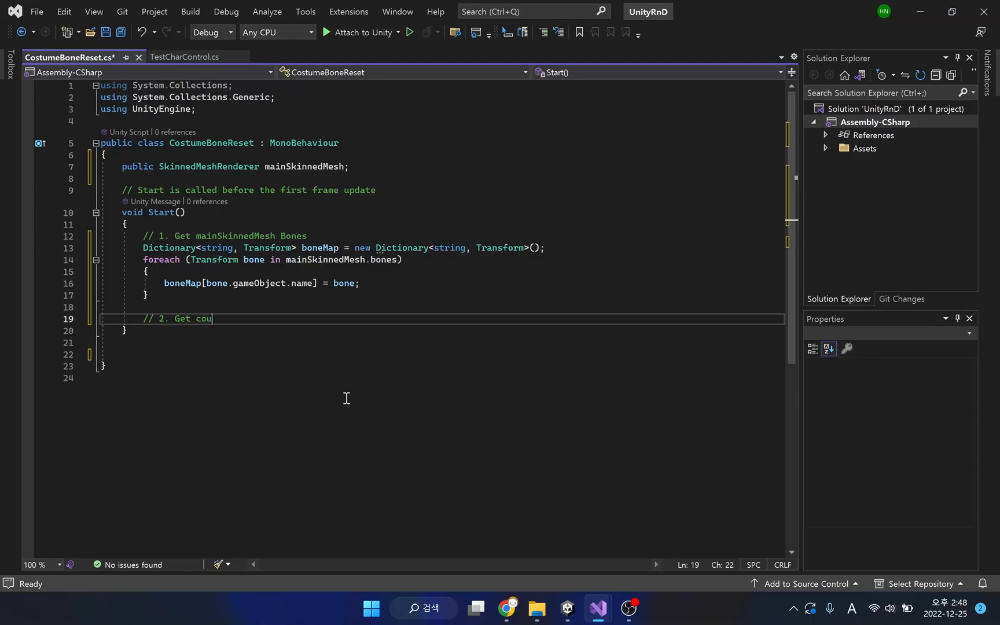
pyautogui.write('stumes')
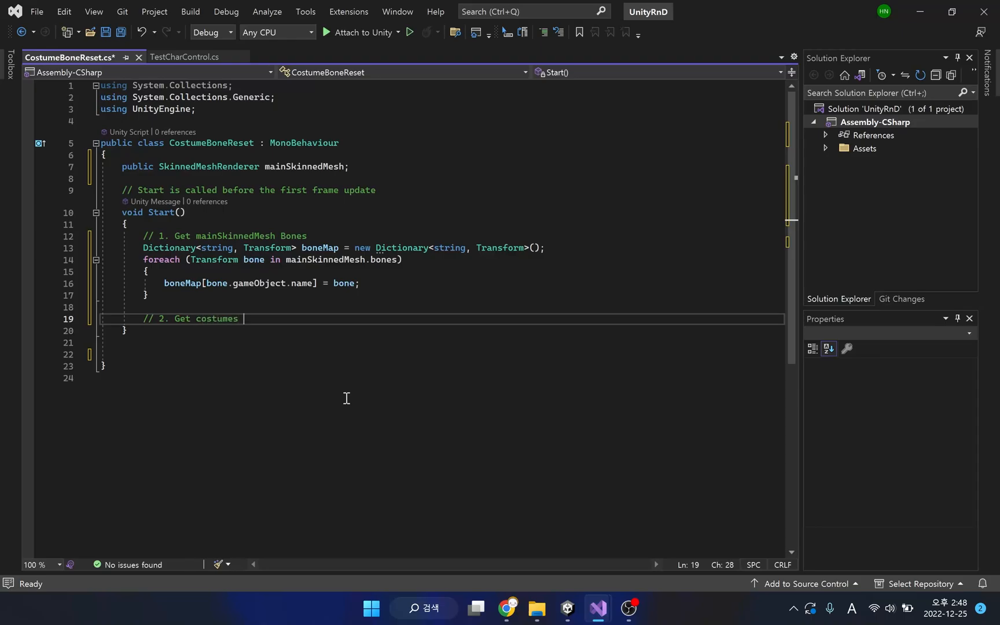
pyautogui.write('Skinn')
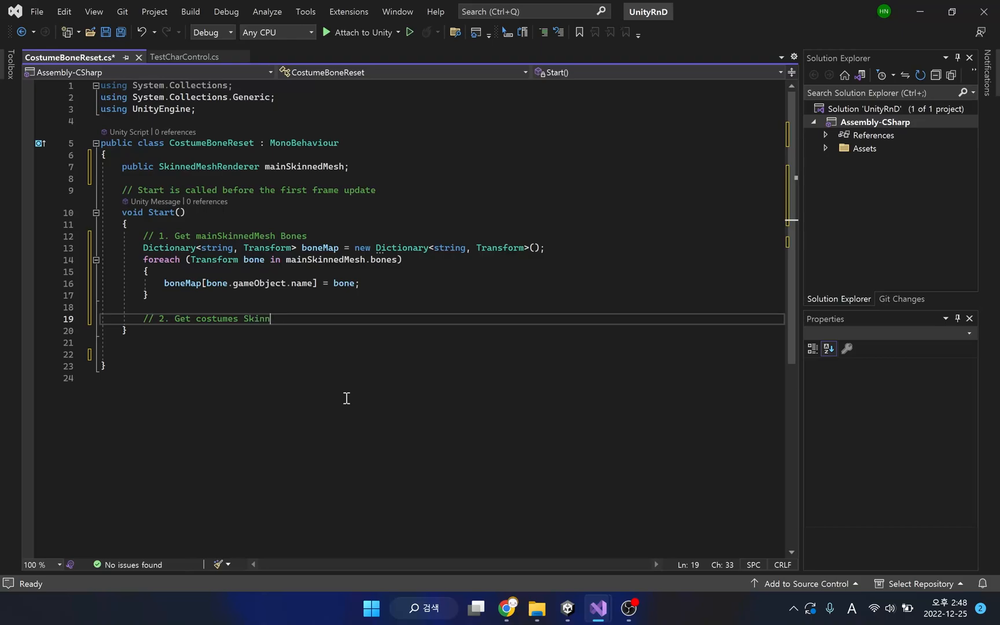
pyautogui.write('edMesh')
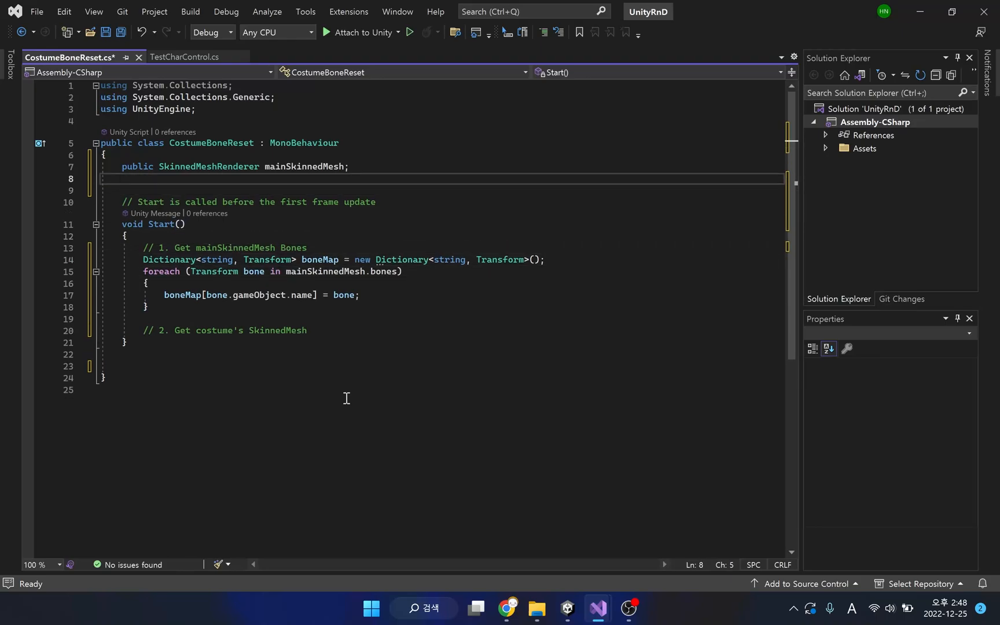
pyautogui.write('SkinnedMeshRenderer sc')
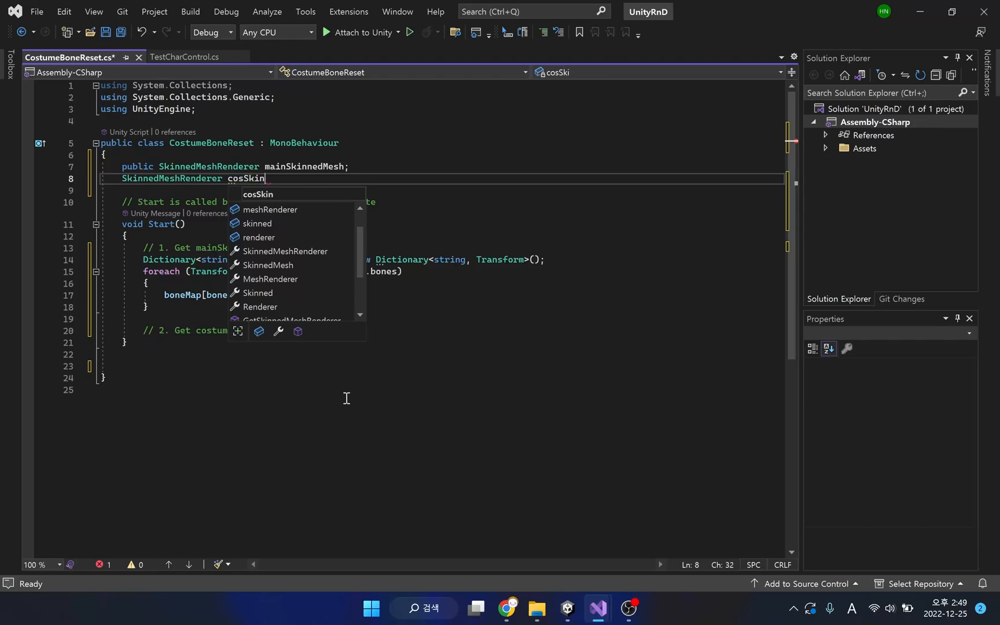
pyautogui.write('SkinnedMesh;')
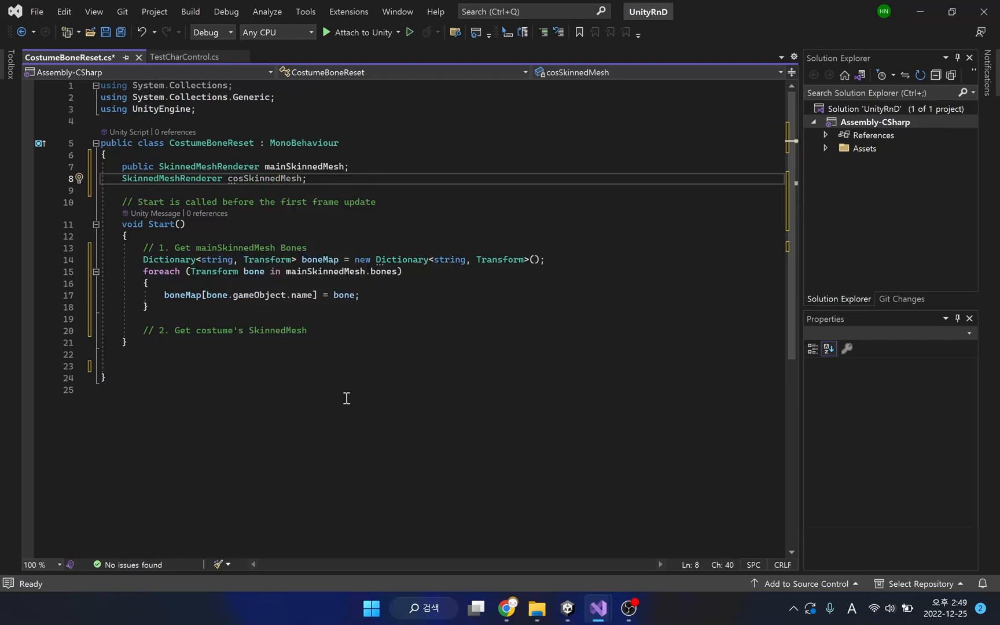
pyautogui.moveTo(916, 17)
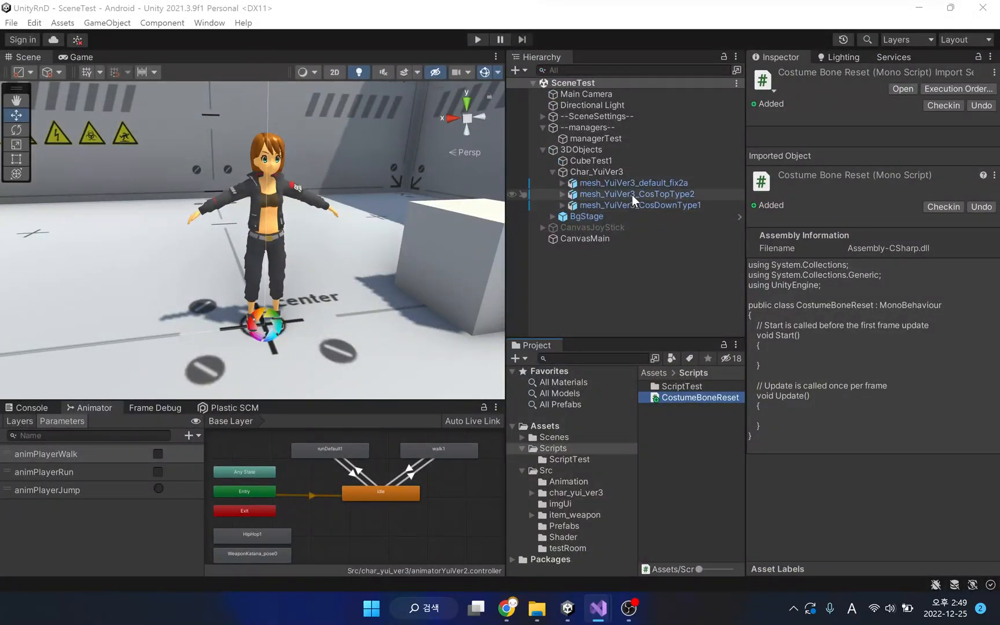
# Expand mesh_YuiVer3_CosTopType2 and view yui_cos_topType2's Skinned Mesh Renderer.
pyautogui.click(636, 194)
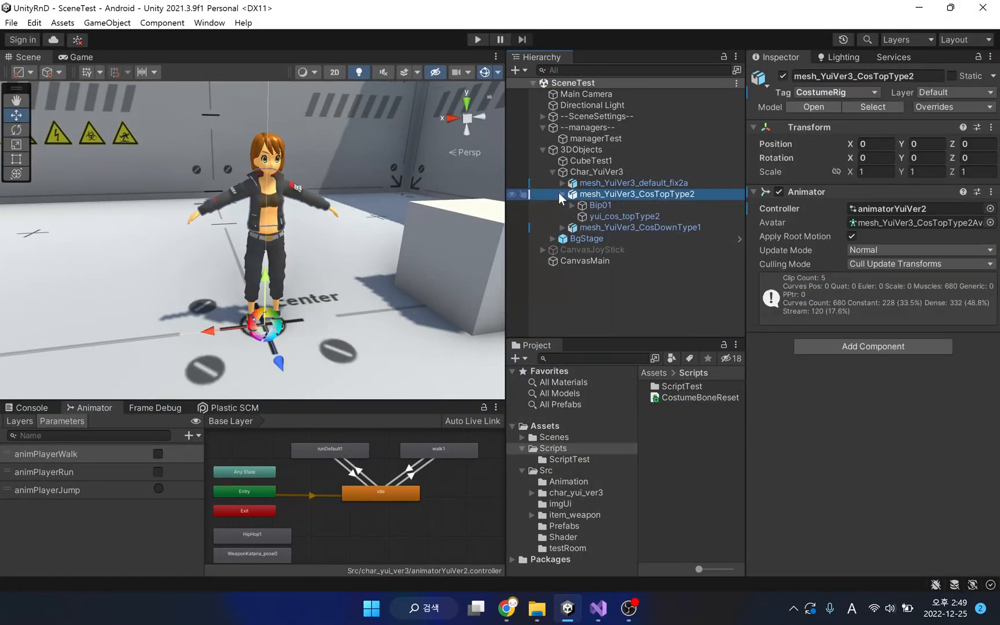
pyautogui.click(625, 216)
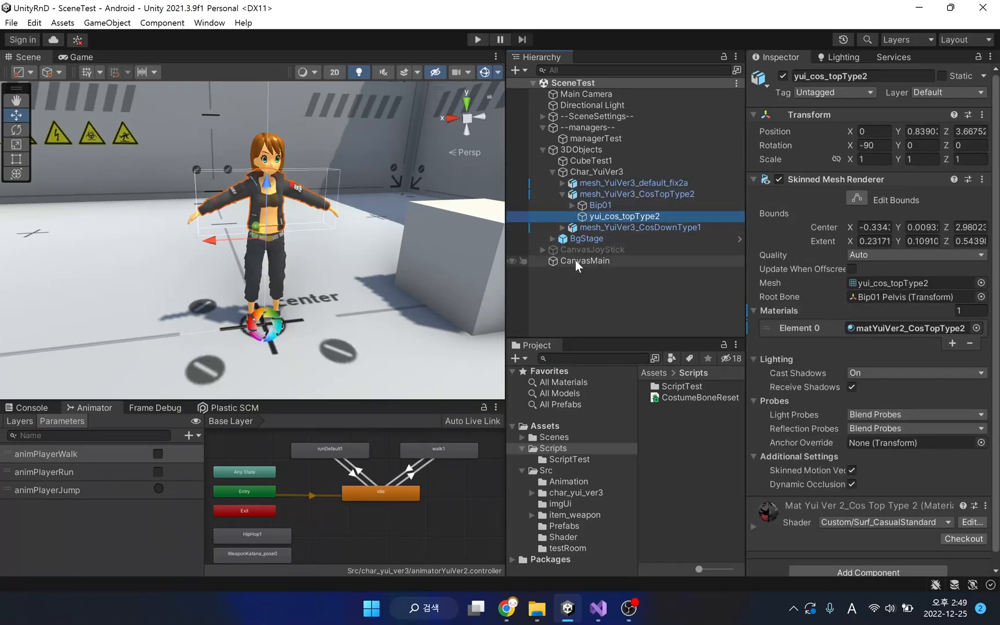
pyautogui.click(700, 397)
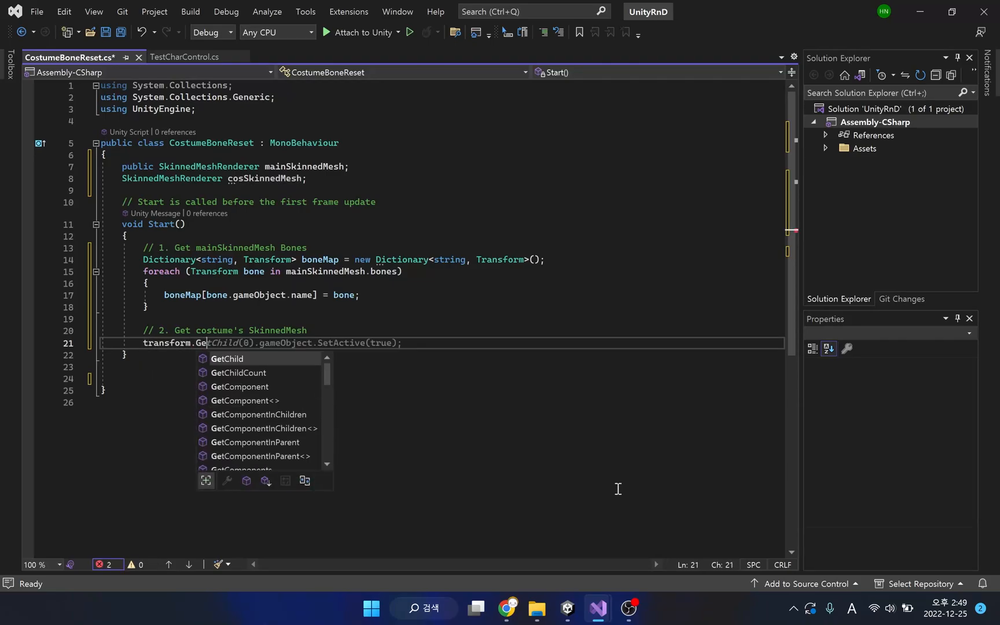
# Assign cosSkinnedMesh from transform.GetChild(1).GetComponent<SkinnedMeshRenderer>().
pyautogui.write('cosSkinnedMesh =')
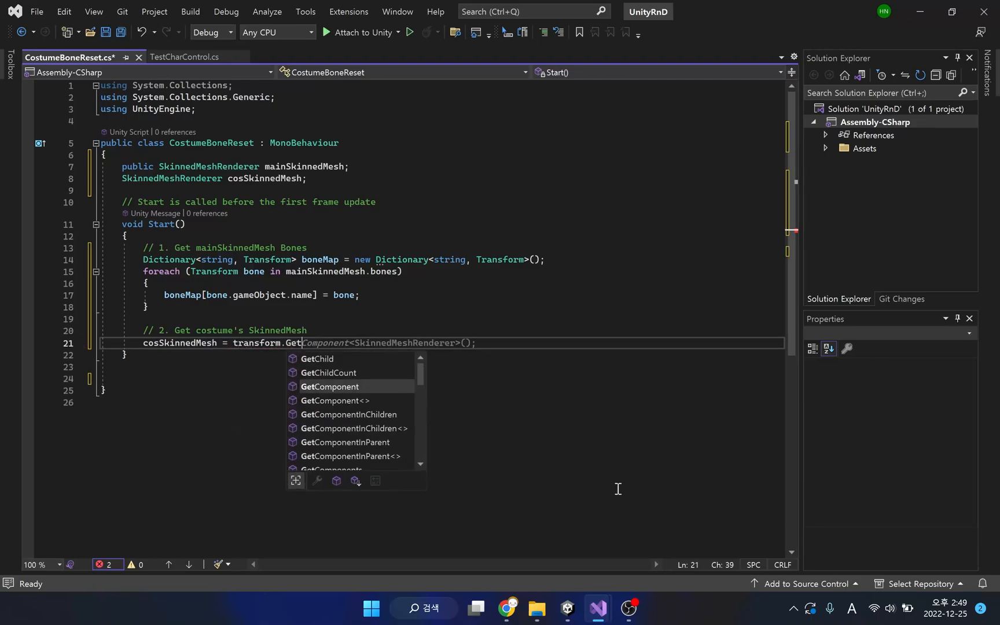
pyautogui.write('GetChild(1).')
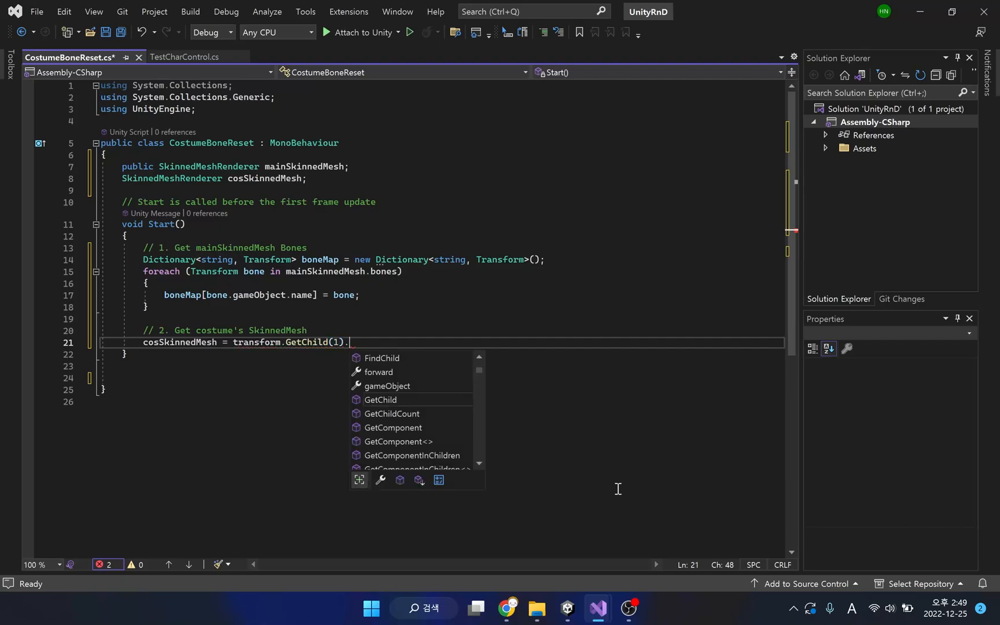
pyautogui.write('GetComponent<SkinnedMeshRenderer>();')
pyautogui.write('//')
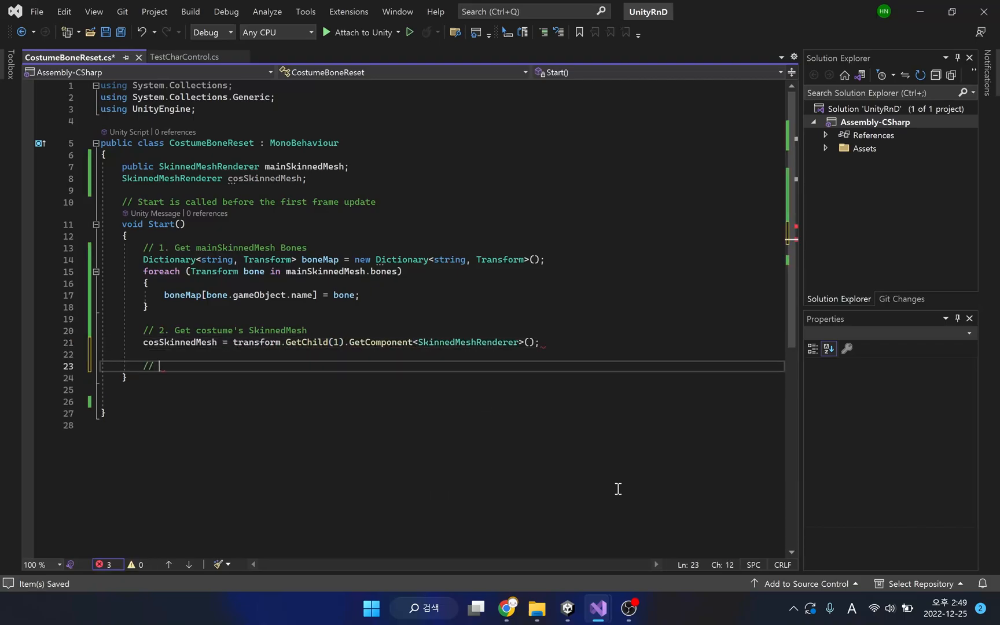
# Add a '3. Set costume' comment and a newBones Transform array sized cosSkinnedMesh.bones.Length.
pyautogui.write('3.')
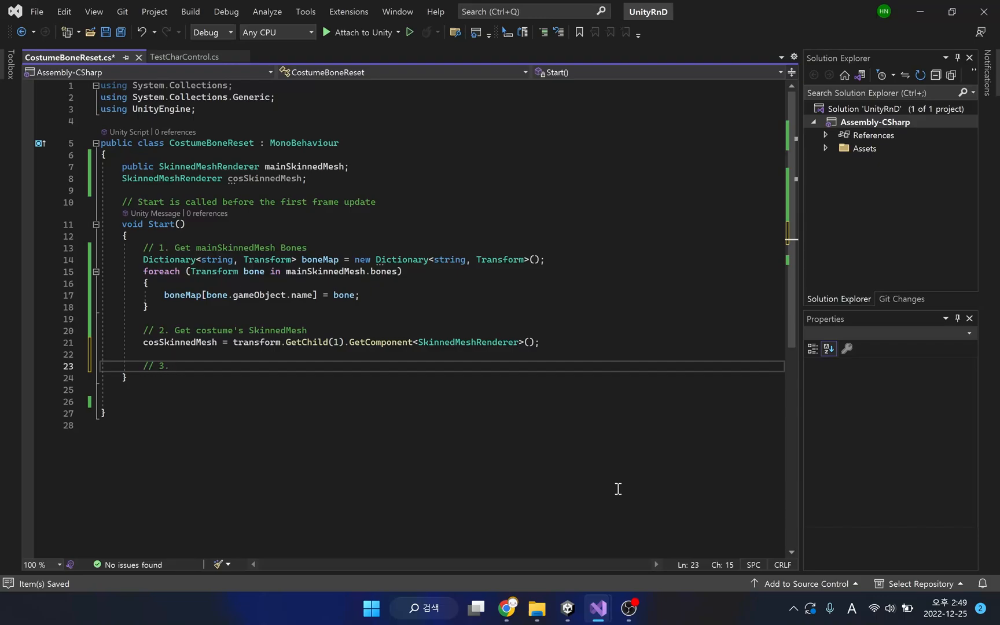
pyautogui.write('Set')
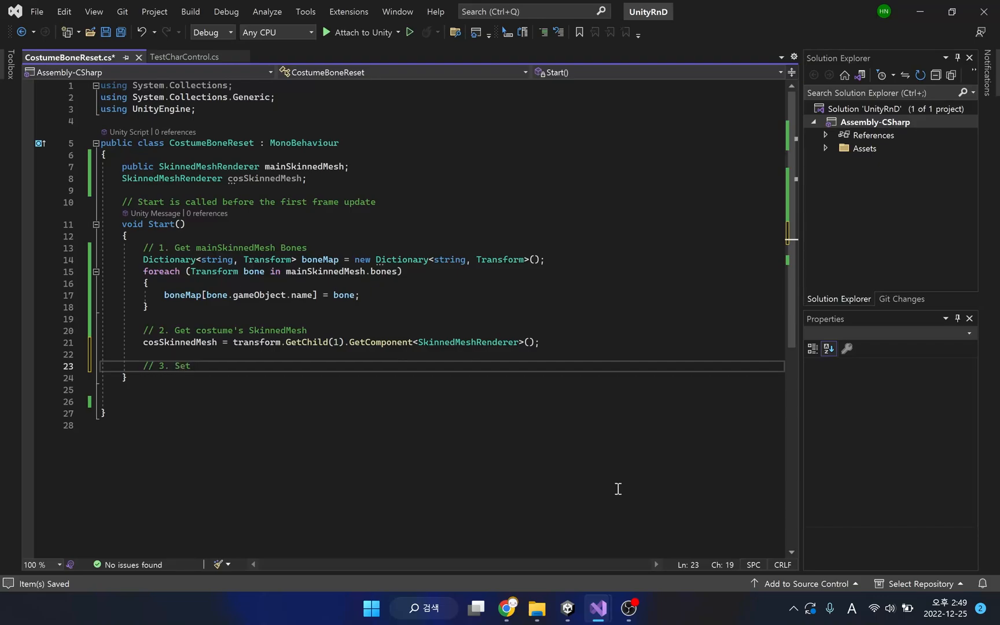
pyautogui.write('costume;')
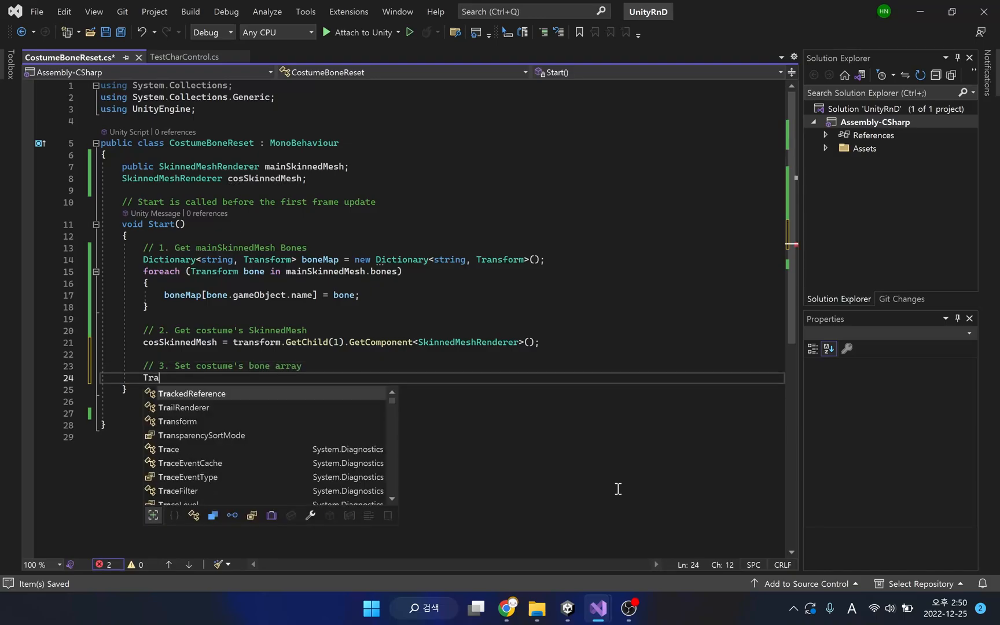
pyautogui.write('Transform[]')
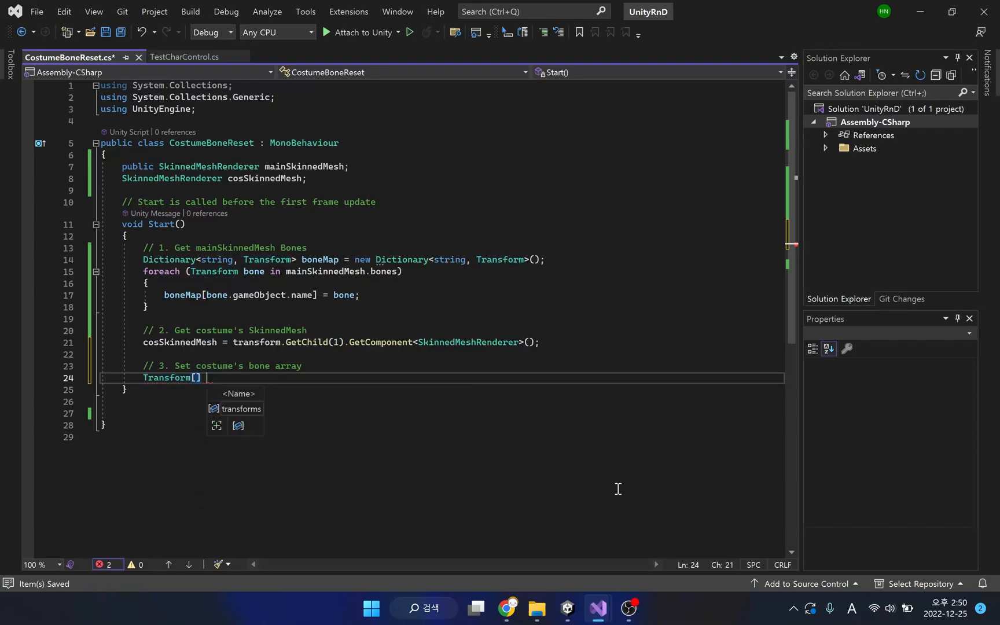
pyautogui.write('newBones = new Transform[boneMap.Count];')
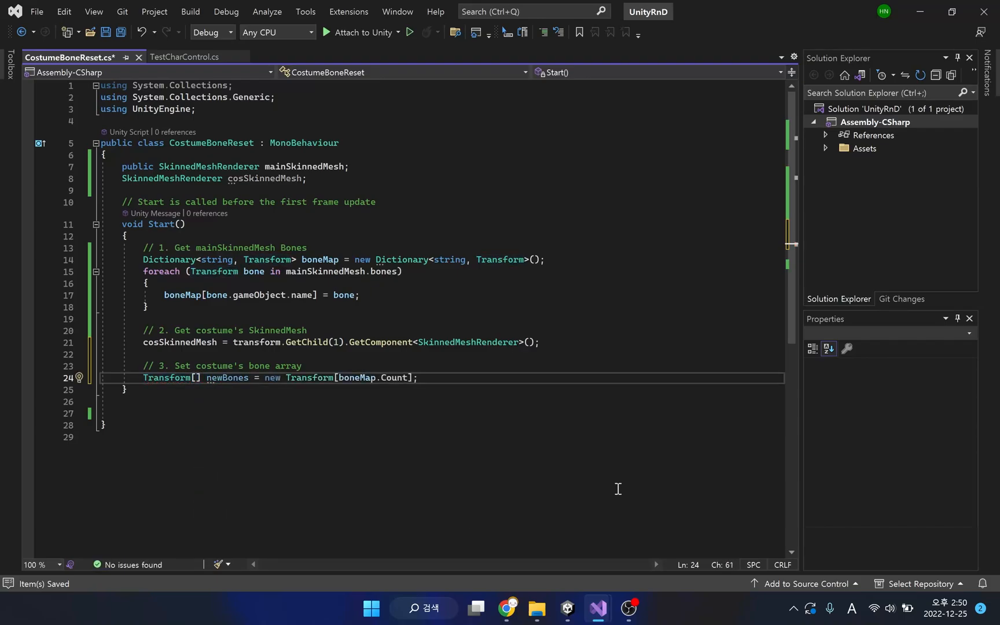
pyautogui.doubleClick(357, 377)
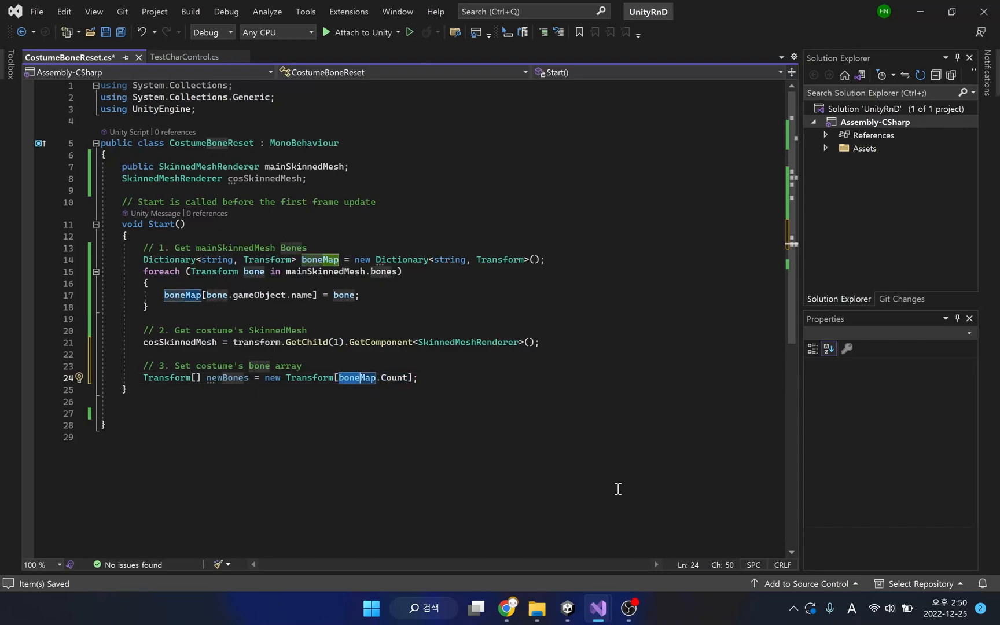
pyautogui.write('cosSkinnedMesh')
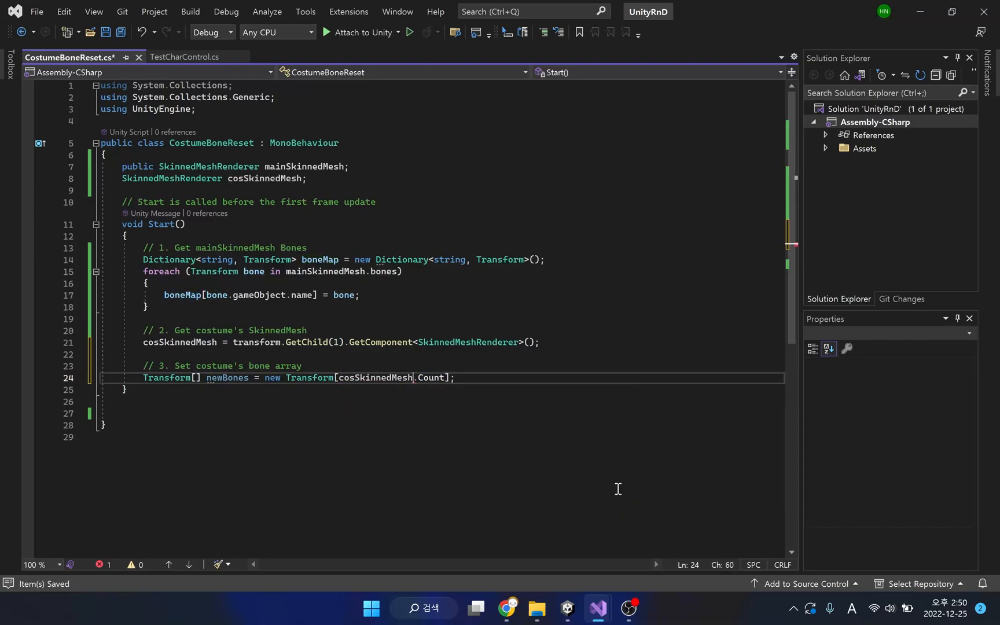
pyautogui.write('.bones.Length')
pyautogui.write('// 4. Check and Apply to')
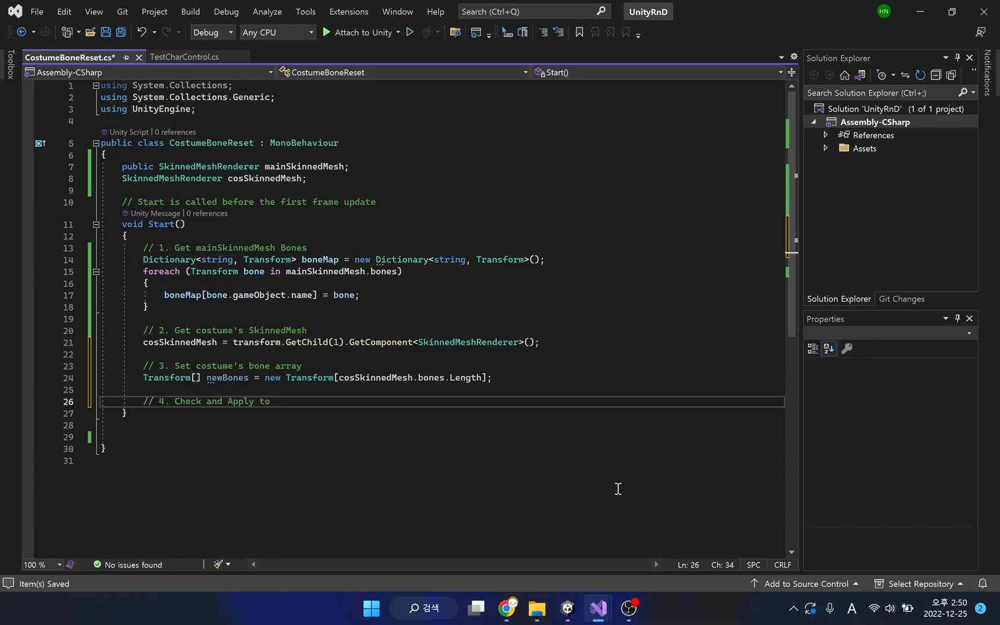
# Write the for loop taking each bone's gameObject and calling boneMap.TryGetValue by name into newBones.
pyautogui.write('costim')
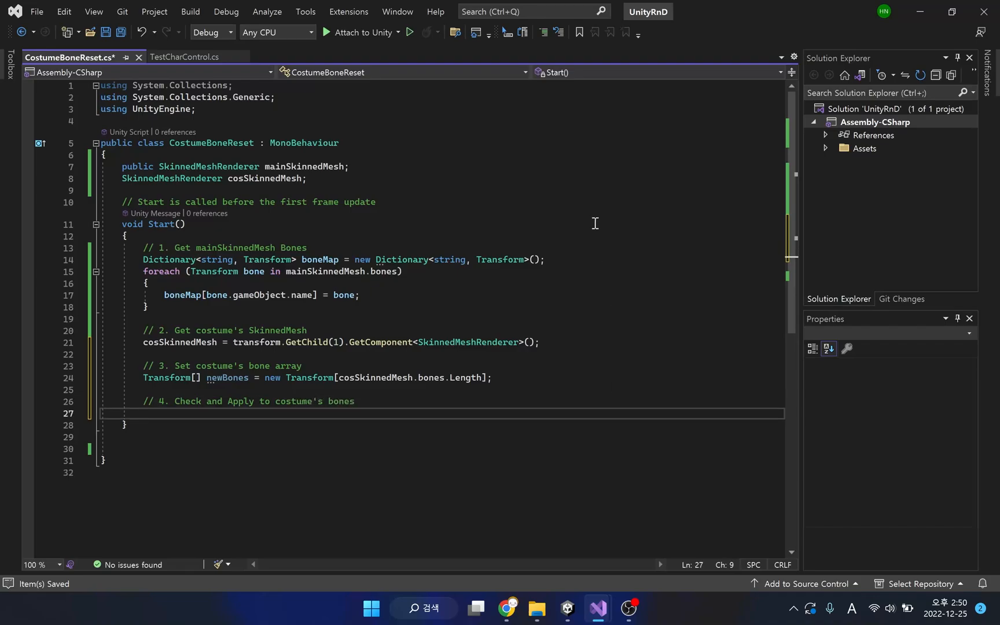
pyautogui.scroll(-3)
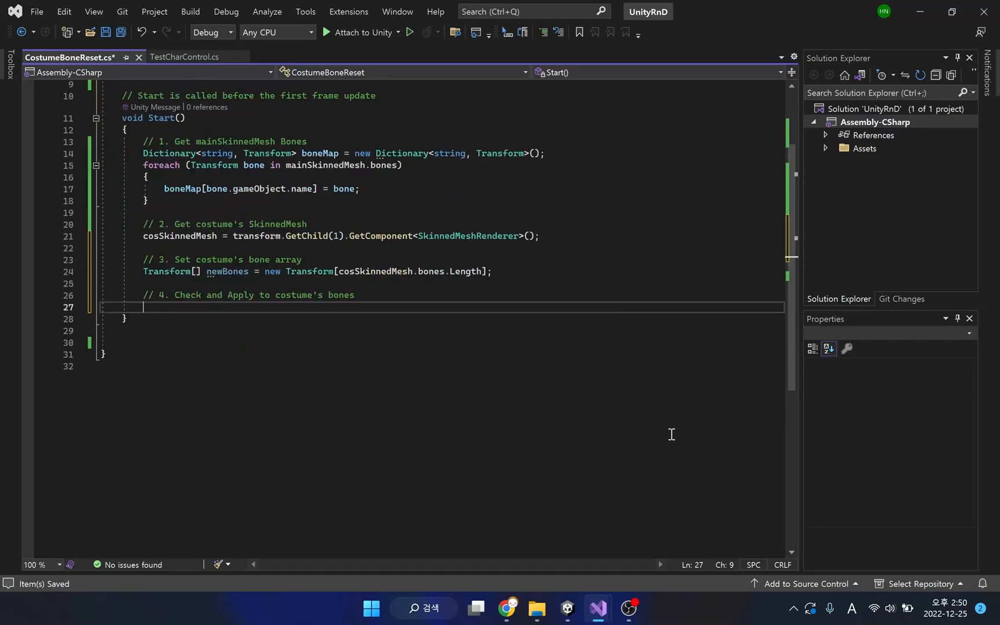
pyautogui.write('for (int')
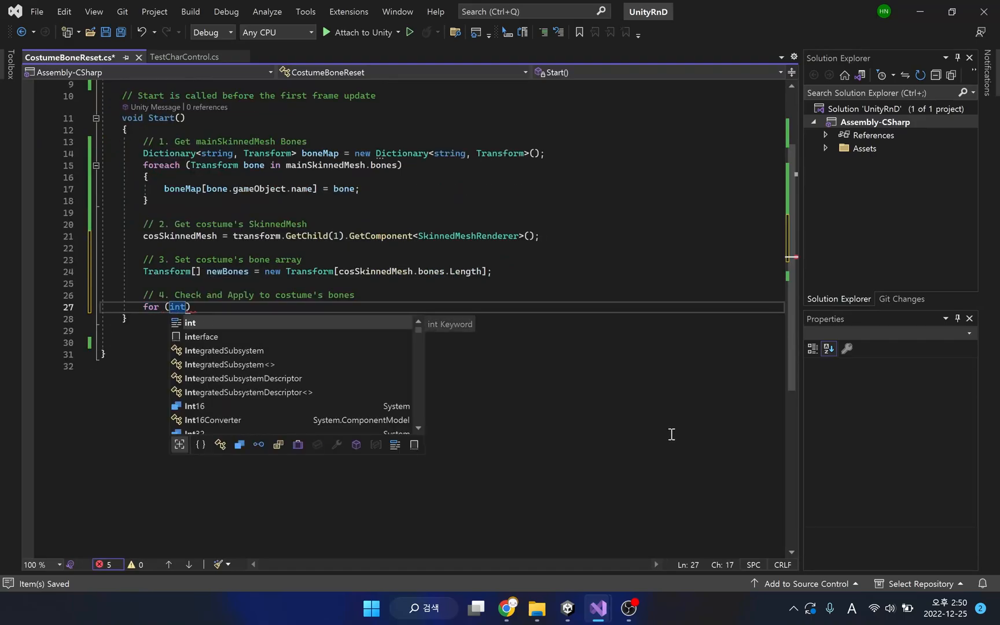
pyautogui.write('i = 0;')
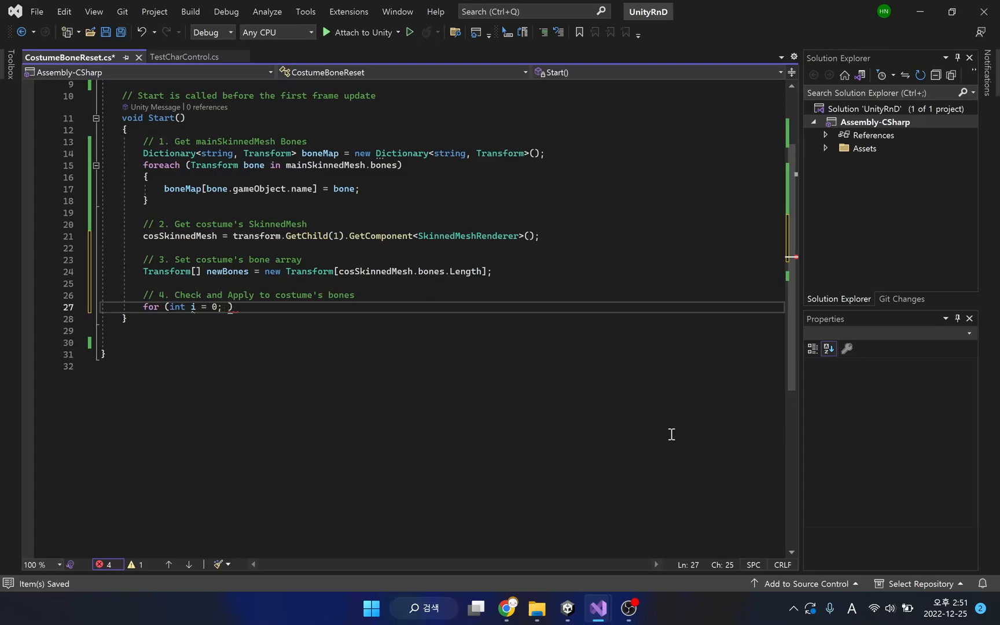
pyautogui.write('i<cosSkinnedMesh.bones.')
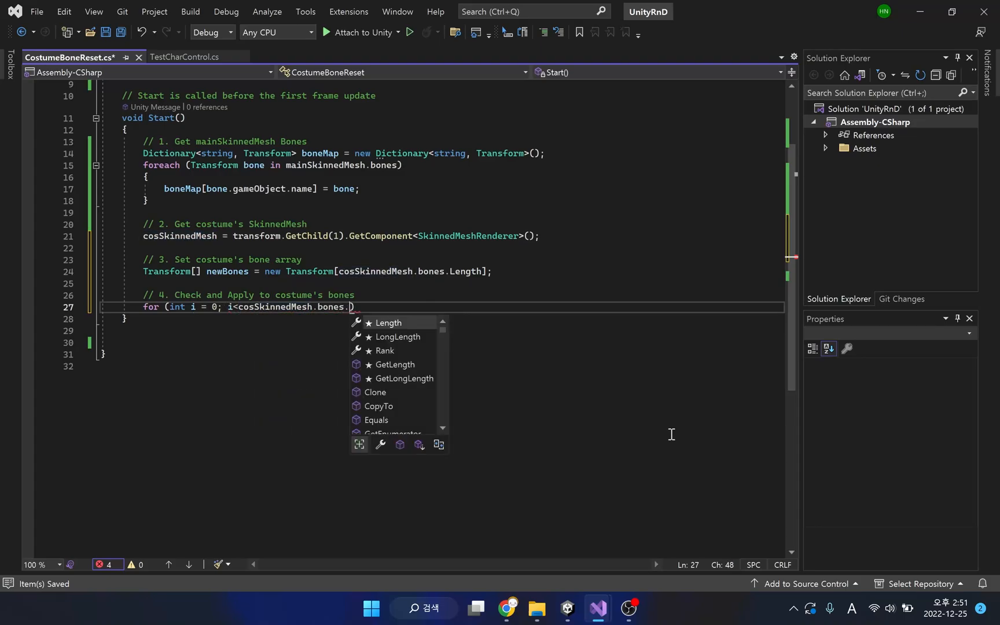
pyautogui.write('Length; i)')
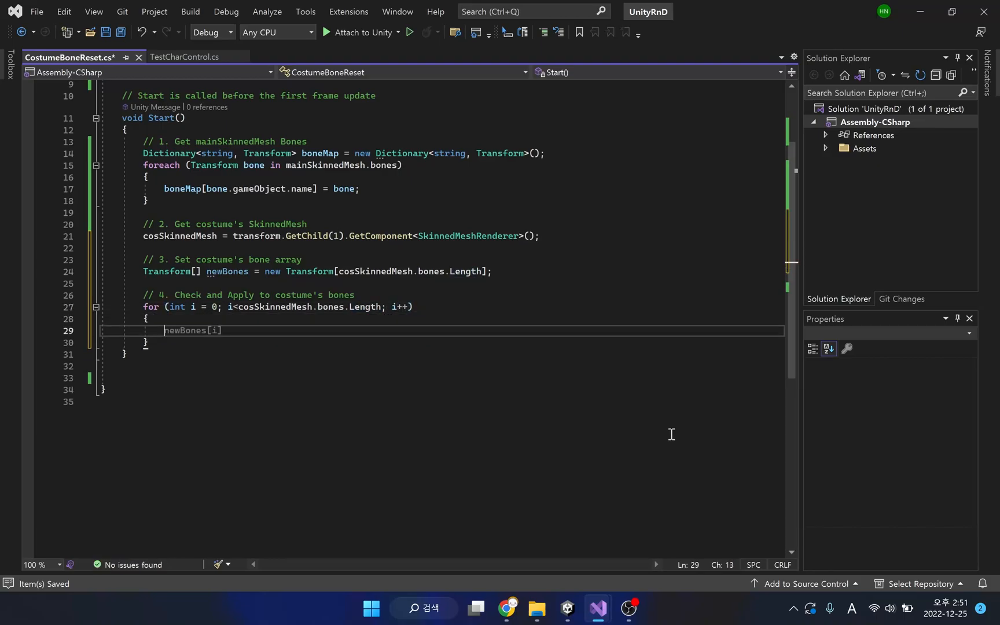
pyautogui.write('GameObject b')
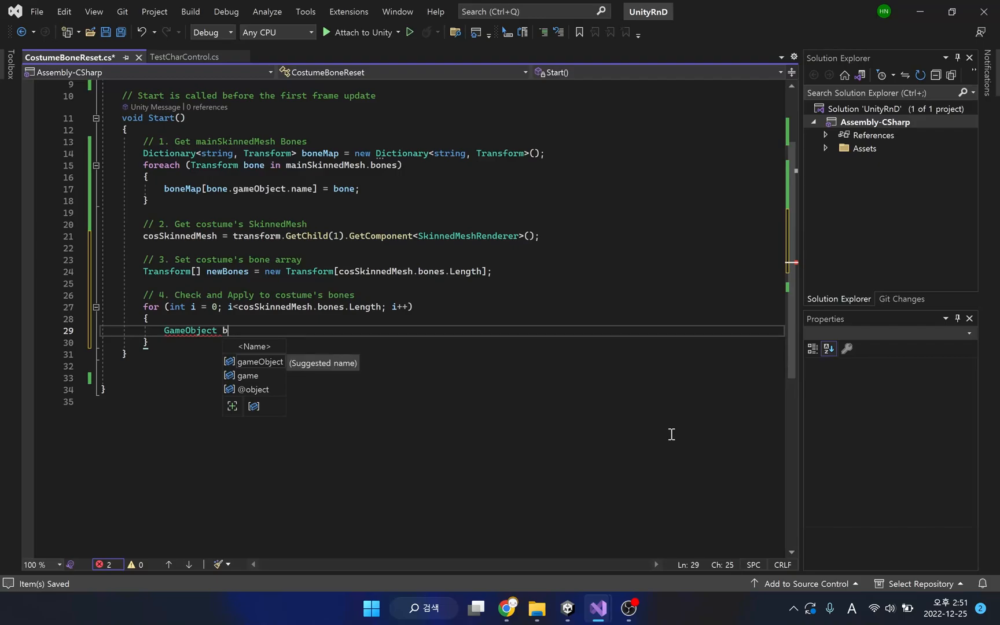
pyautogui.write('one = new GameObject(')
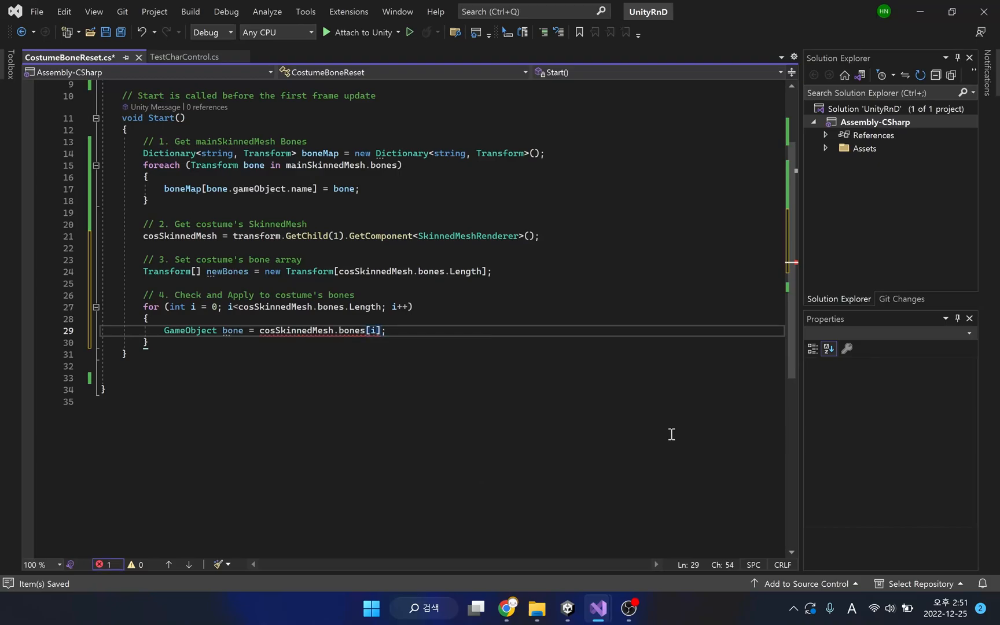
pyautogui.write('.gameObject')
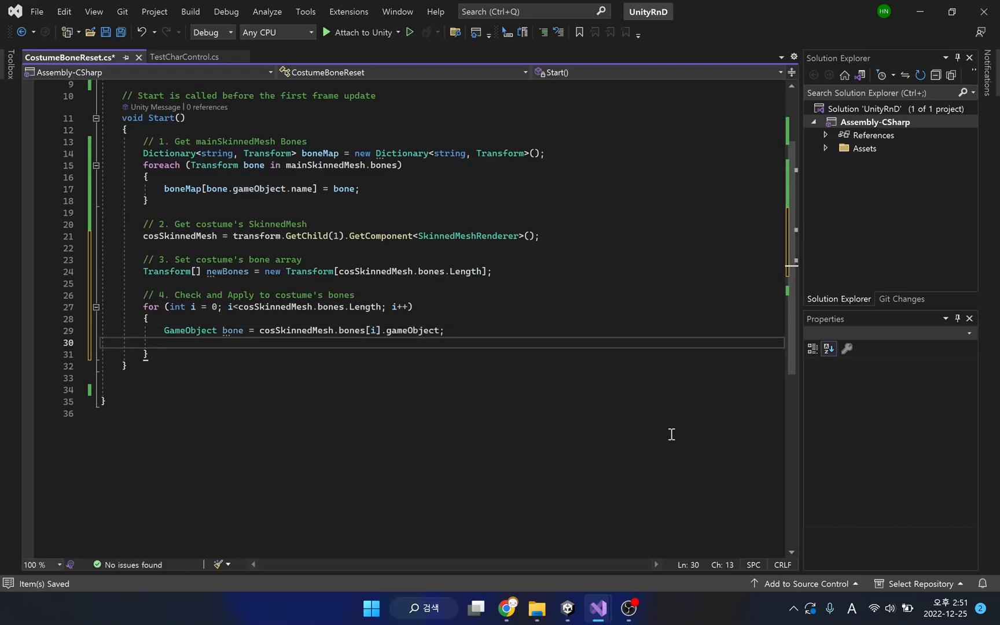
pyautogui.write('boneMap.')
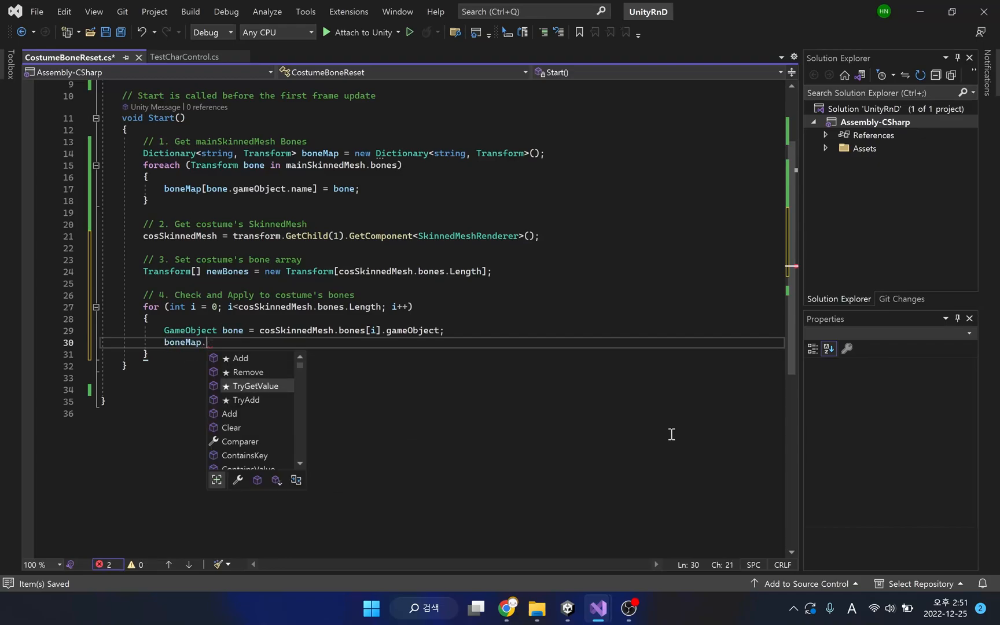
pyautogui.write('TryGetValue(bone.name, out newBones[i]);')
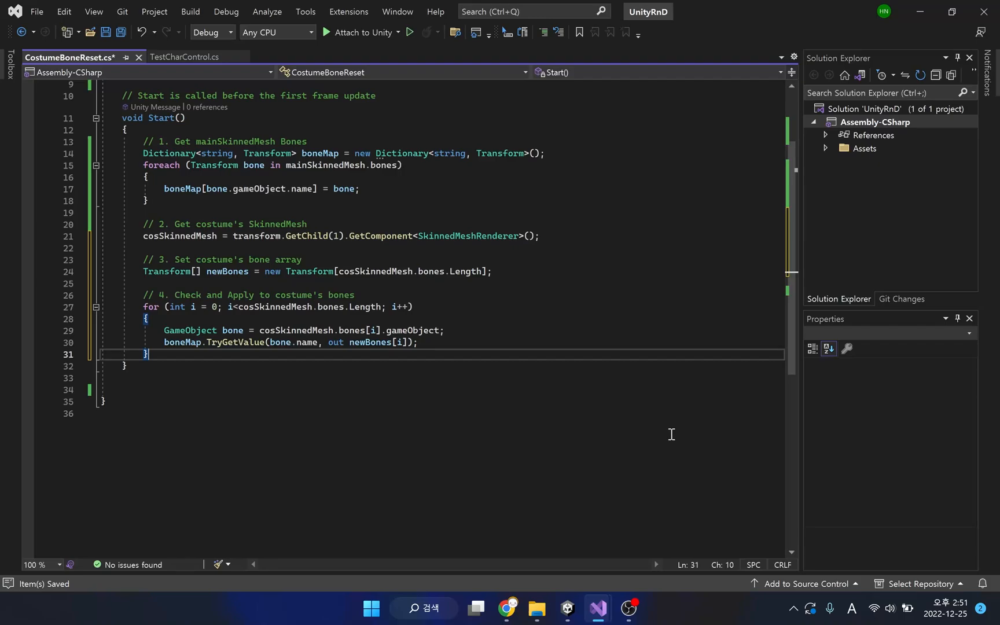
# After the loop, assign cosSkinnedMesh.bones = newBones.
pyautogui.write('co')
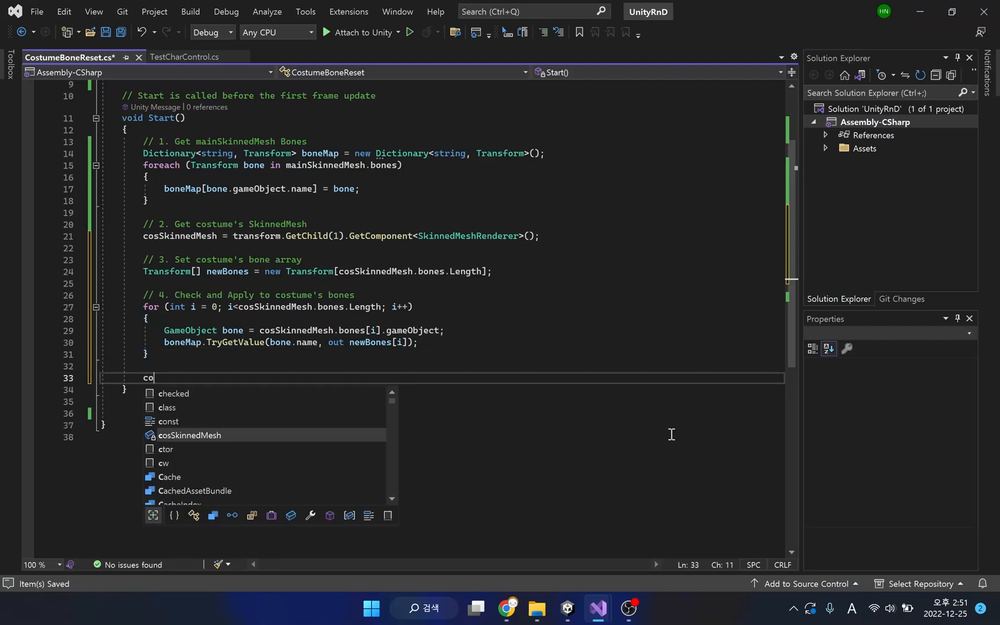
pyautogui.write('sSkinnedMesh.bones')
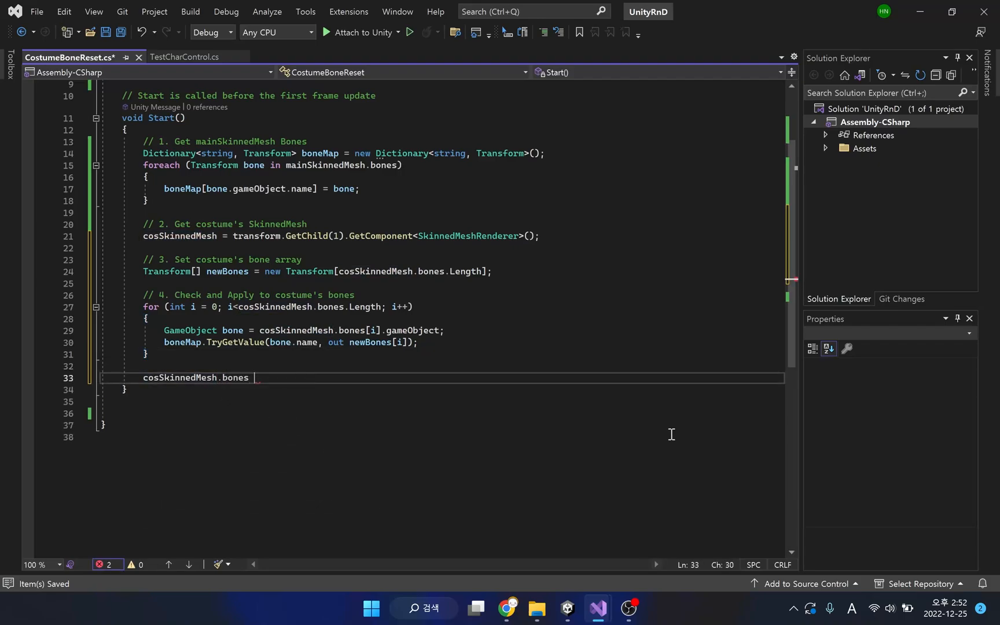
pyautogui.write('= newBones')
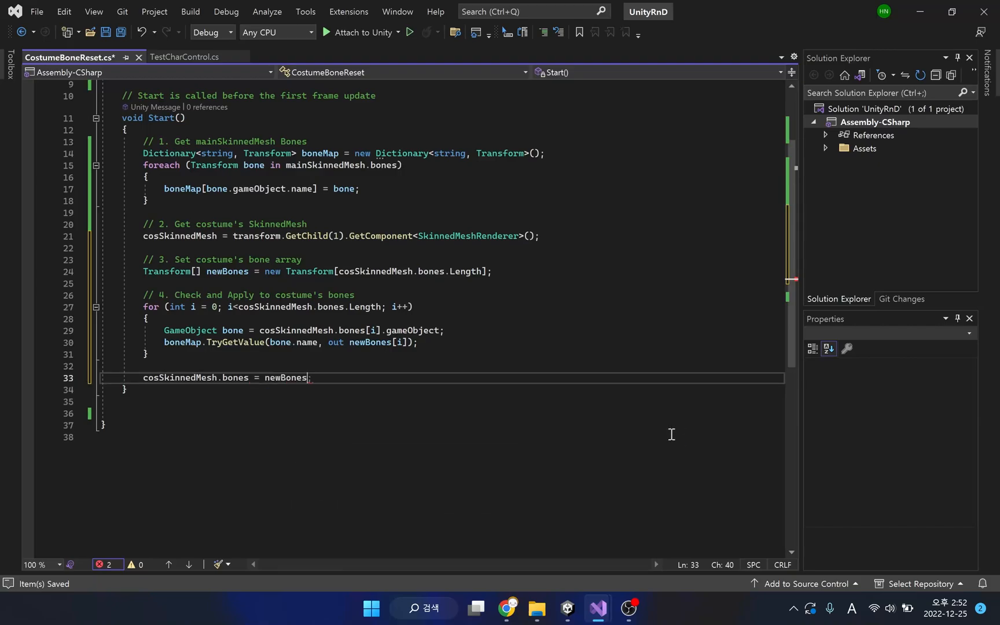
pyautogui.write(';')
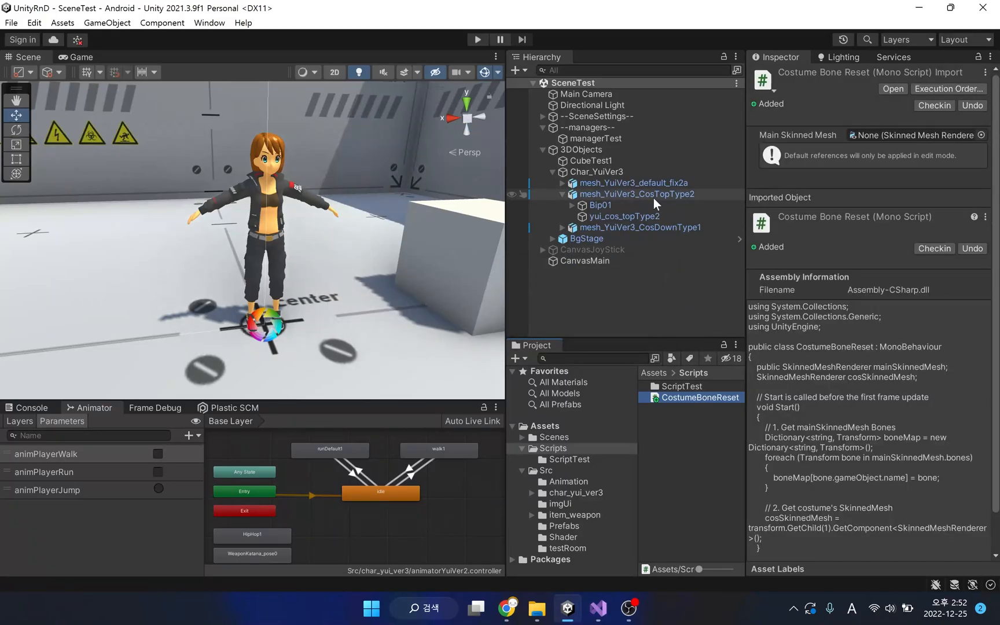
pyautogui.click(562, 182)
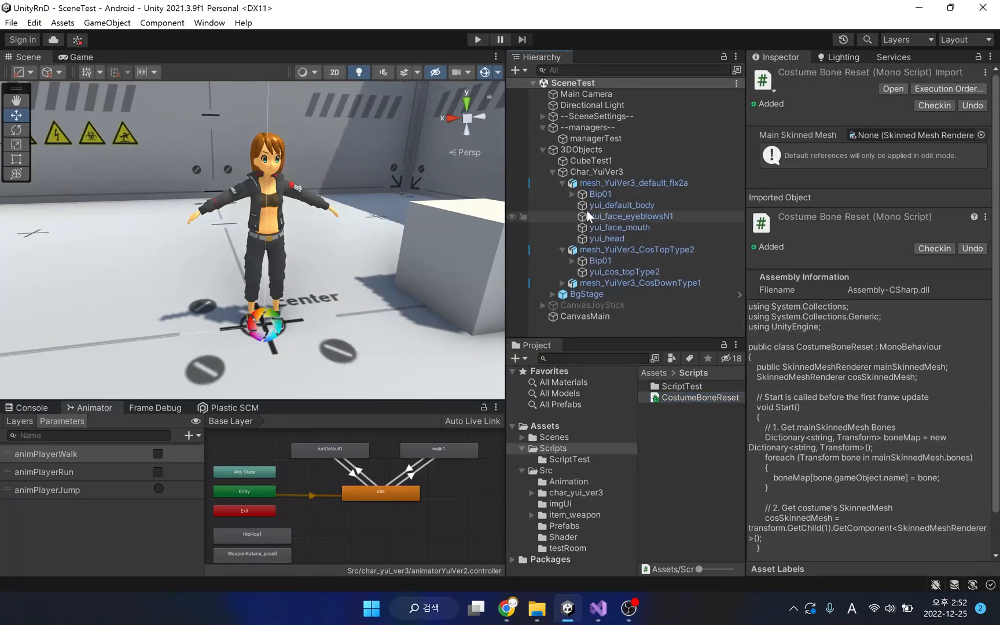
pyautogui.click(601, 194)
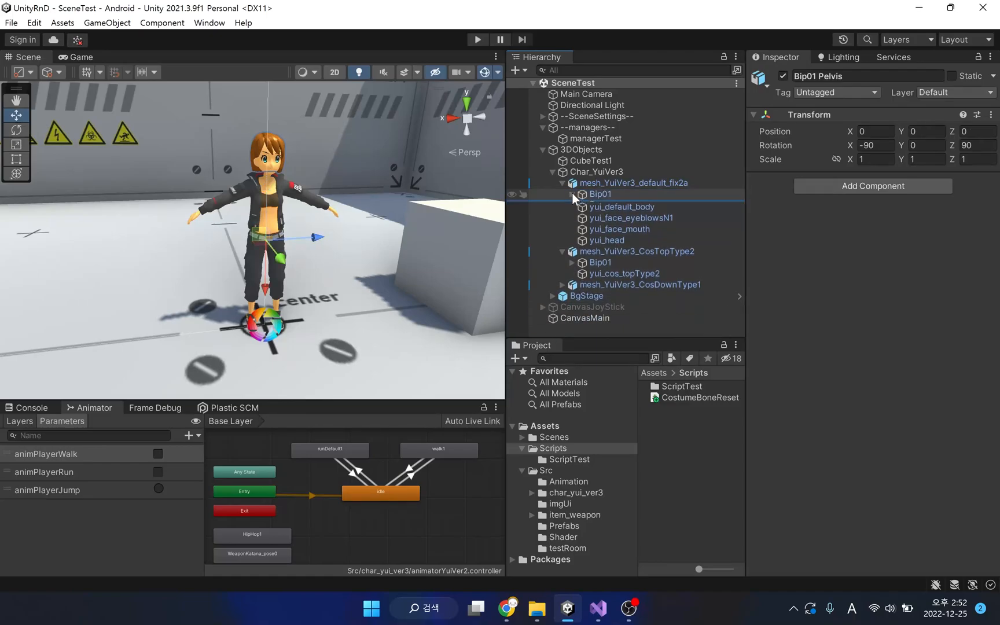
pyautogui.click(600, 194)
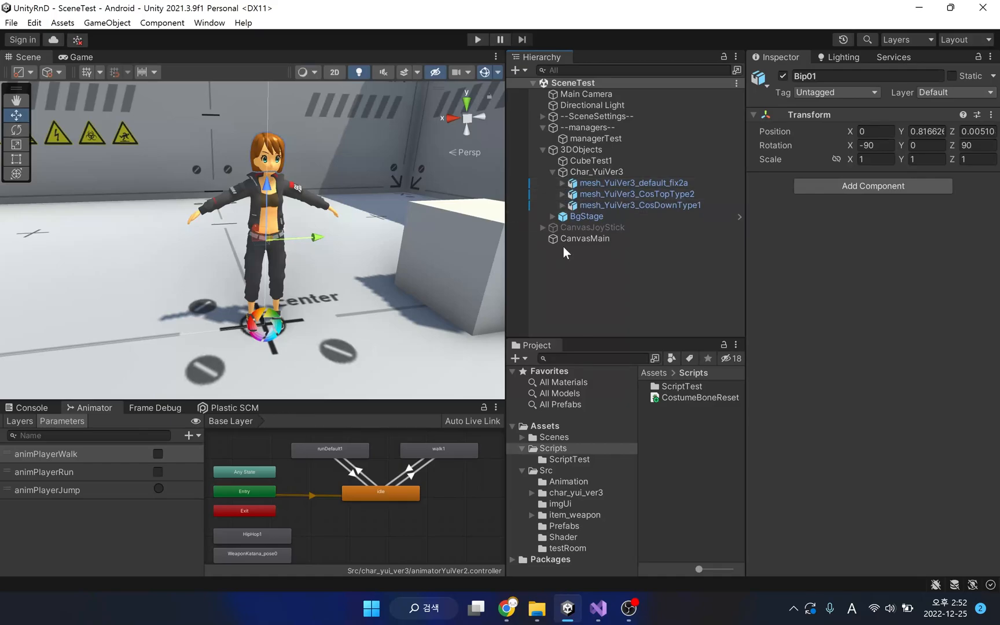
pyautogui.moveTo(653, 401)
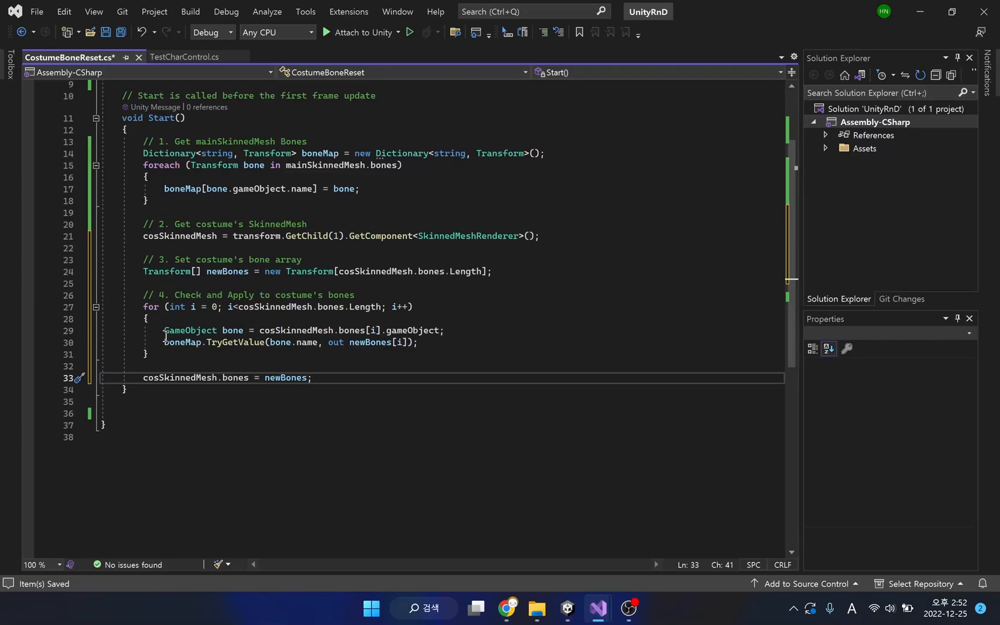
# Wrap TryGetValue in if(!...) with Debug.Log("Faled to map bones" + bone.name) and break, then save.
pyautogui.write('if(!')
pyautogui.write('{')
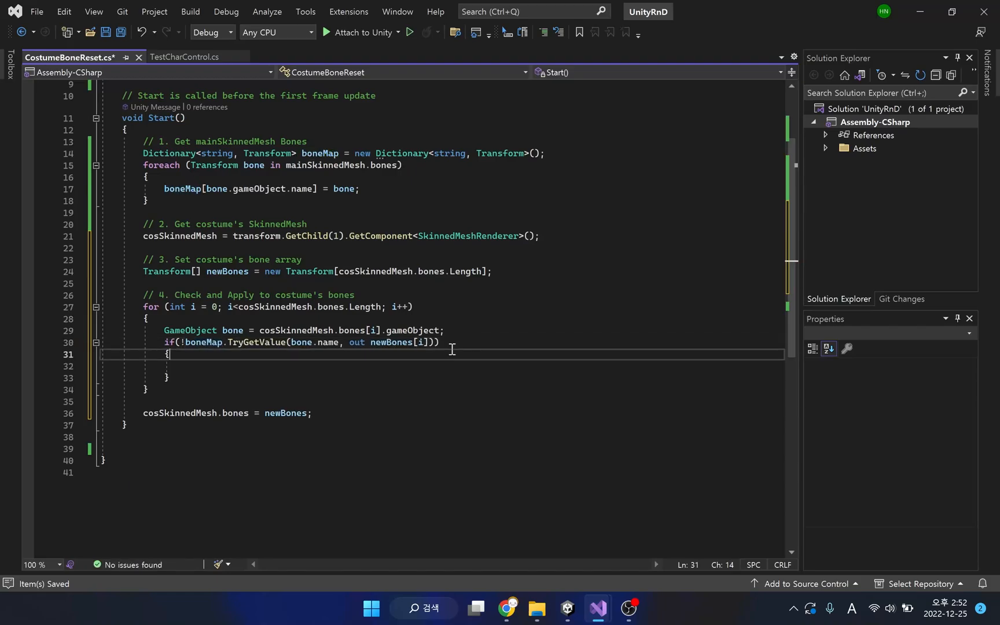
pyautogui.write('Debug.Log ("')
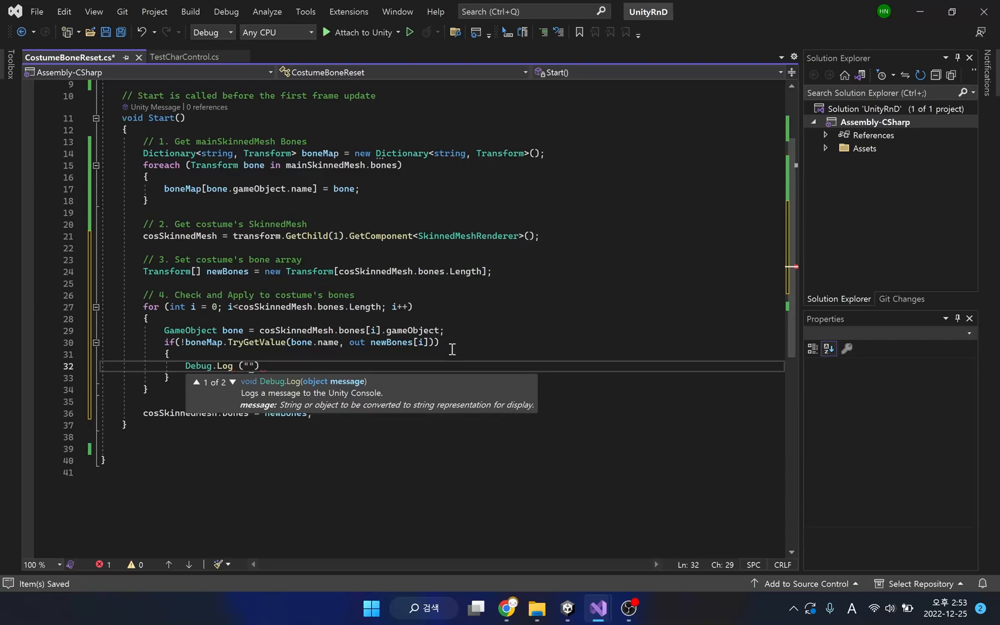
pyautogui.write('Faled to map bones')
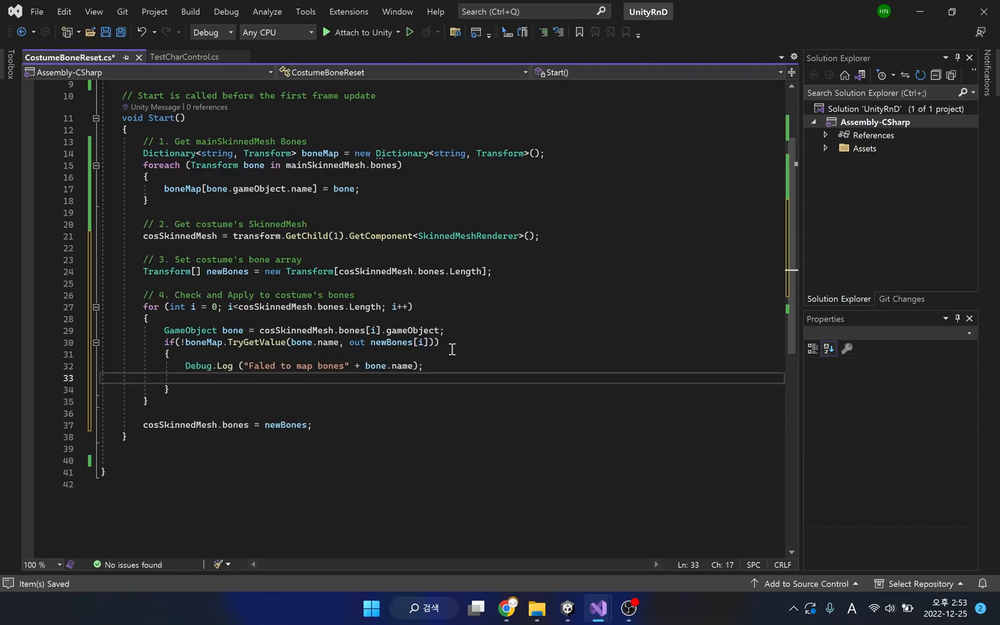
pyautogui.write('break;')
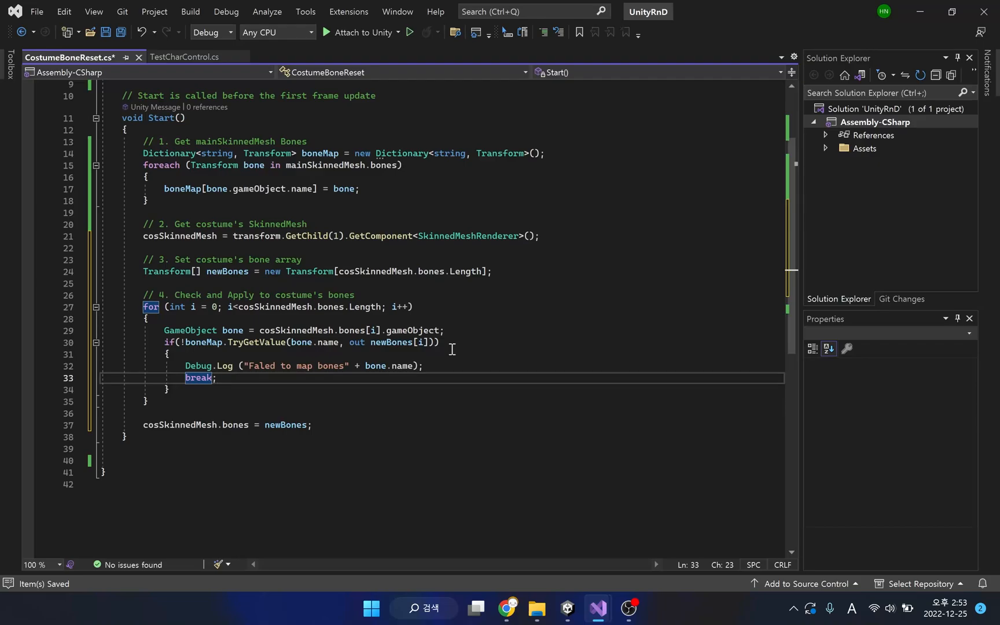
pyautogui.press('Ctrl+S')
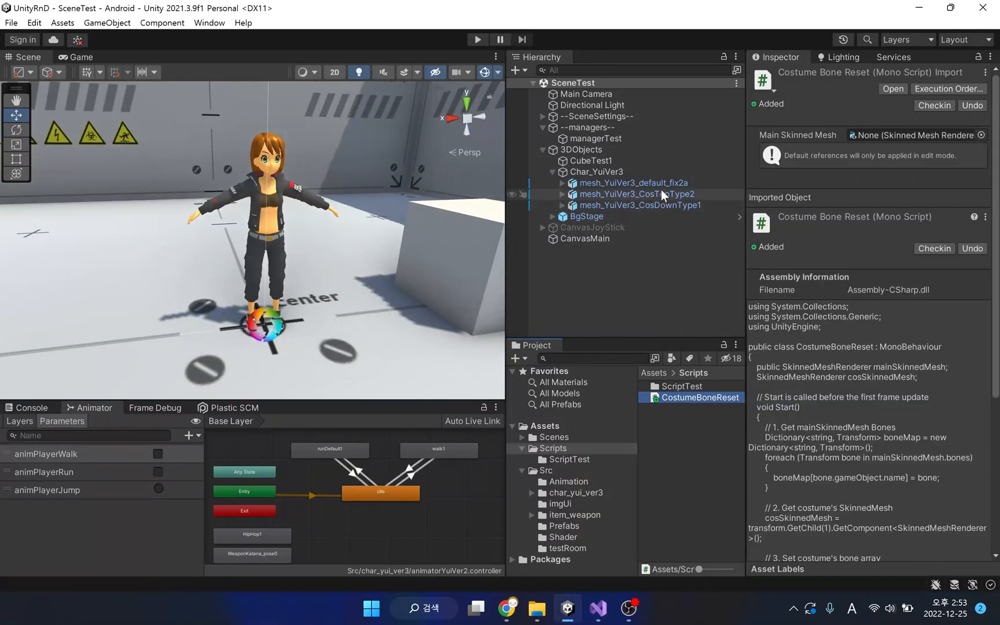
# Remove both costume meshes' Animators and set yui_default_body as Main Skinned Mesh.
pyautogui.click(635, 194)
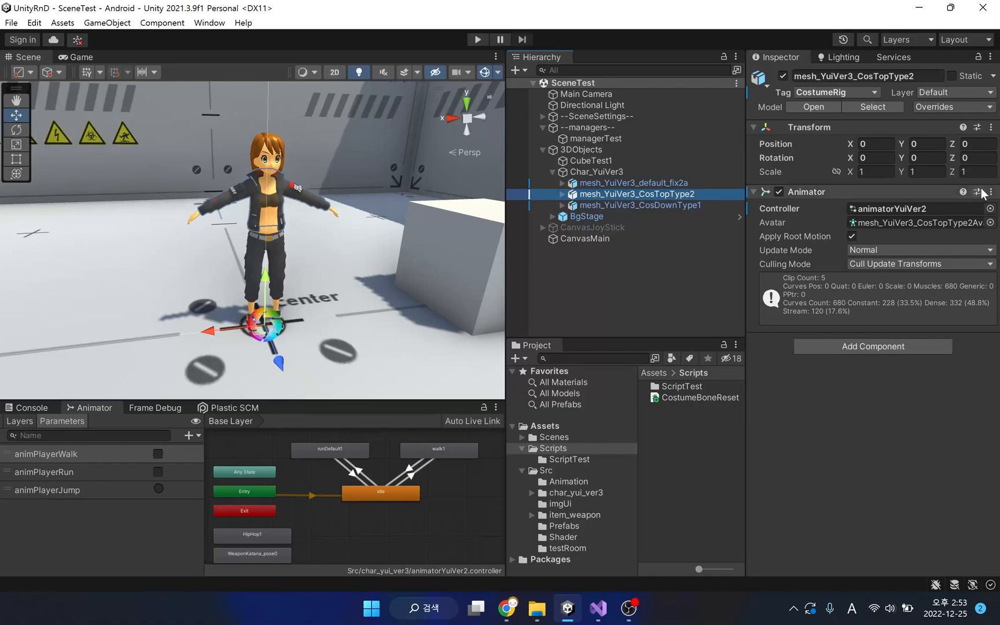
pyautogui.click(990, 191)
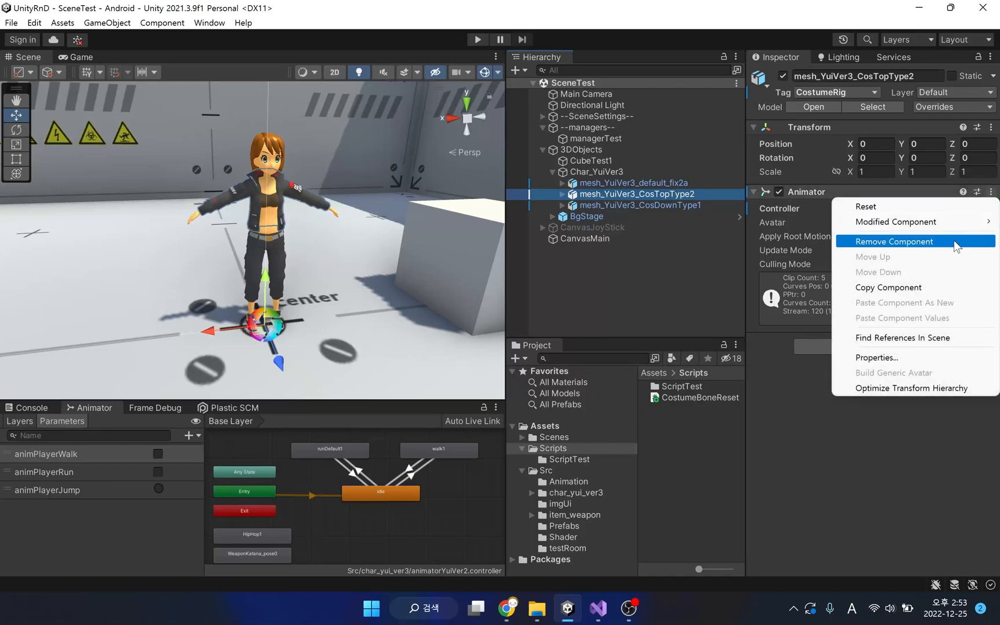
pyautogui.click(894, 242)
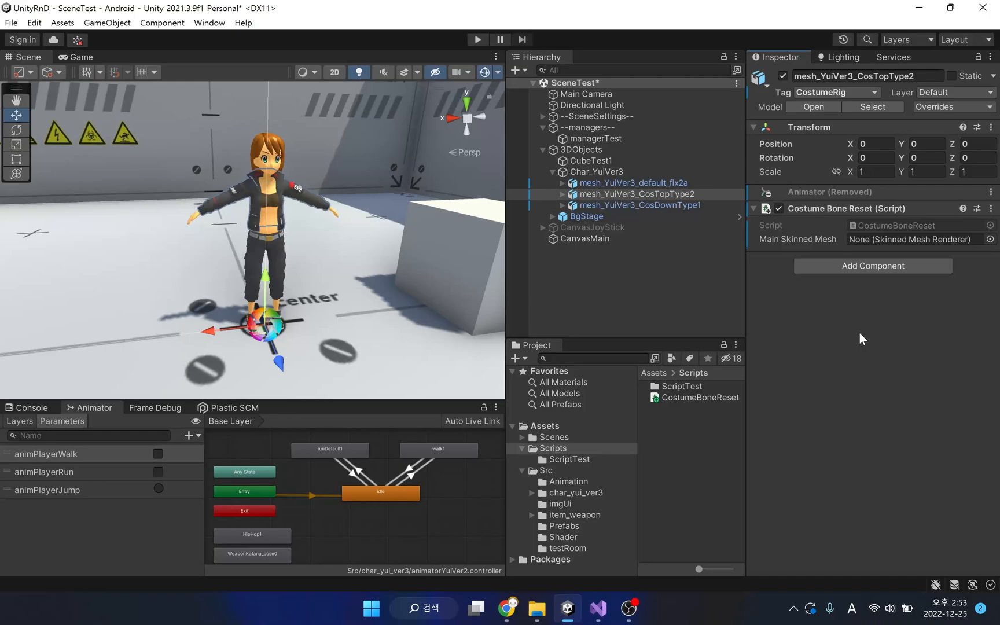
pyautogui.click(563, 183)
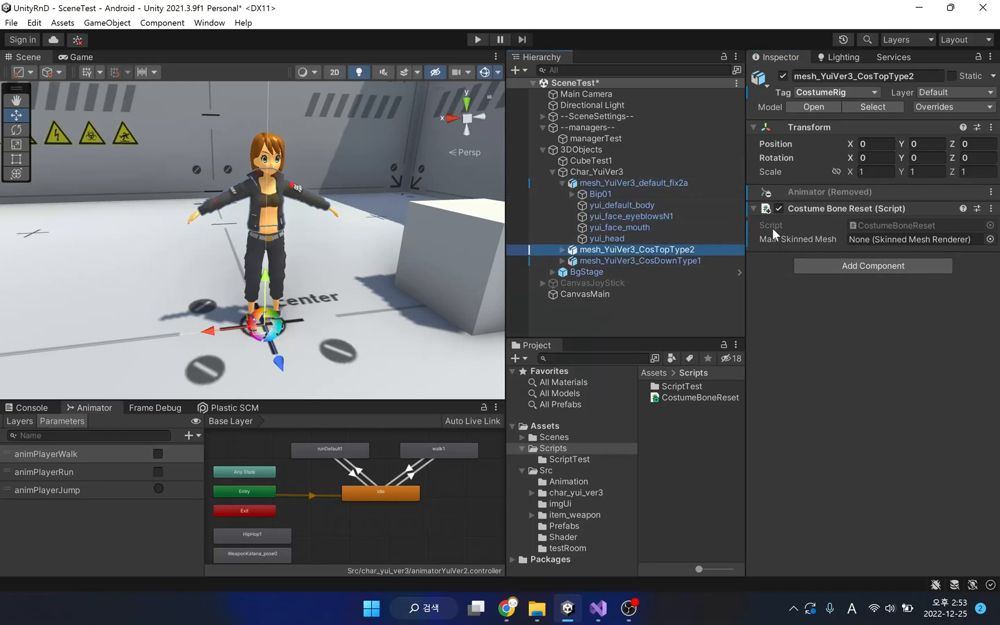
pyautogui.click(622, 205)
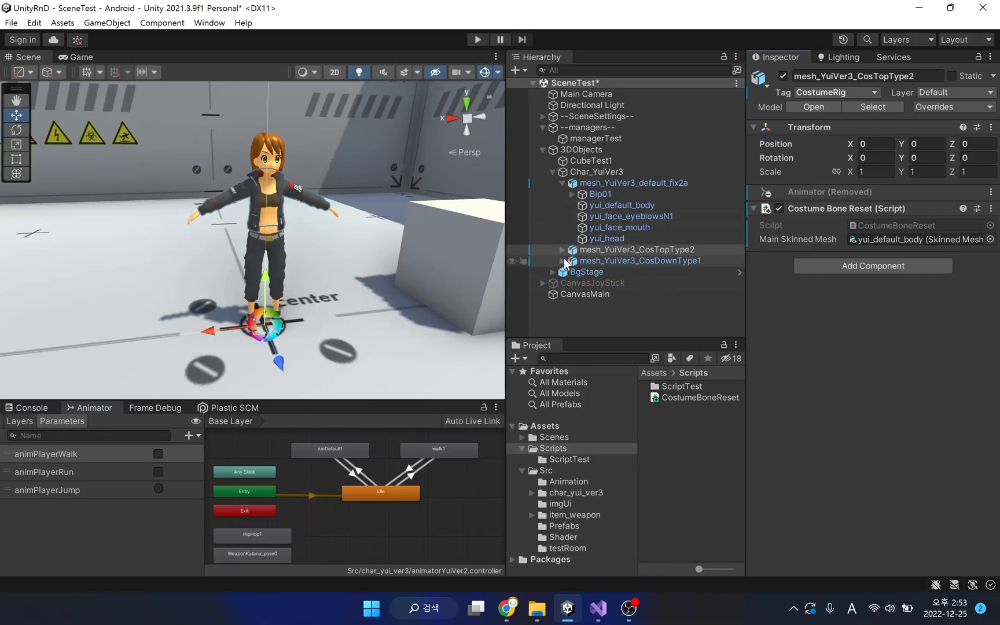
pyautogui.click(640, 260)
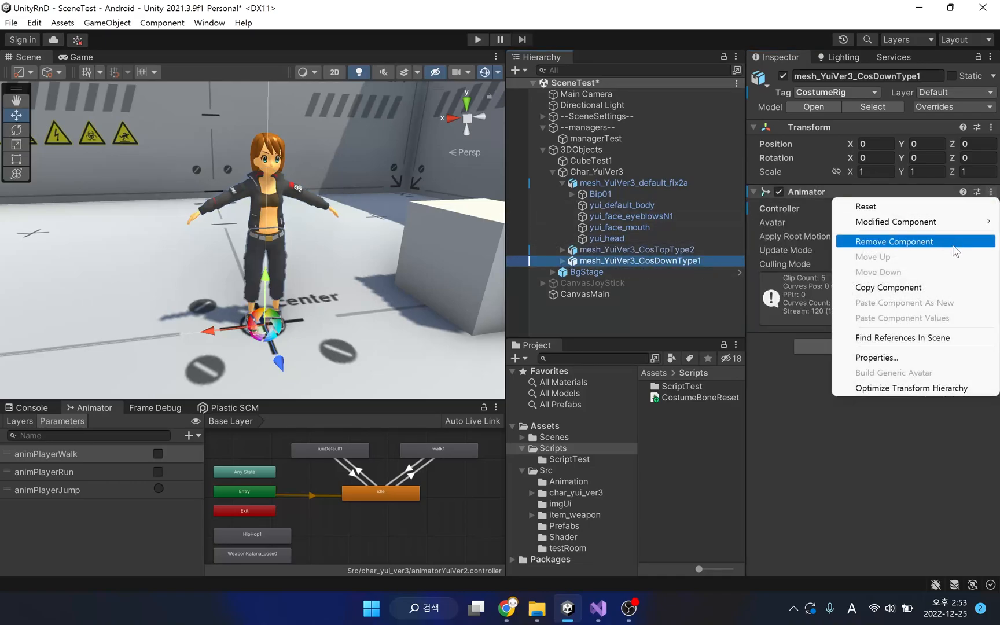
pyautogui.click(893, 242)
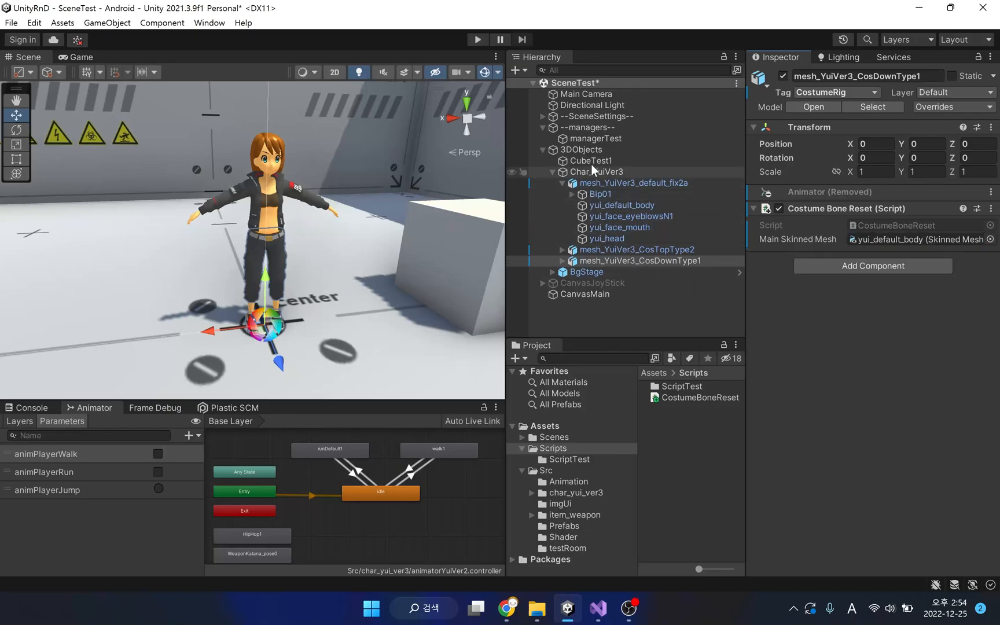
# Delete the animator_CosTop/animator_CosDown walk calls from TestCharControl and save.
pyautogui.click(595, 138)
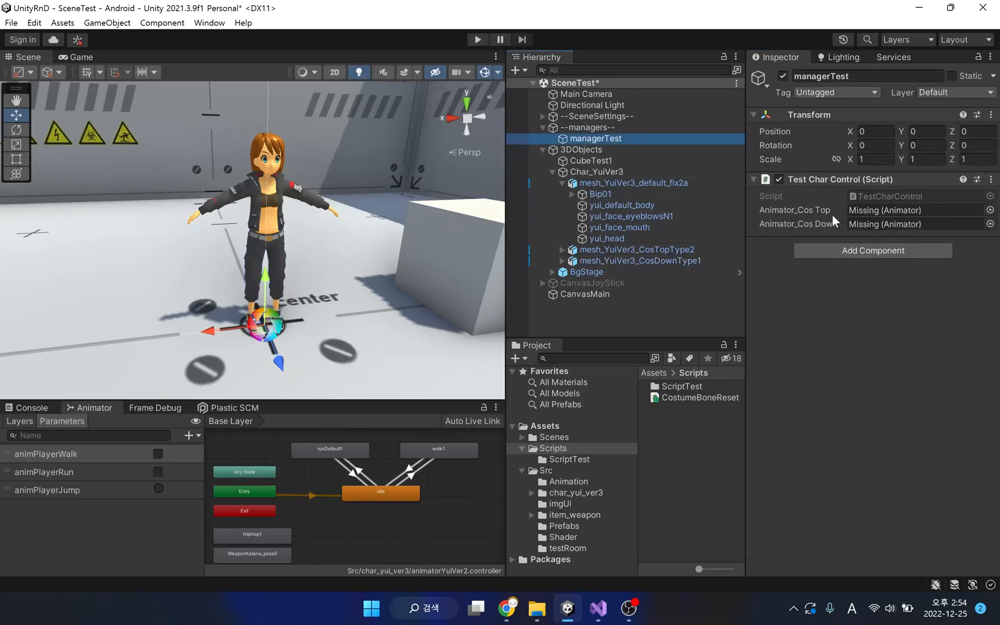
pyautogui.moveTo(838, 228)
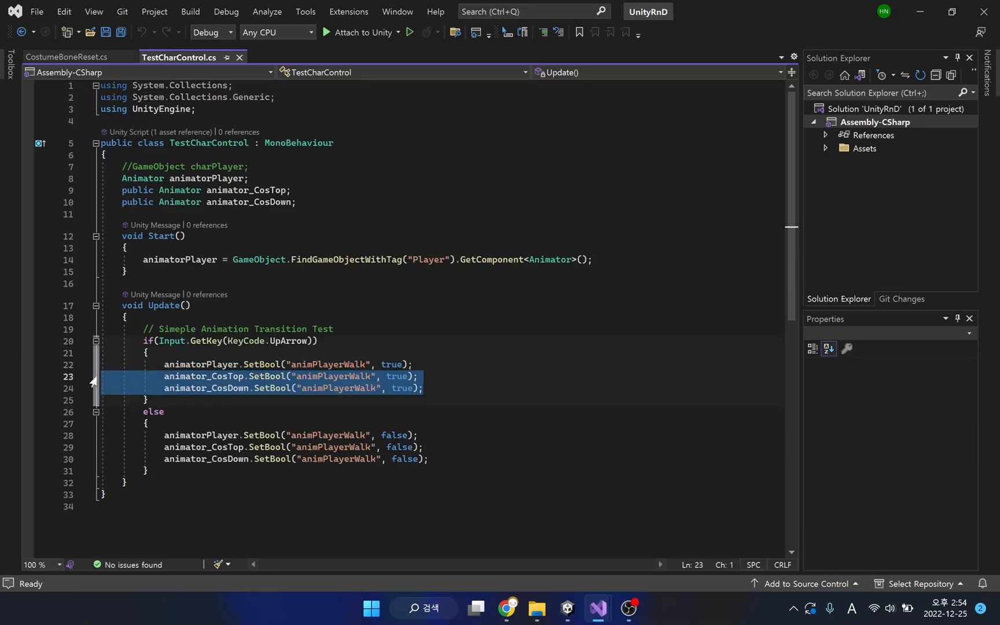
pyautogui.press('Delete')
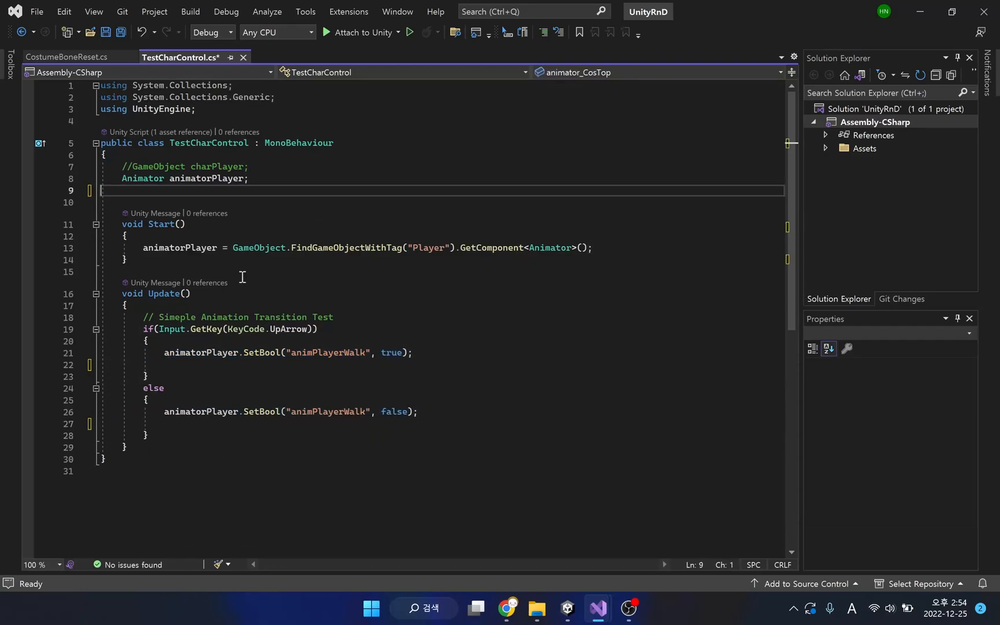
pyautogui.press('Ctrl+S')
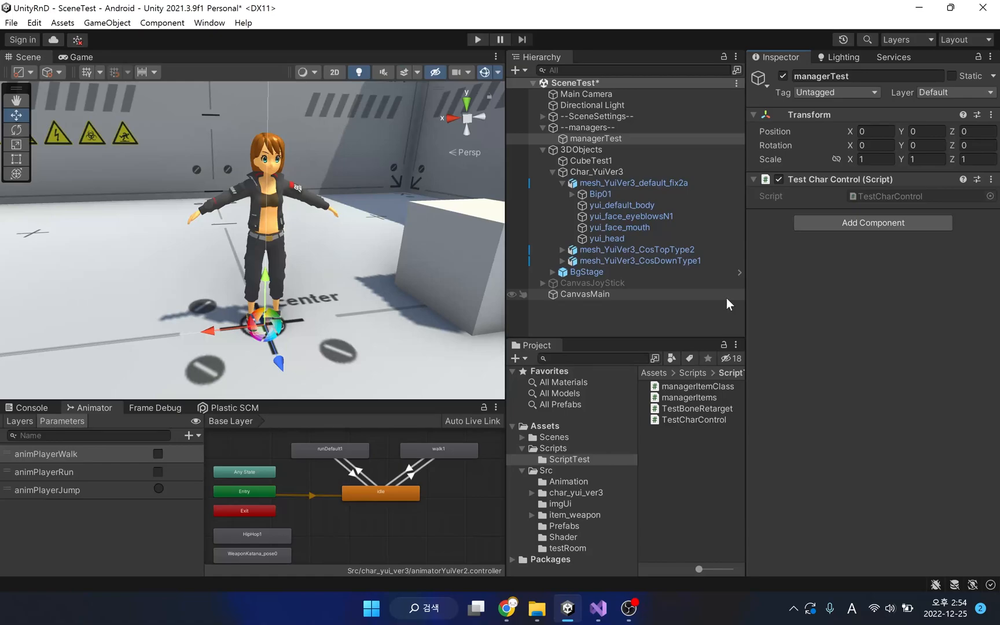
# Play the scene and review Costume Bone Reset on mesh_YuiVer3_CosTopType2 and CosDownType1.
pyautogui.click(477, 40)
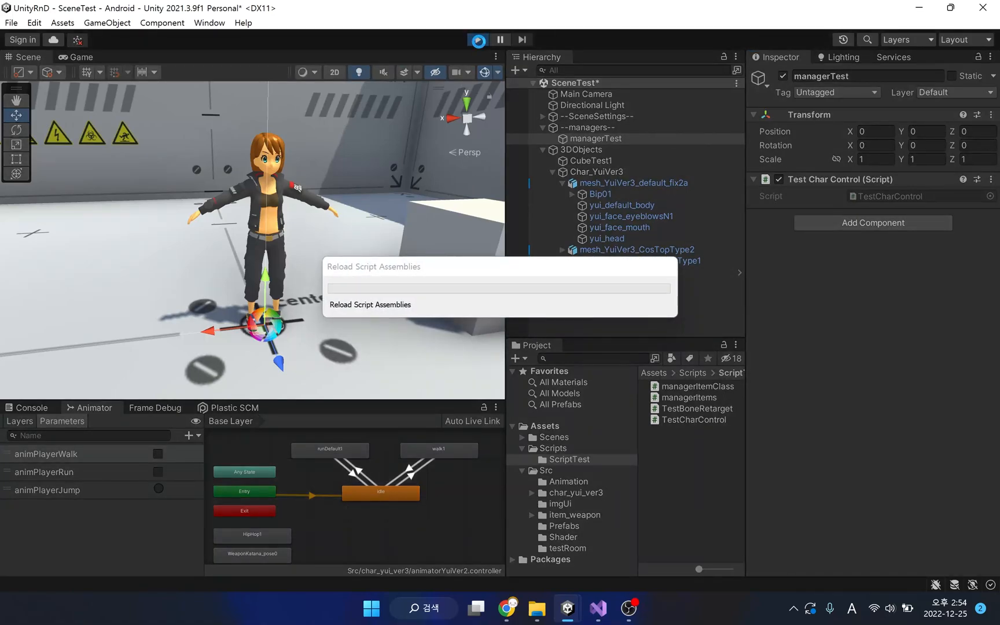
pyautogui.click(474, 40)
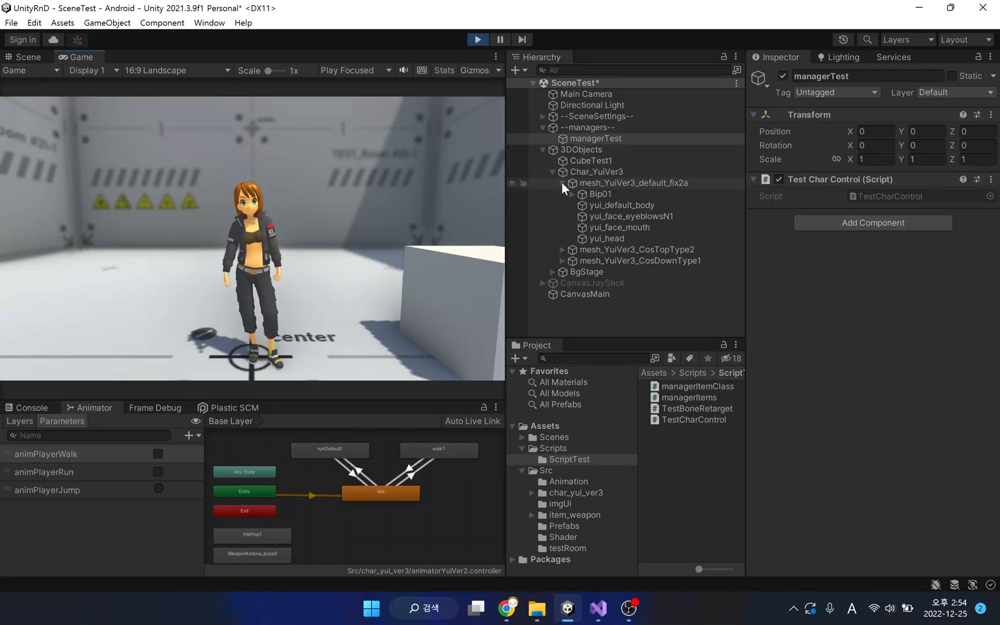
pyautogui.click(637, 194)
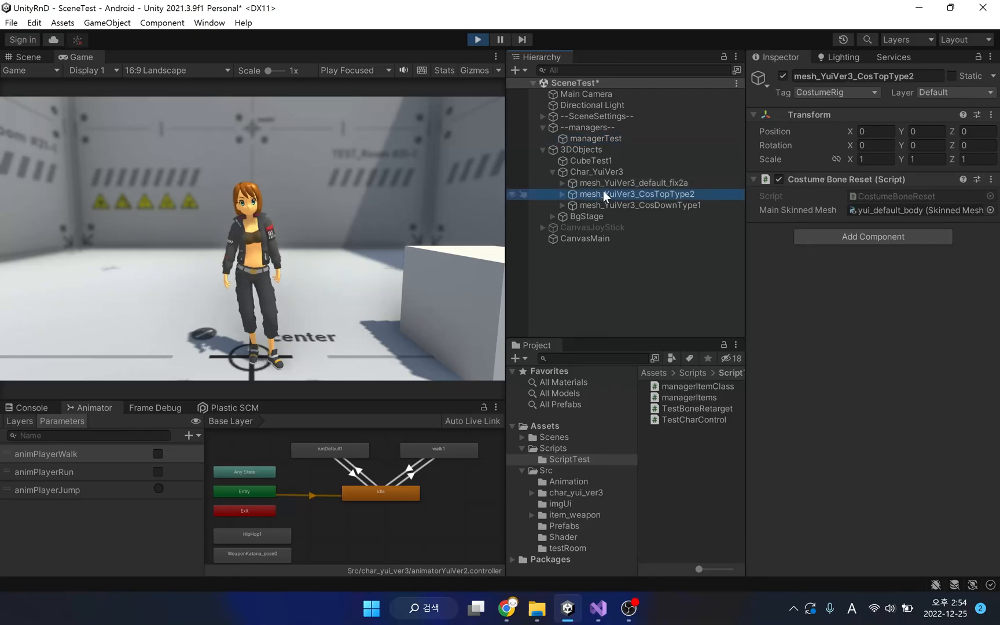
pyautogui.click(639, 205)
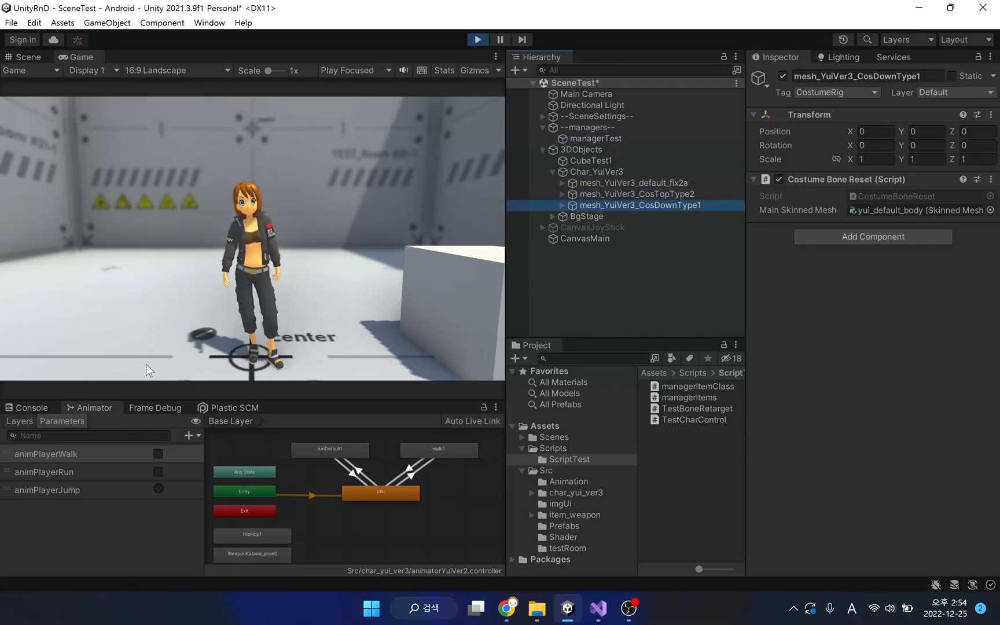
pyautogui.click(33, 407)
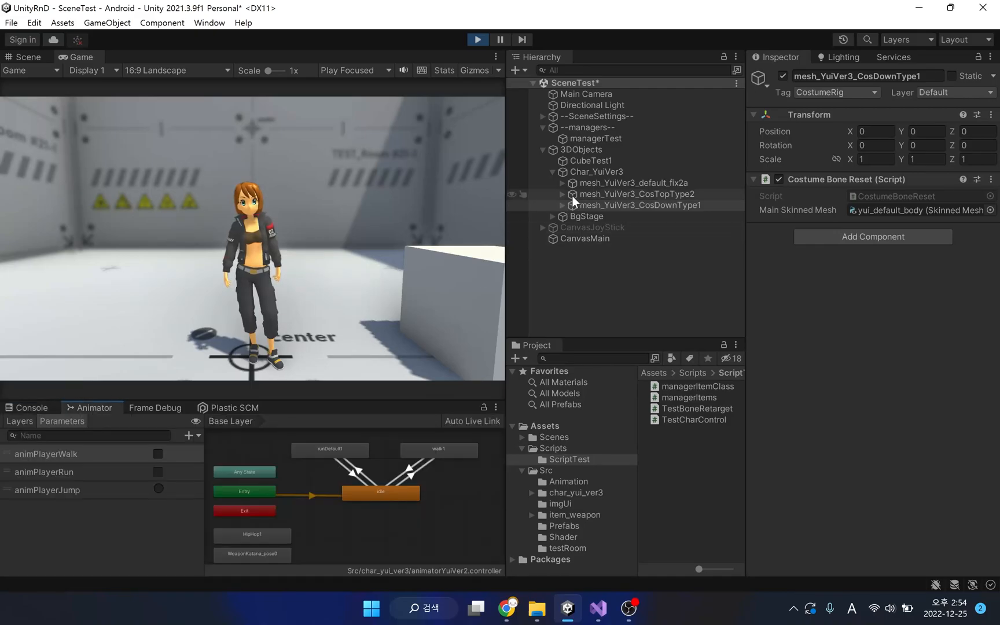
pyautogui.click(597, 171)
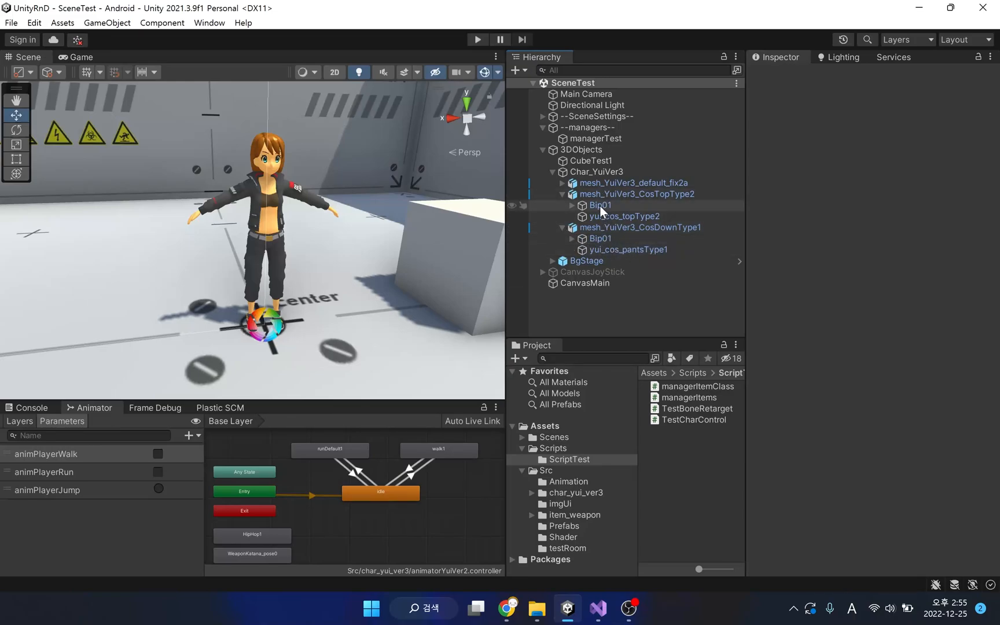
pyautogui.moveTo(602, 208)
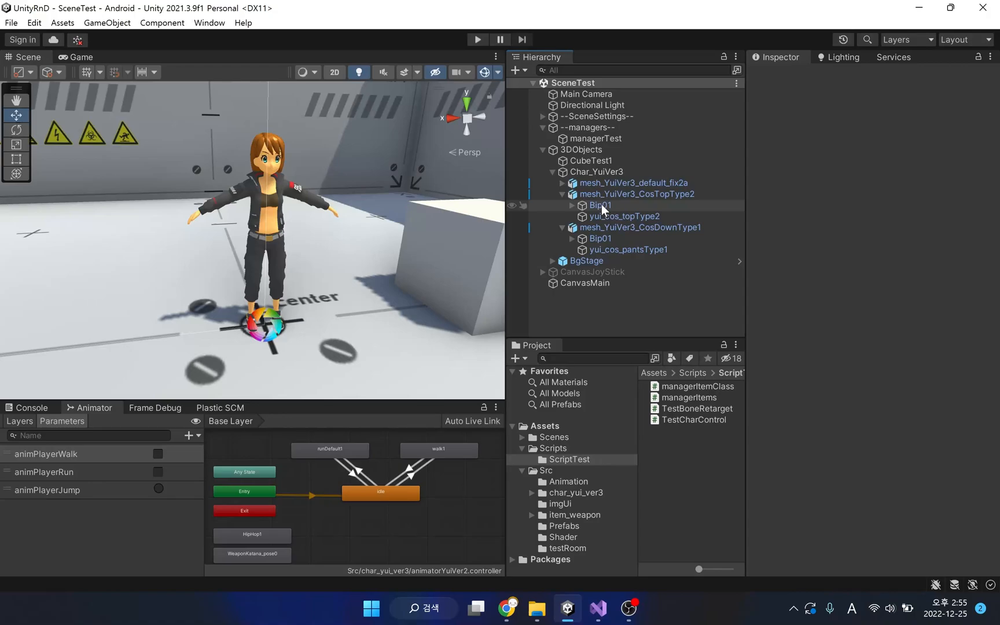
# Collapse mesh_YuiVer3_CosDownType1 in the Hierarchy and return to Visual Studio.
pyautogui.click(573, 227)
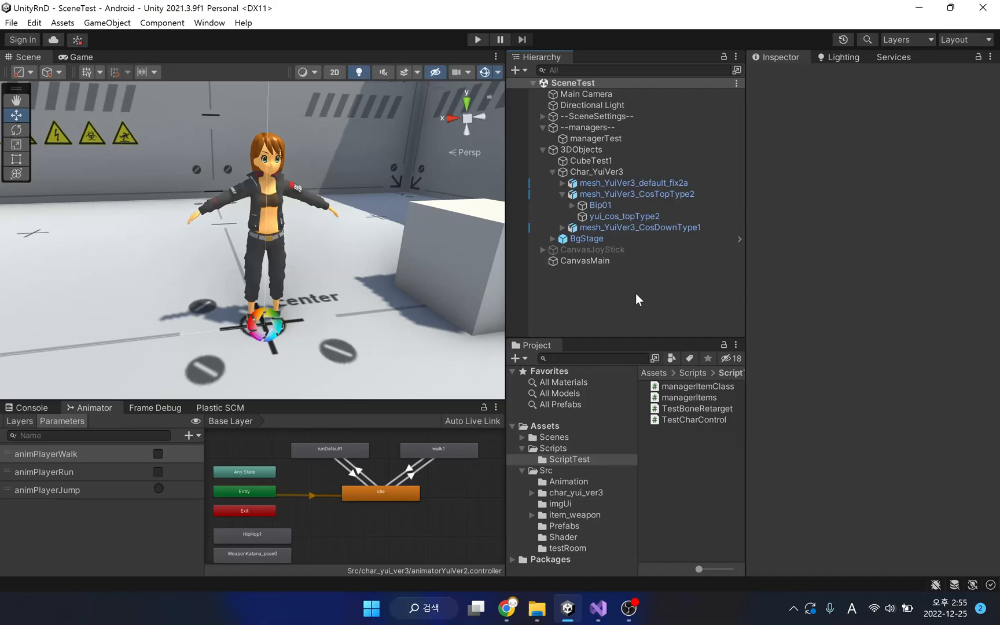
pyautogui.click(552, 448)
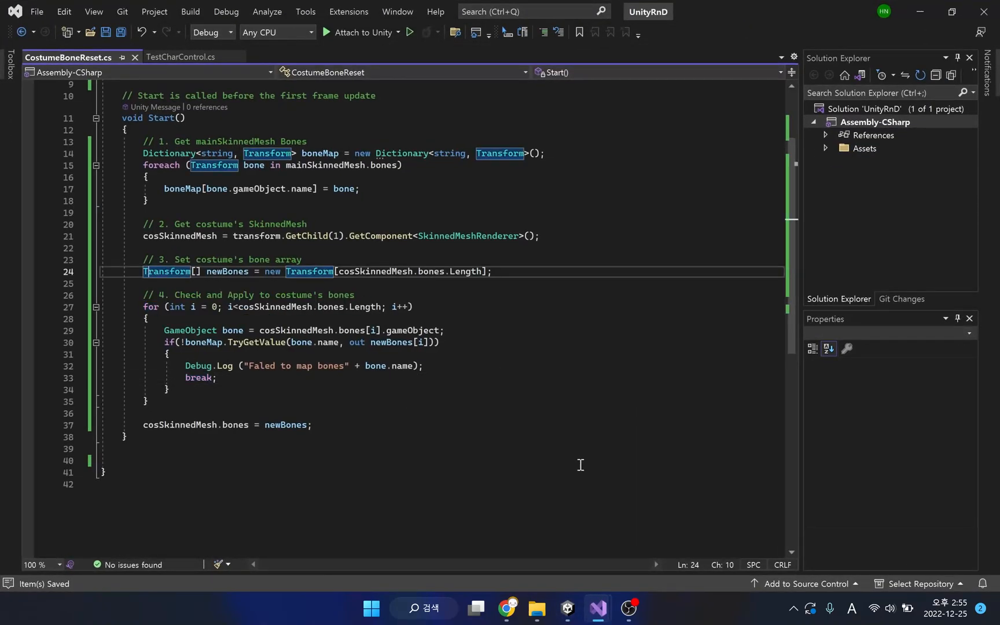
# Comment out the GetChild(1) lookup and add int tempNumChild = transform.childCount.
pyautogui.click(145, 235)
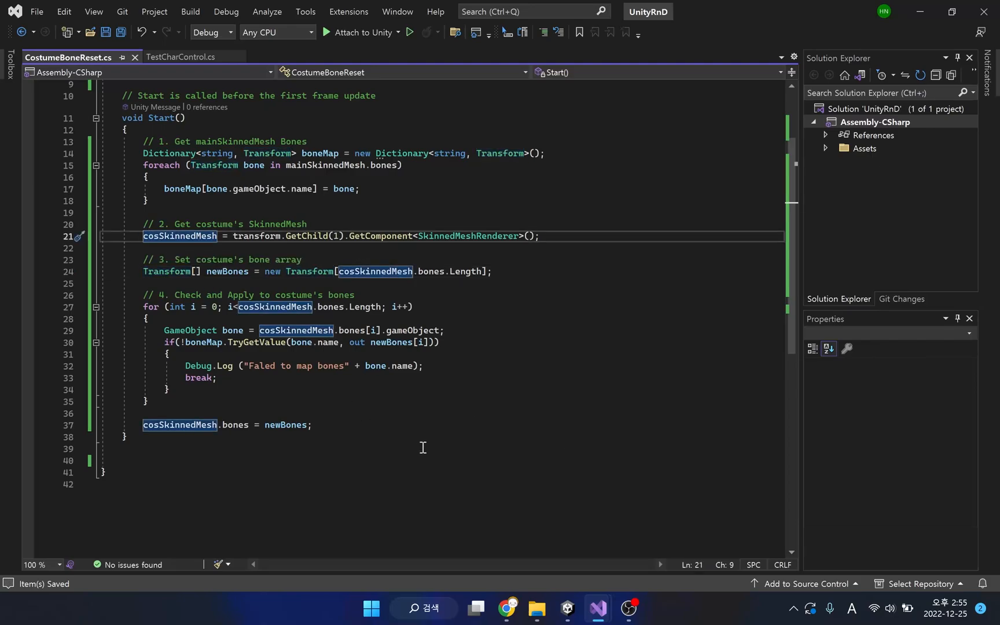
pyautogui.moveTo(357, 447)
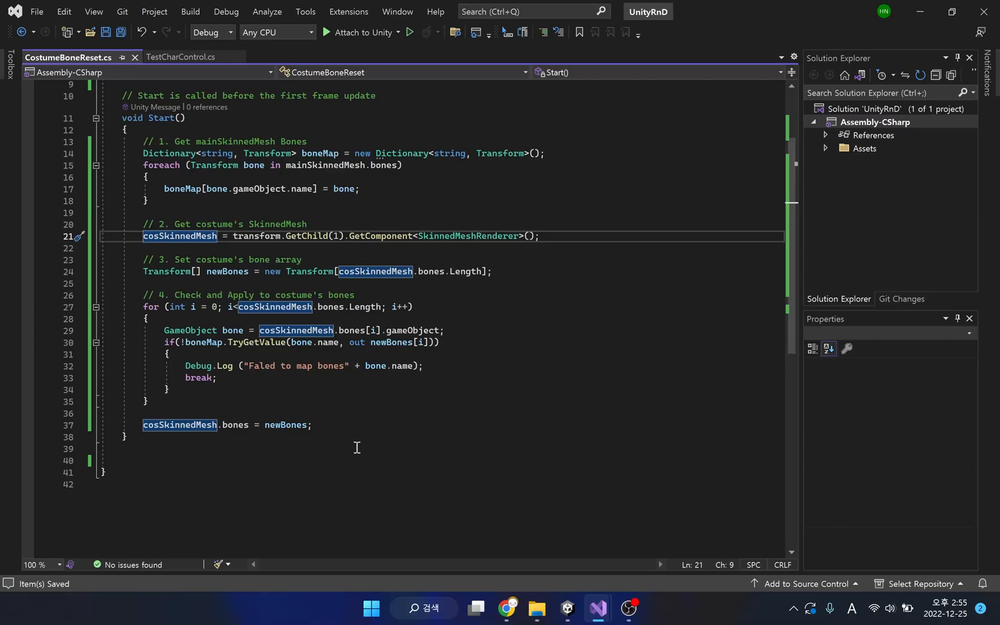
pyautogui.write('//')
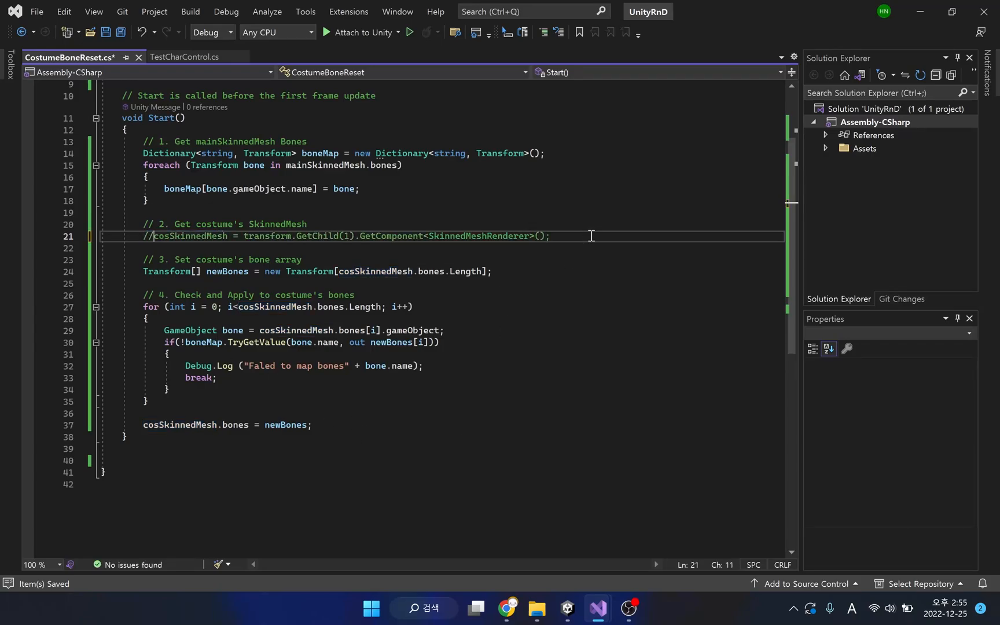
pyautogui.press('Enter')
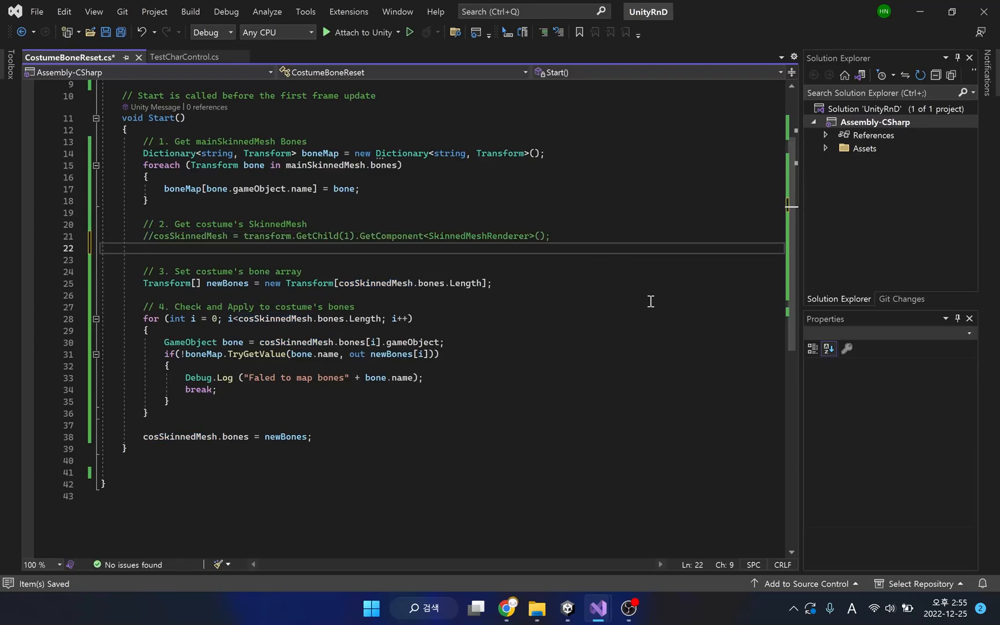
pyautogui.write('int')
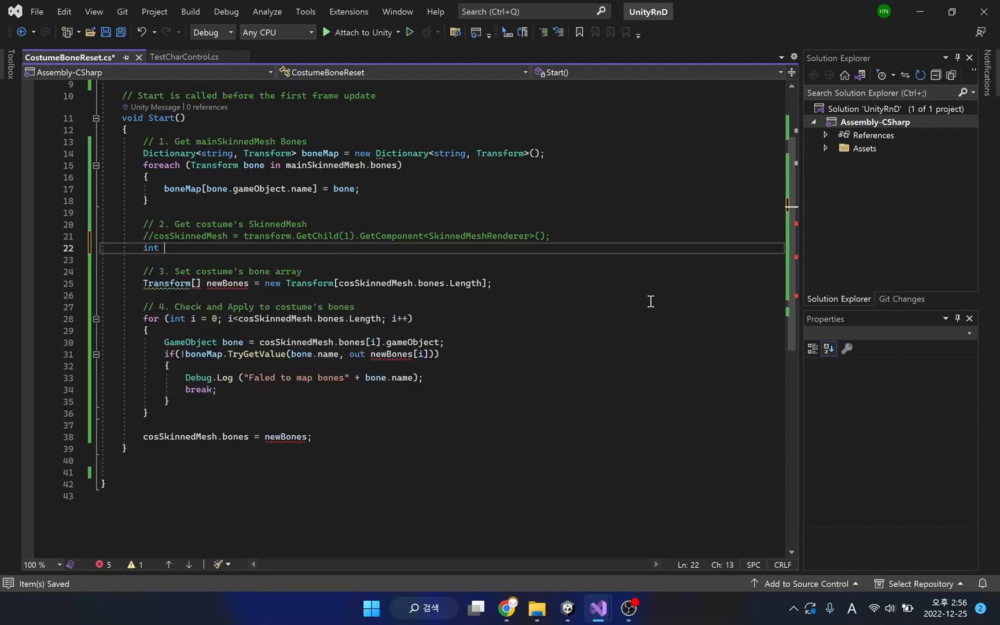
pyautogui.write('tempNum')
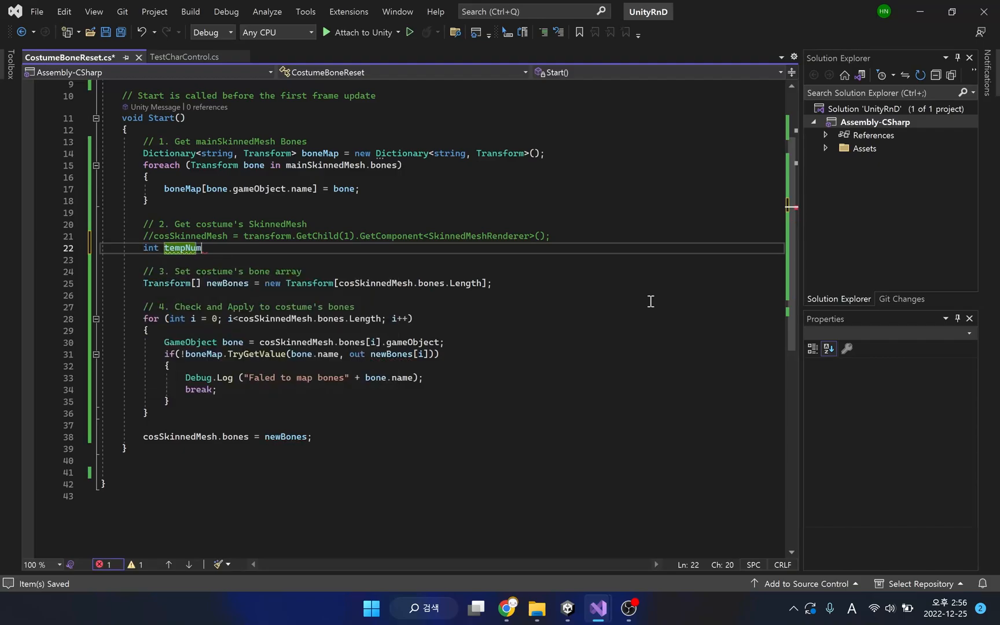
pyautogui.write('Child')
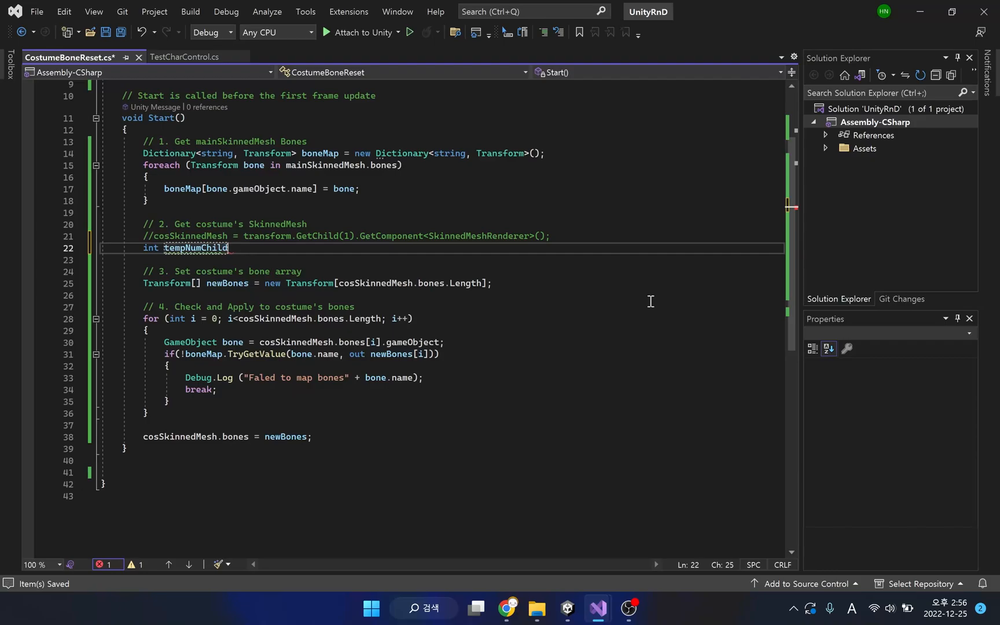
pyautogui.write('= t')
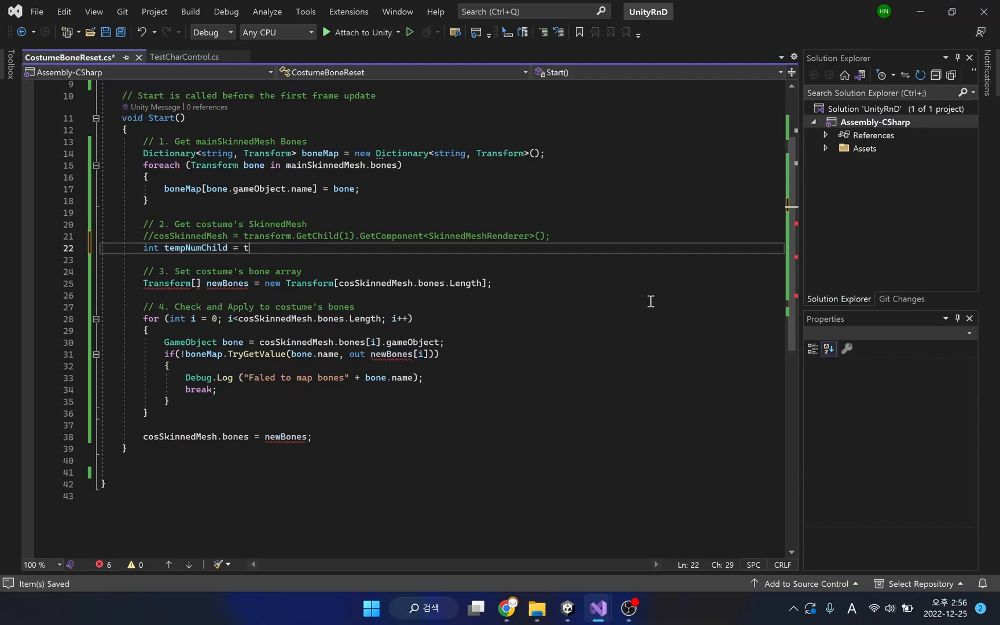
pyautogui.write('ransform.childCount;')
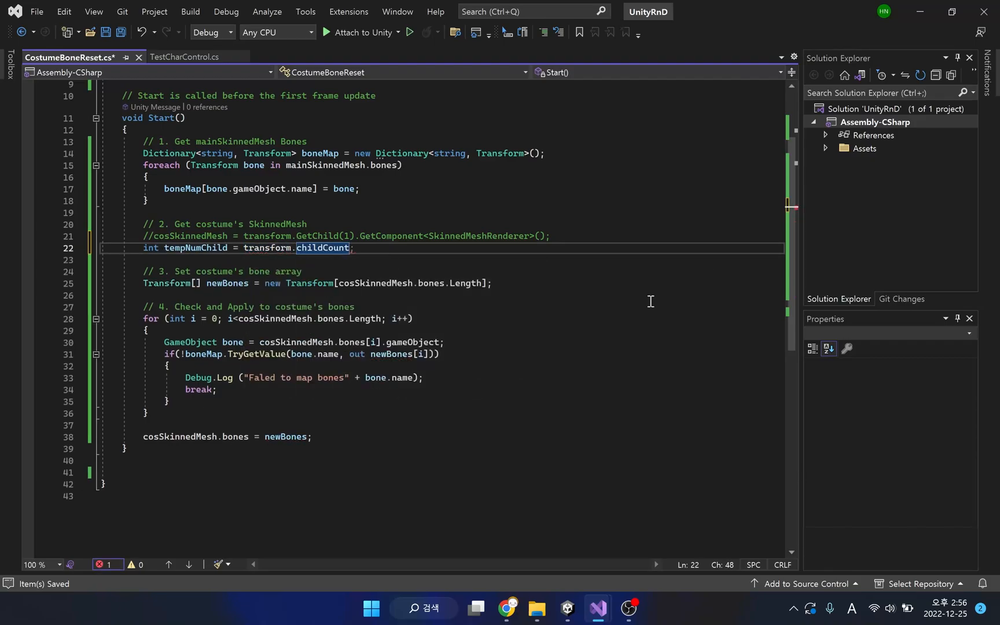
# Loop over children, assigning the first child's SkinnedMeshRenderer to cosSkinnedMesh and breaking.
pyautogui.write('for (')
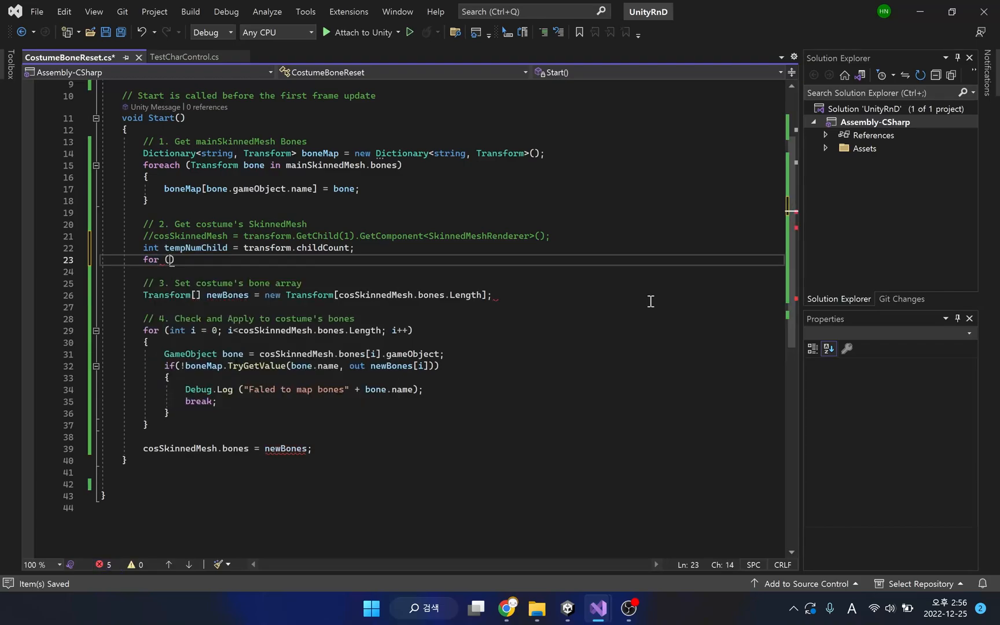
pyautogui.write('int a = 0; a < tempNumChild; a++')
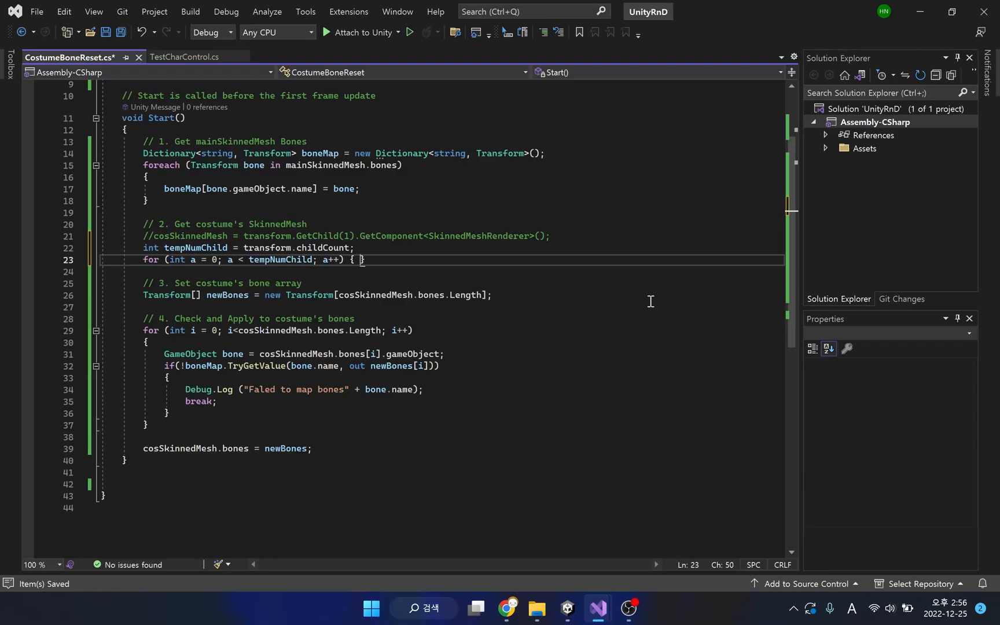
pyautogui.press('Enter')
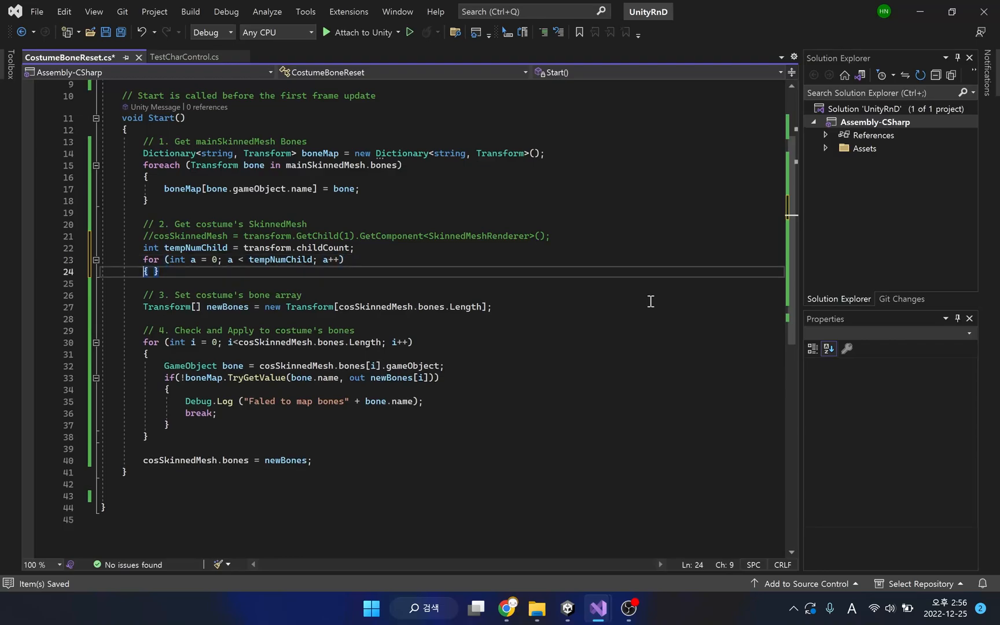
pyautogui.write('Transform child = transform.GetChild(a);')
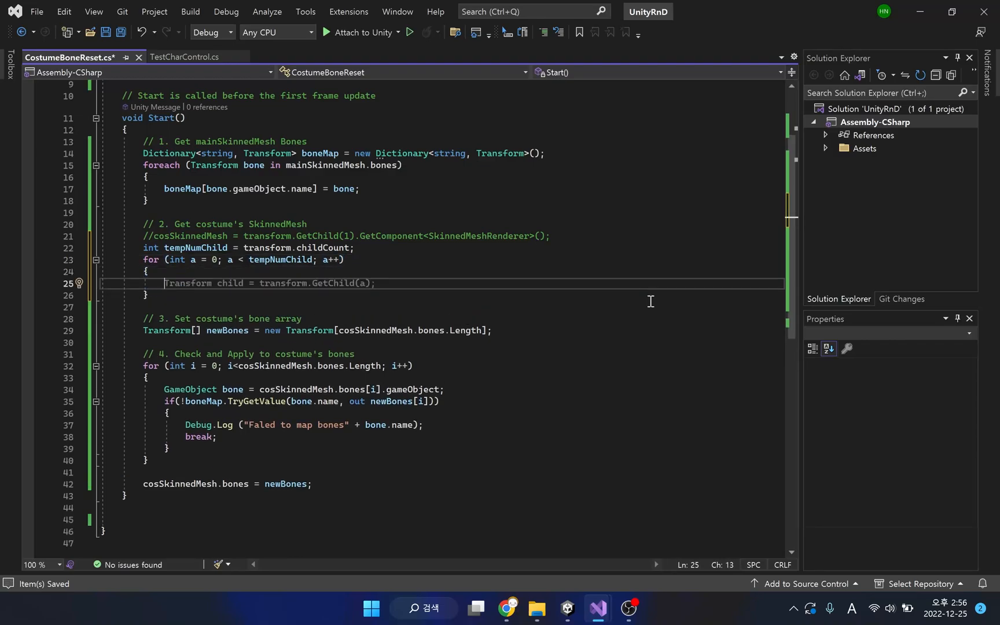
pyautogui.write('if(transform.GetChild(a).GetComponent<SkinnedMeshRenderer>')
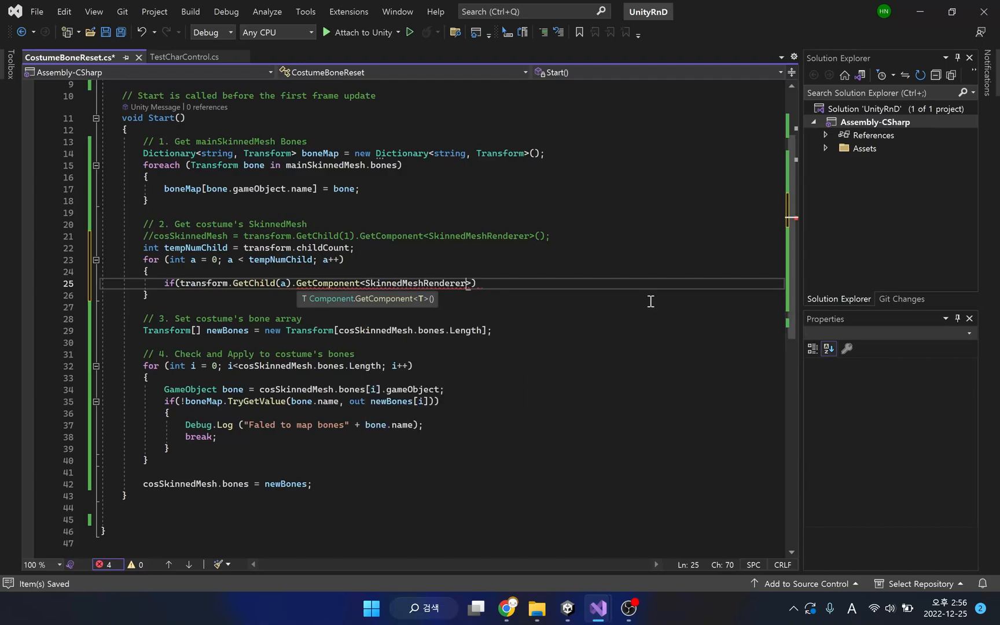
pyautogui.write('()')
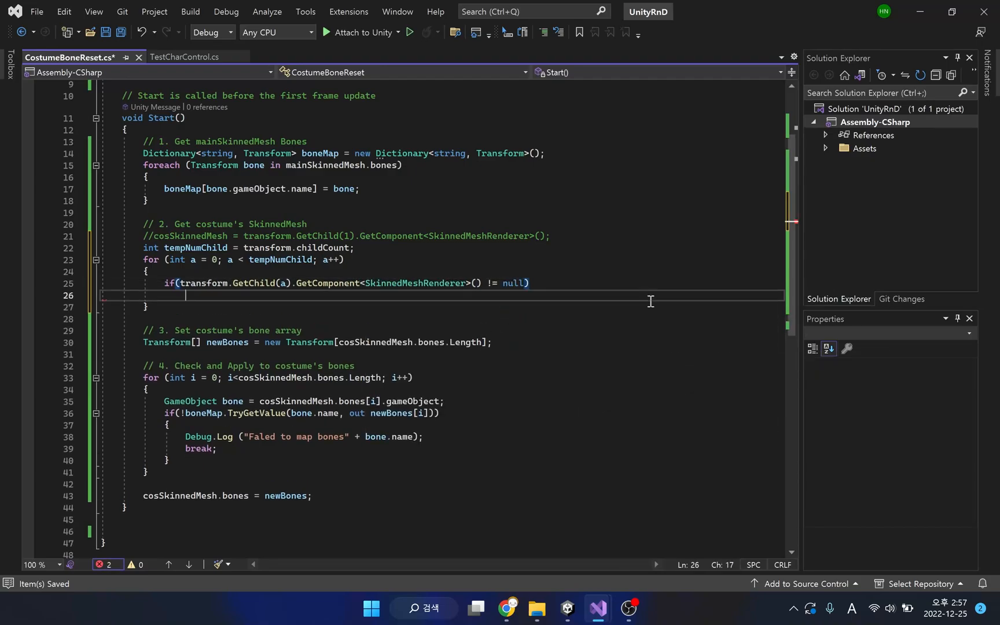
pyautogui.write('{')
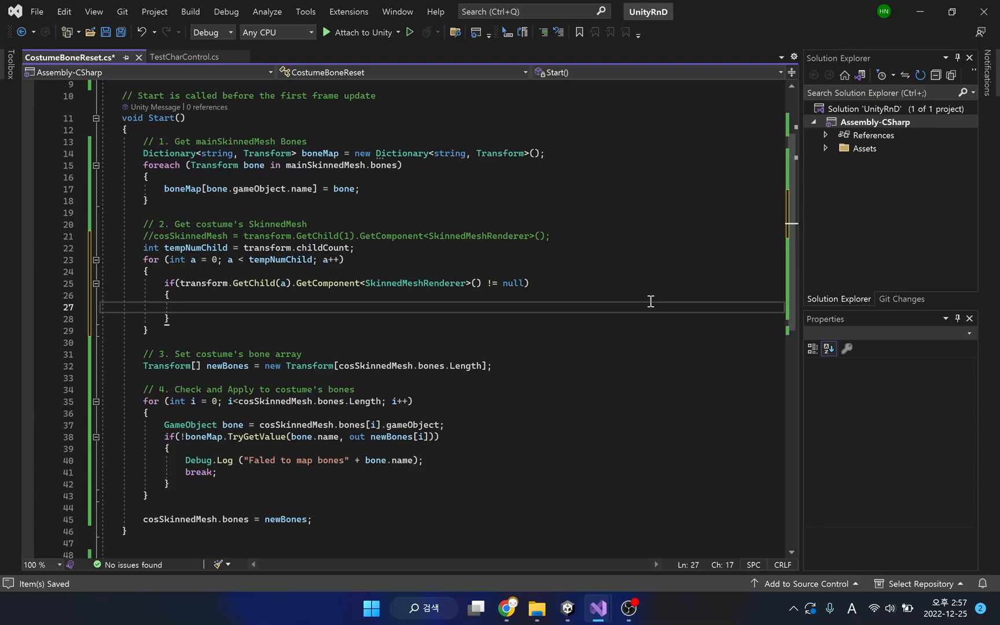
pyautogui.write('cosSkinnedMesh =')
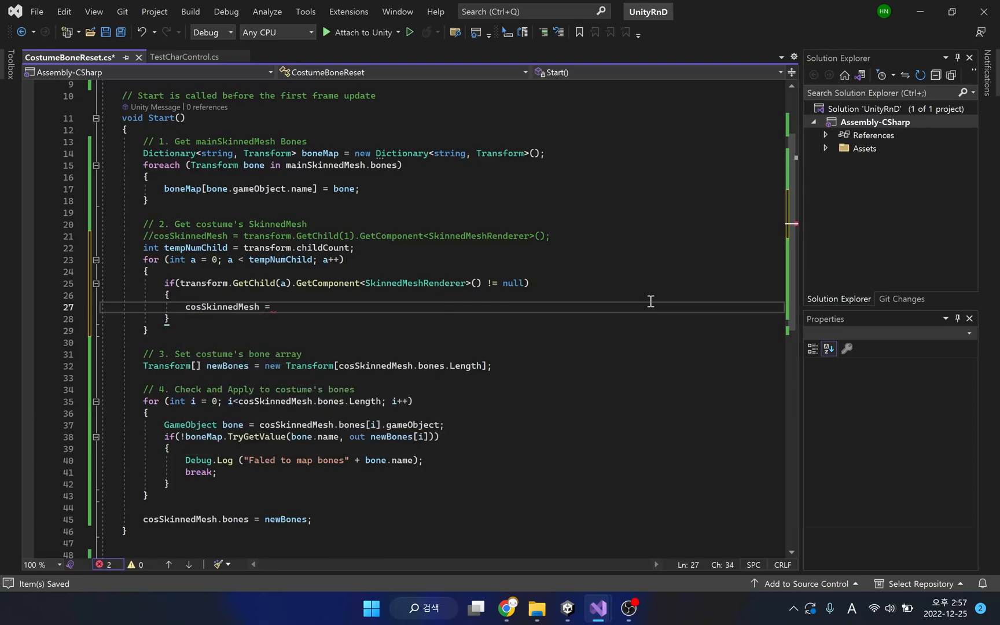
pyautogui.write('transform.GetChild(a).GetComponent<SkinnedMeshRenderer>();')
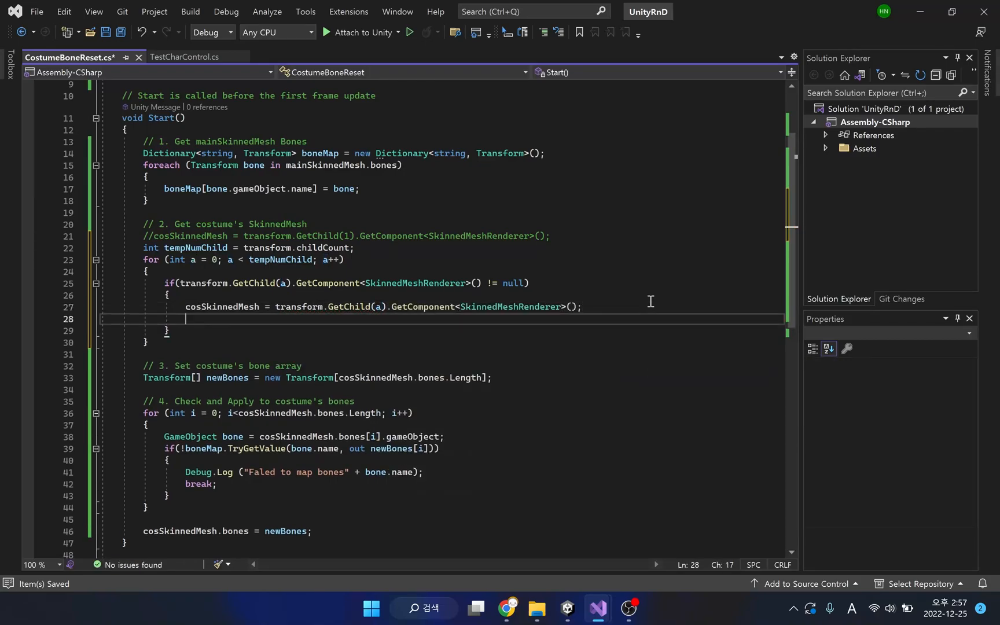
pyautogui.write('break; // Just Find a Sk')
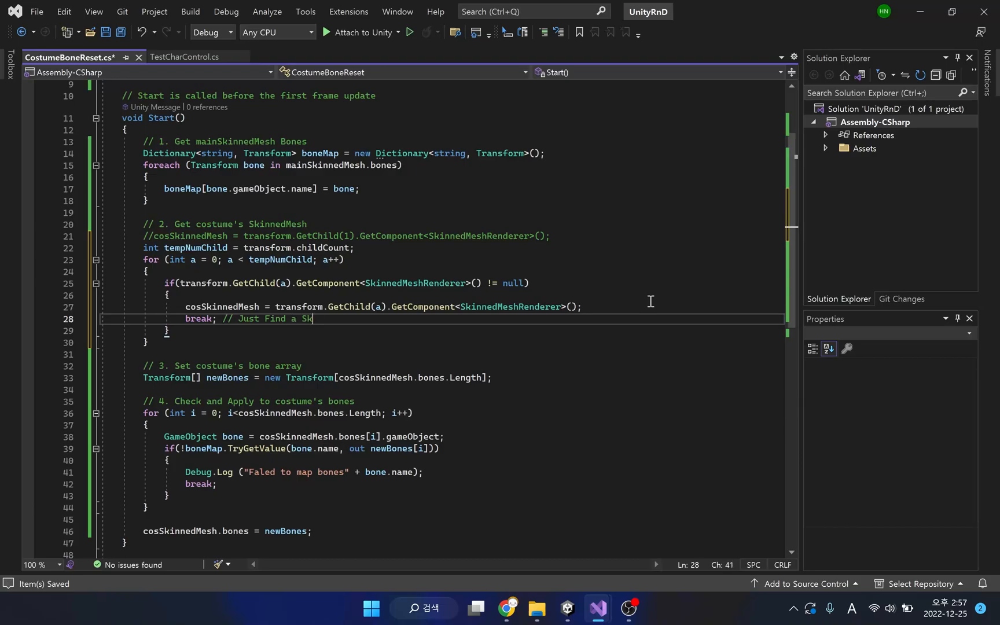
pyautogui.write('innedMeshRenderer from')
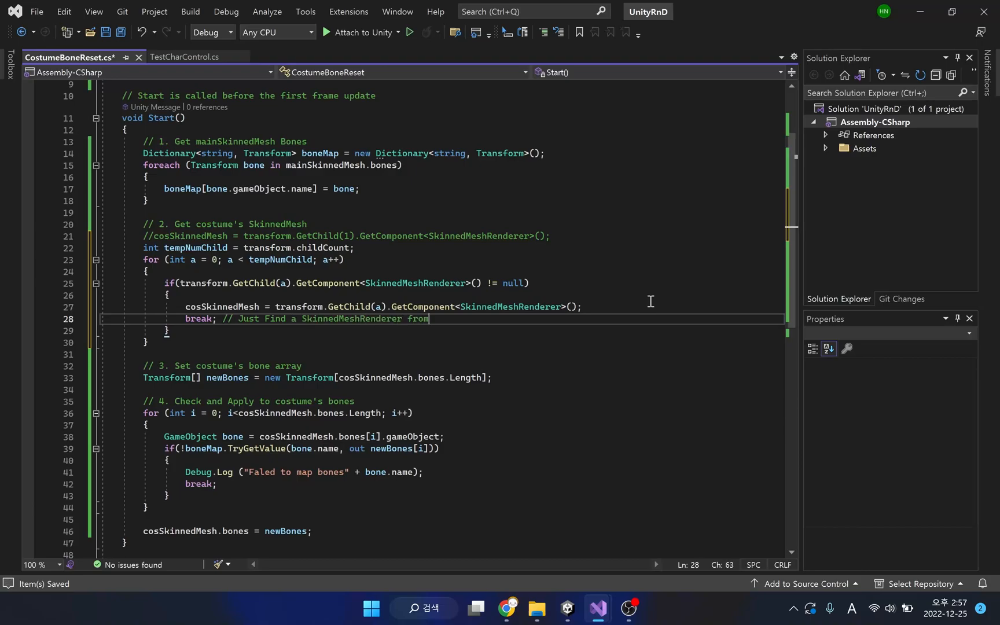
pyautogui.write('1 object')
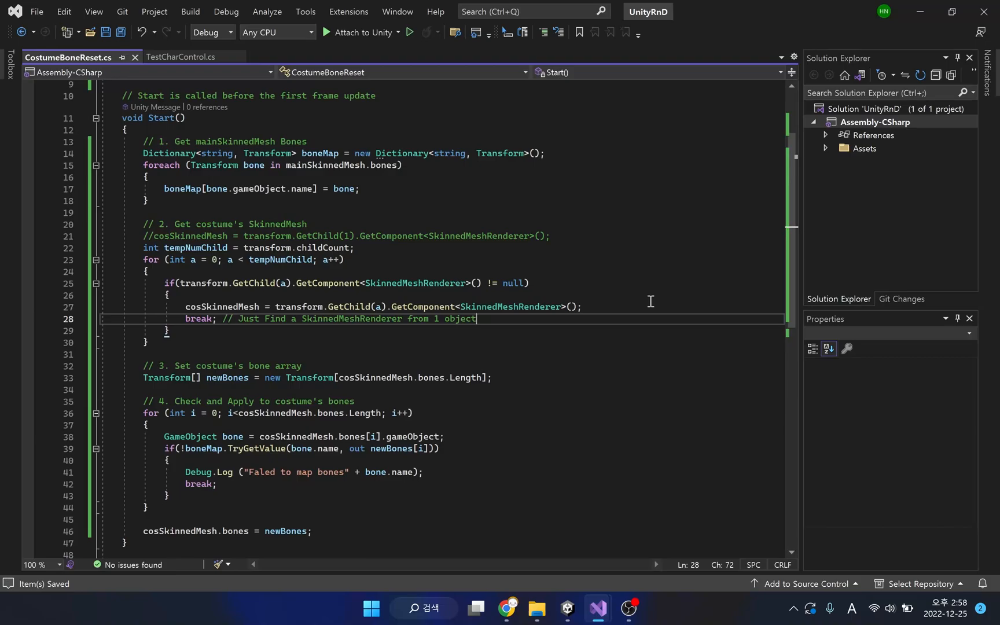
# Return to Unity and press Play to test the reloaded CostumeBoneReset loop.
pyautogui.click(568, 608)
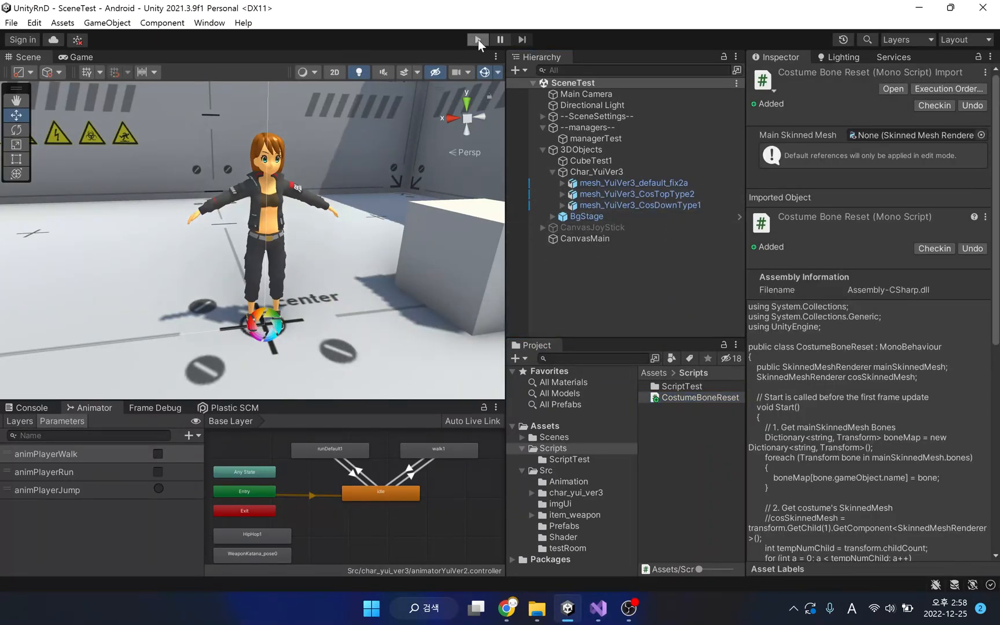
pyautogui.click(476, 40)
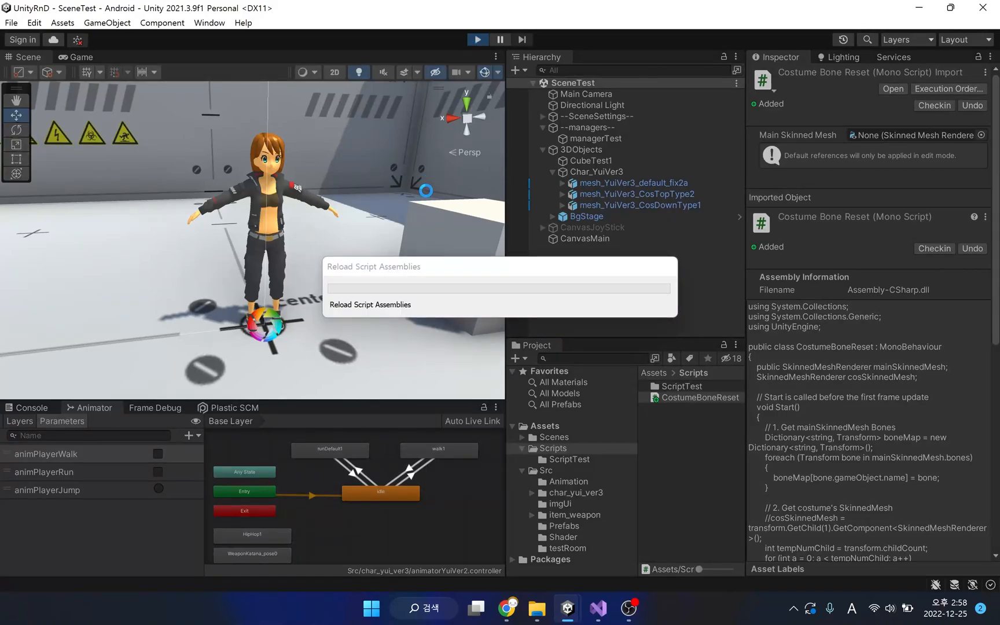